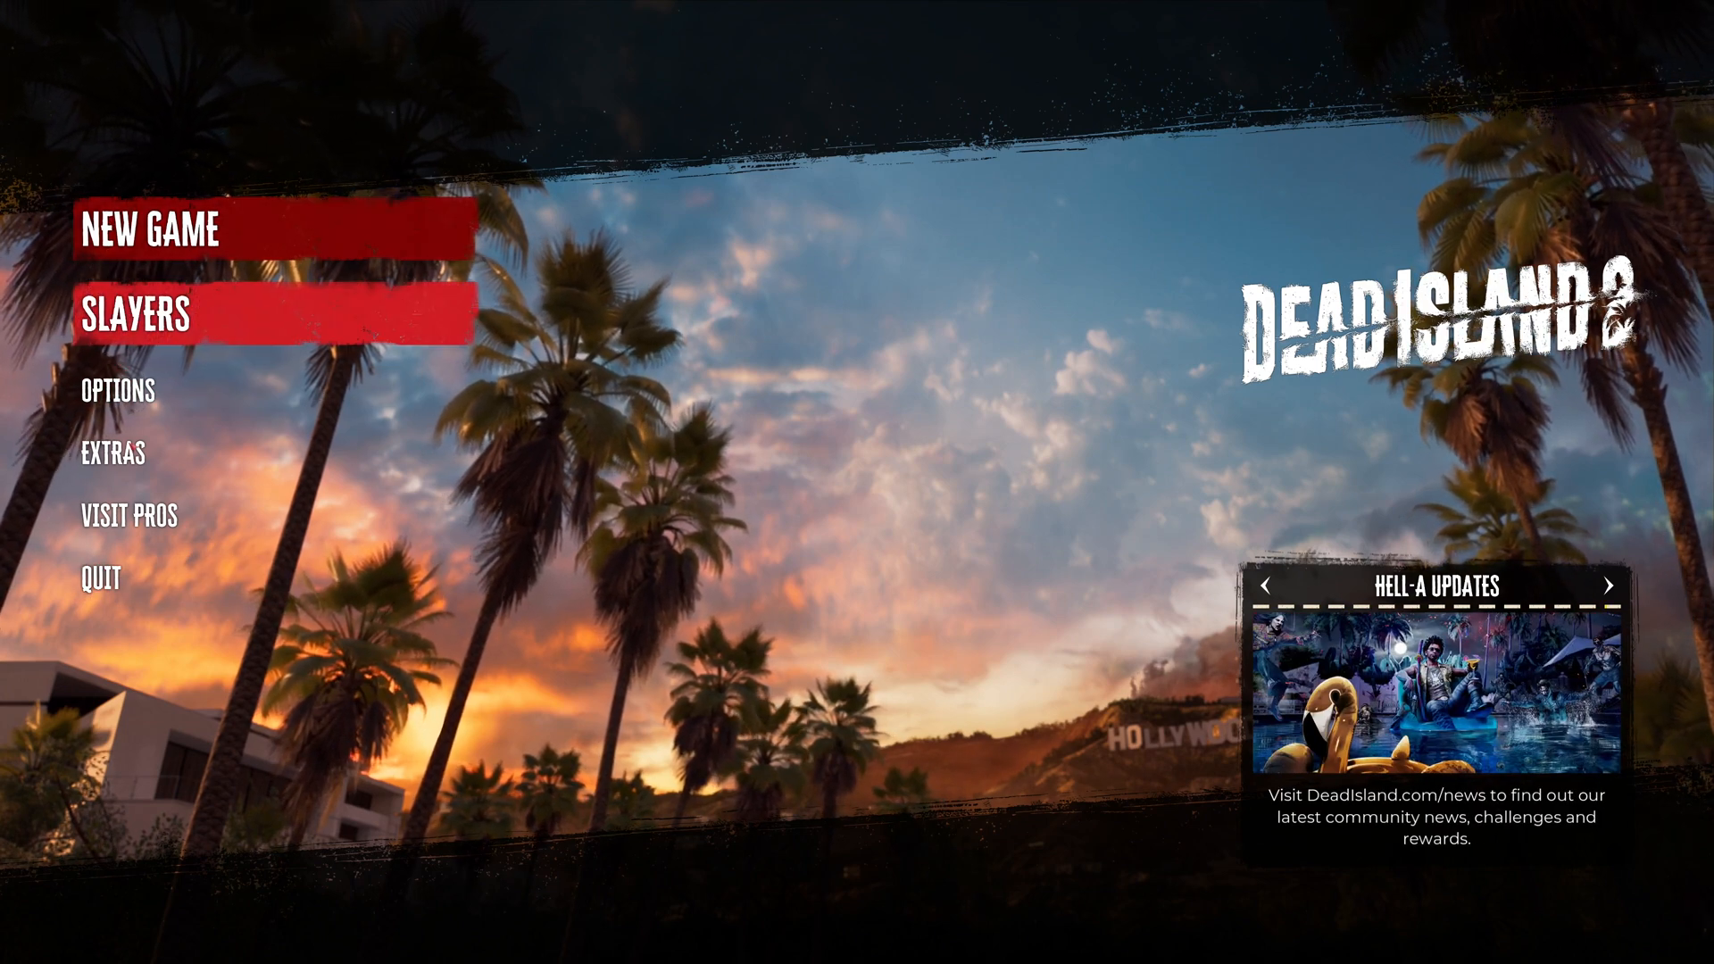
Check the Dead Island 2 slayer save slots, then return to the menu and open Options
{"action": "left_click", "coordinate": [157, 314]}
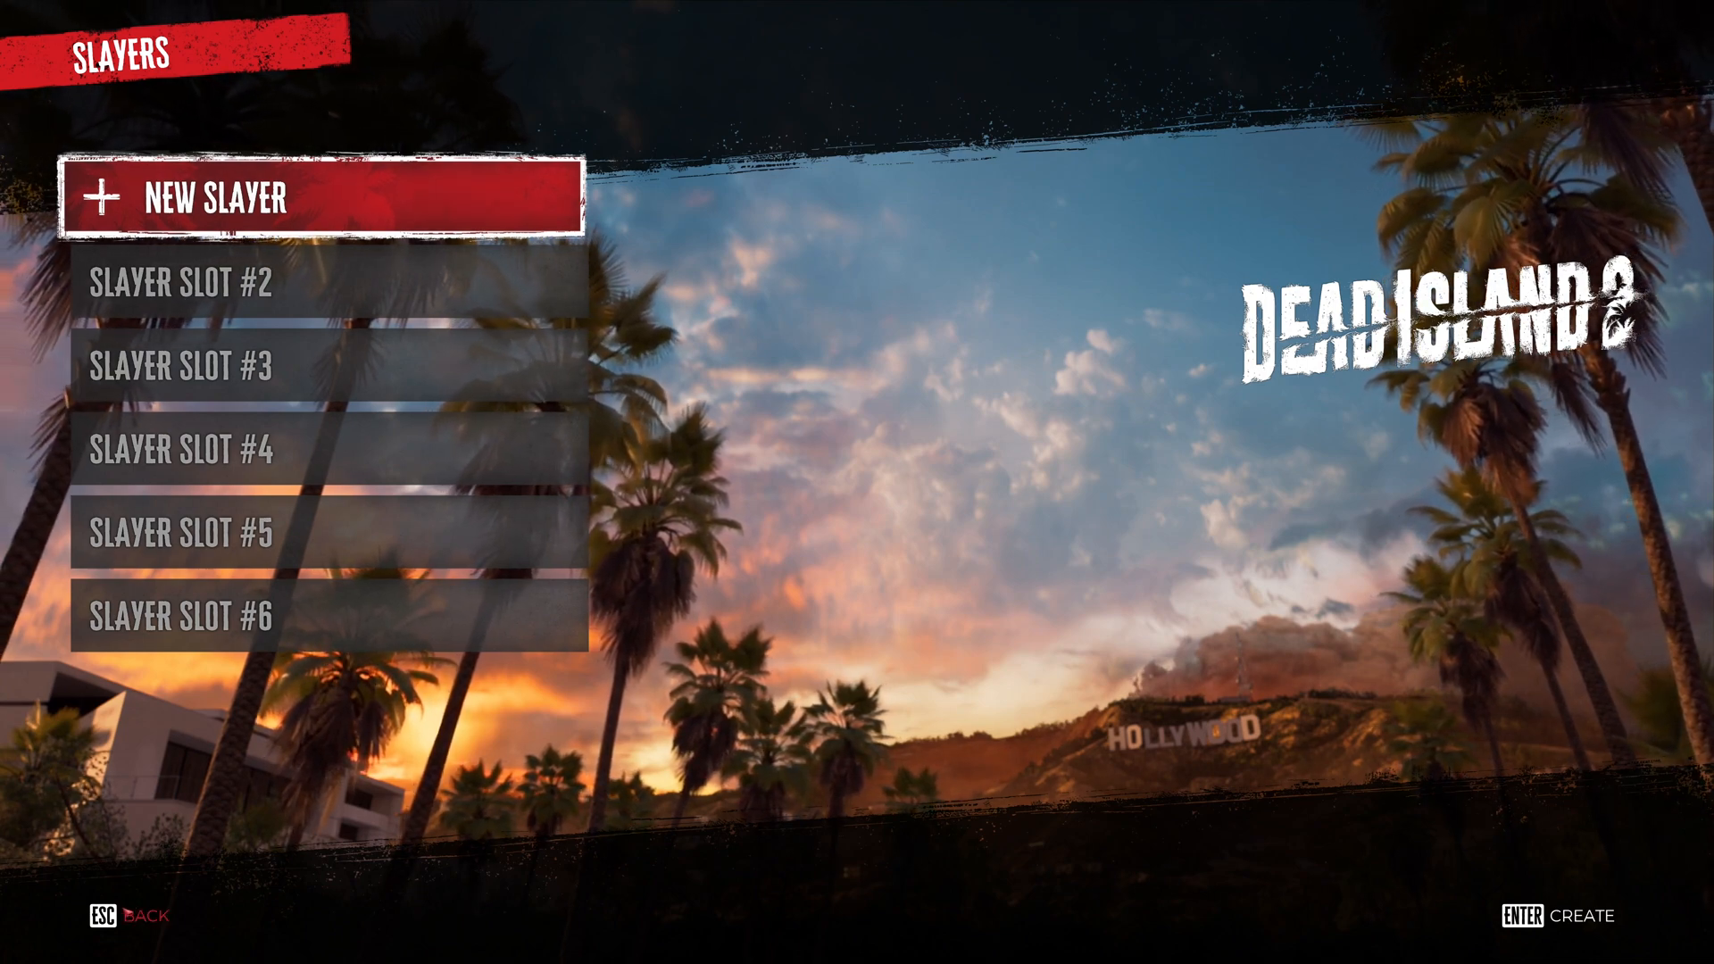
{"action": "key", "text": "Escape"}
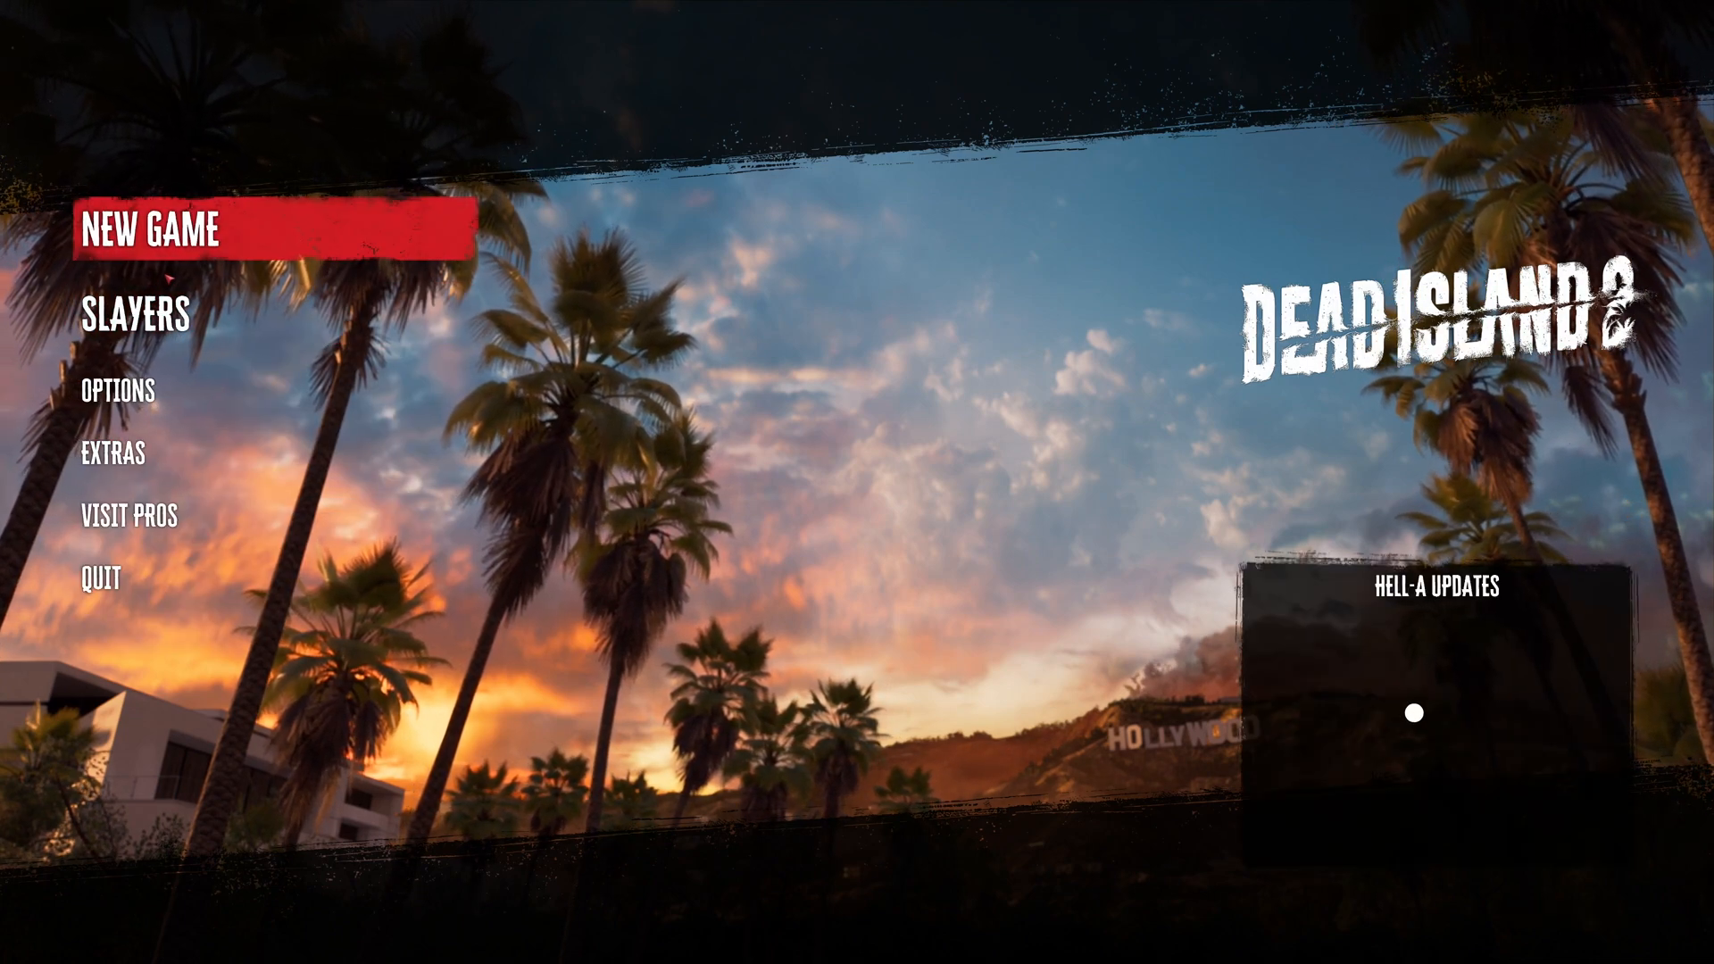
{"action": "left_click", "coordinate": [118, 390]}
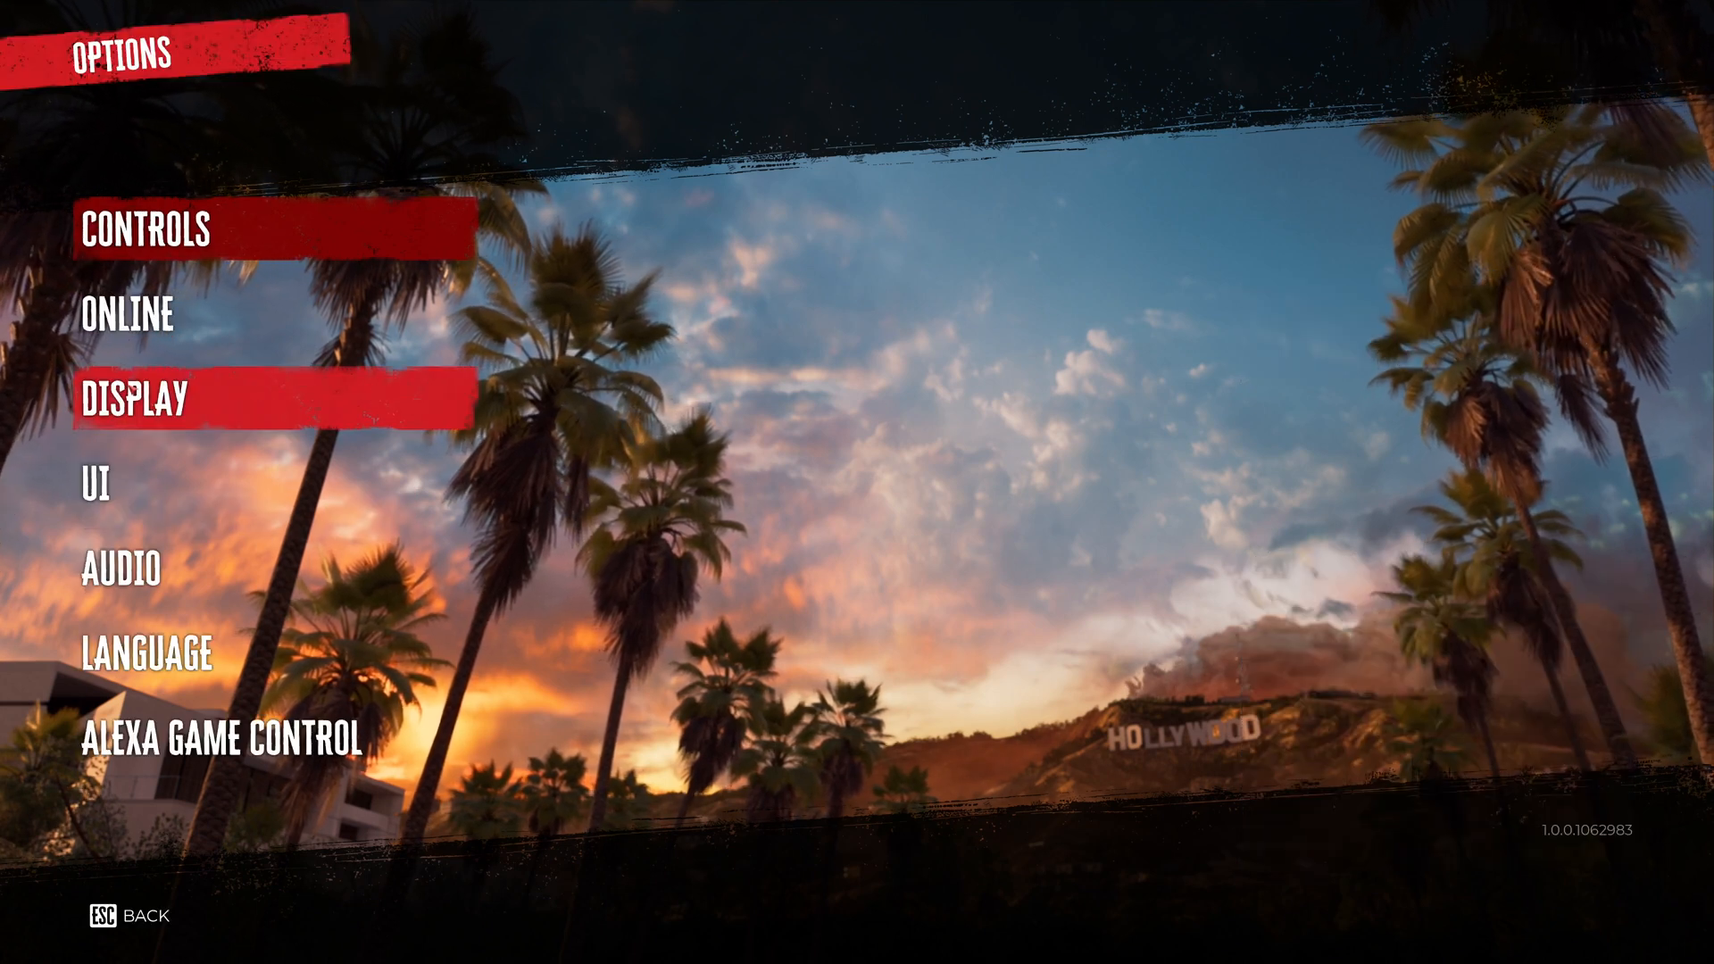
{"action": "left_click", "coordinate": [148, 394]}
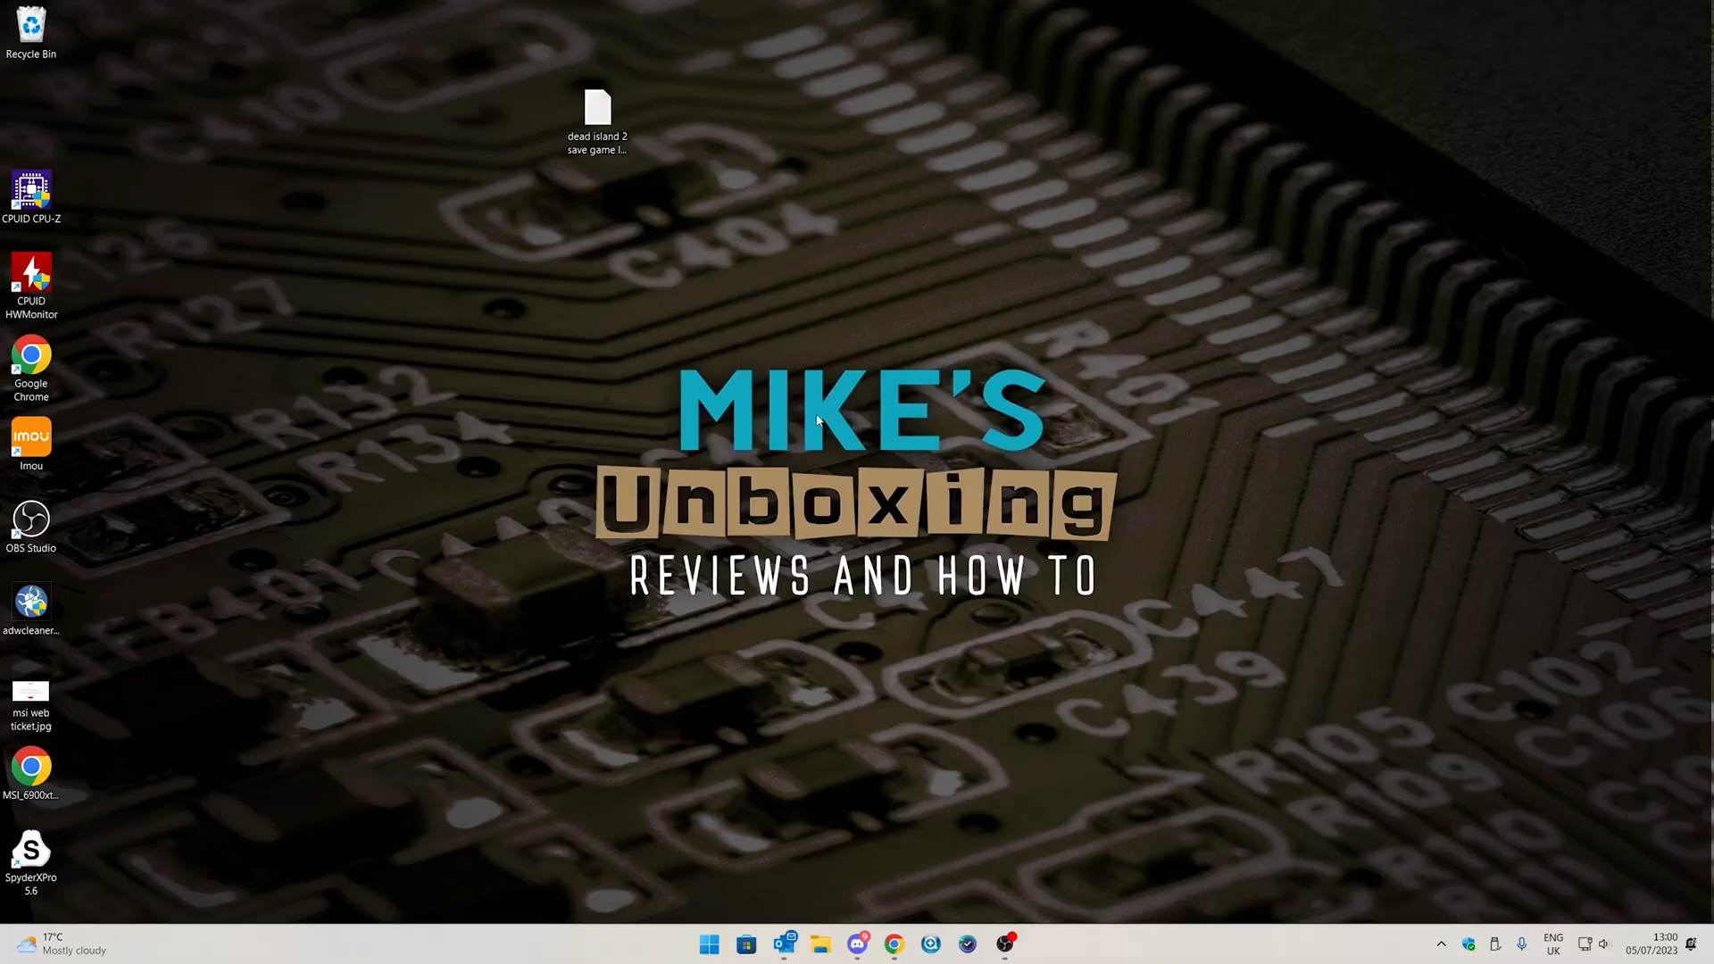
{"action": "mouse_move", "coordinate": [751, 456]}
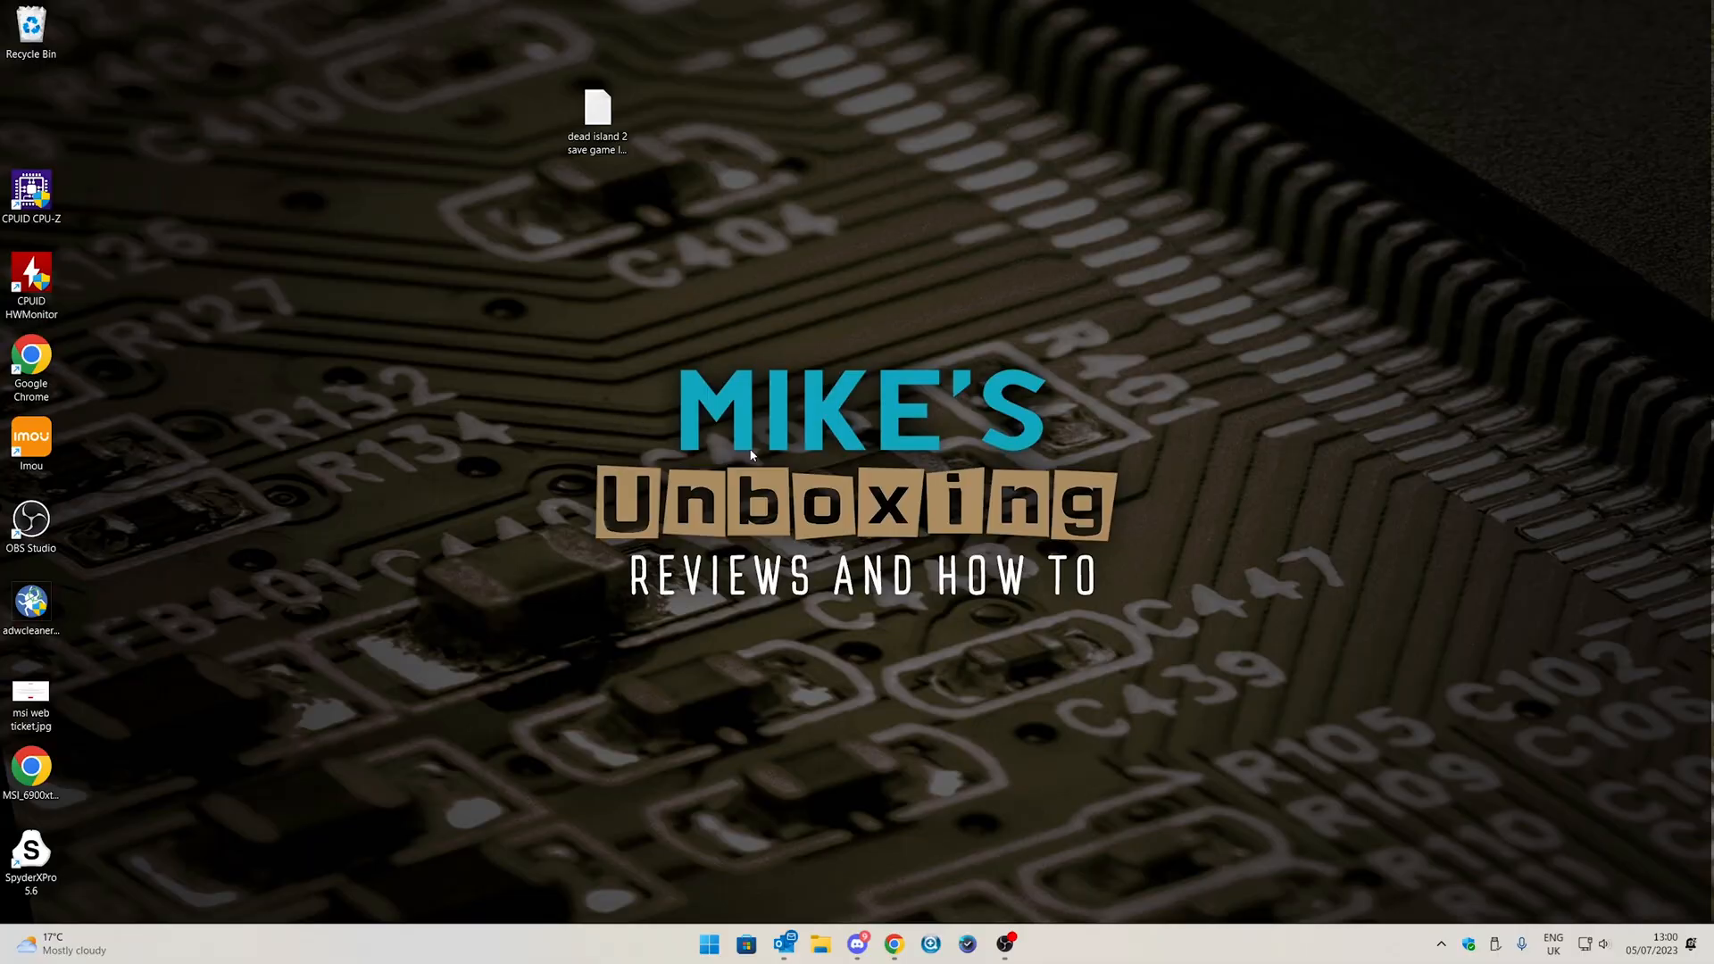
{"action": "mouse_move", "coordinate": [724, 483]}
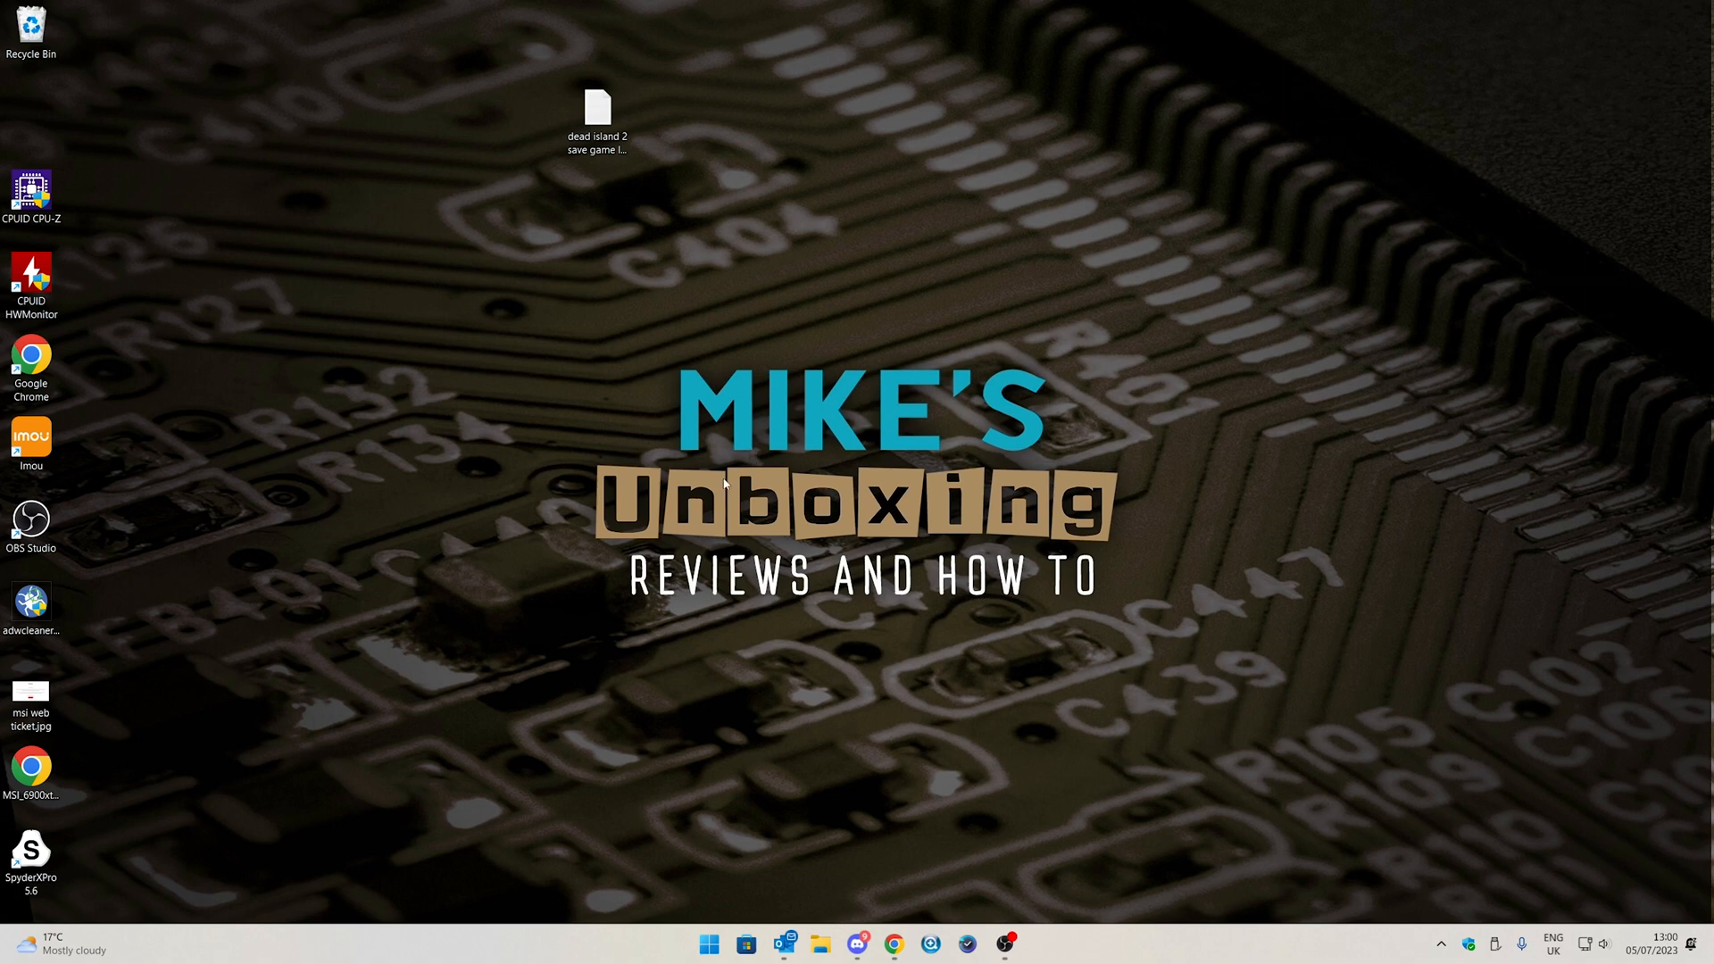
{"action": "mouse_move", "coordinate": [520, 334]}
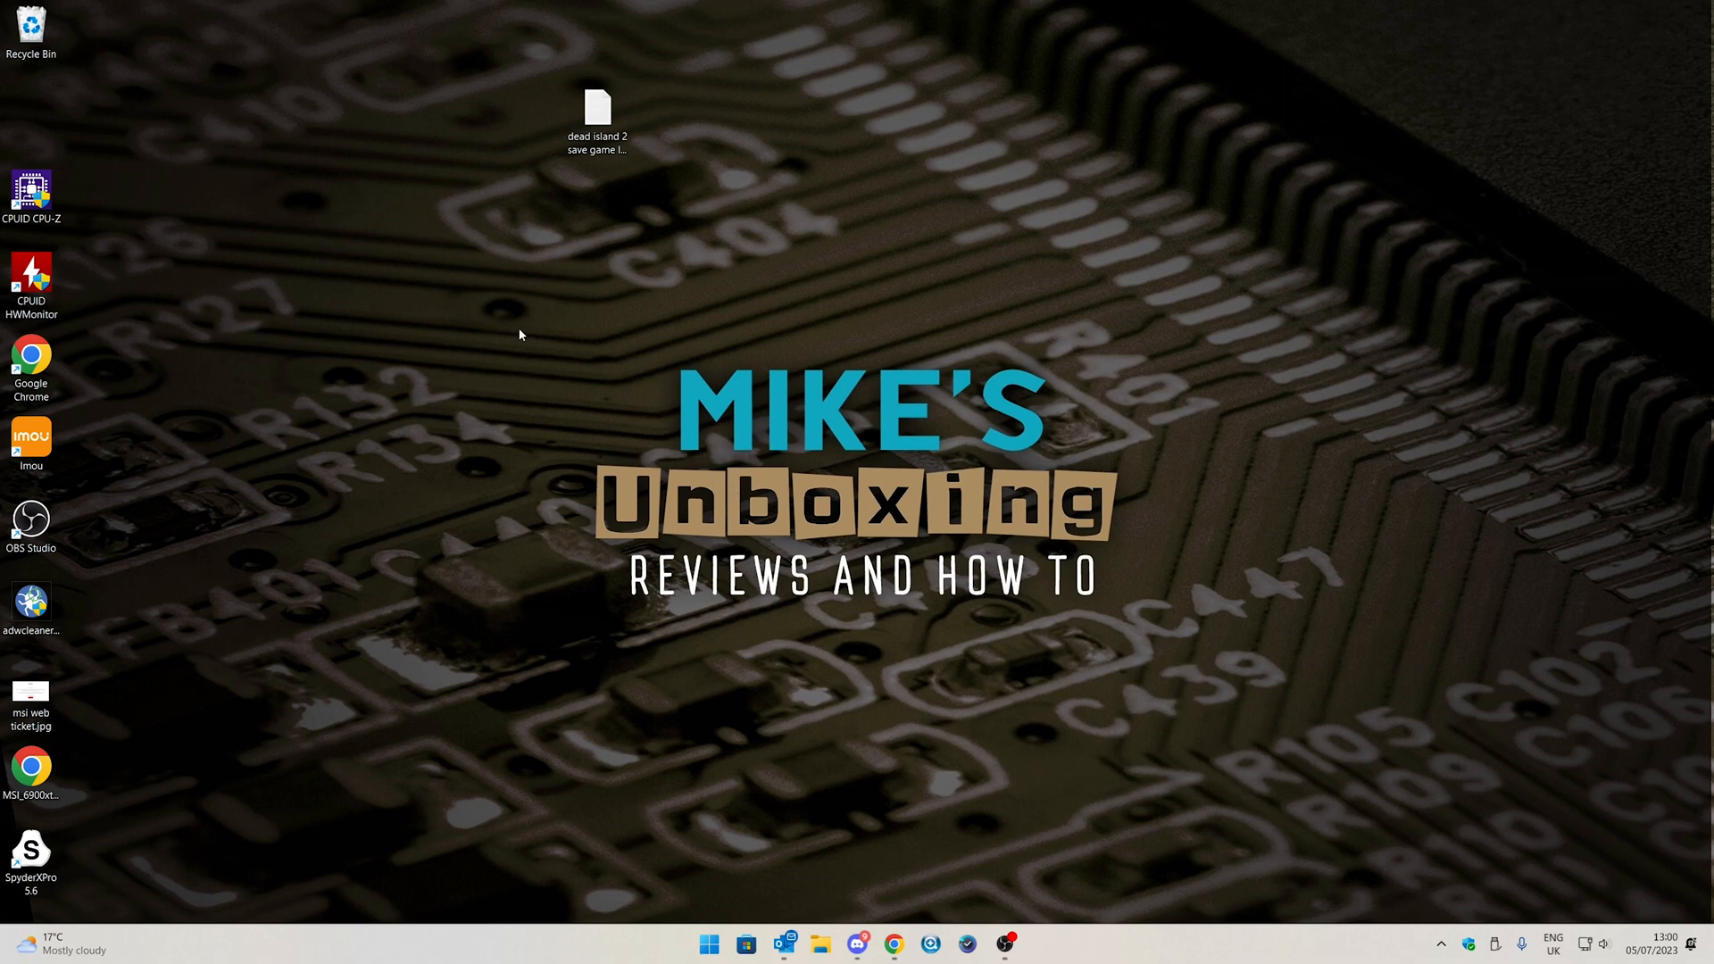
{"action": "mouse_move", "coordinate": [652, 448]}
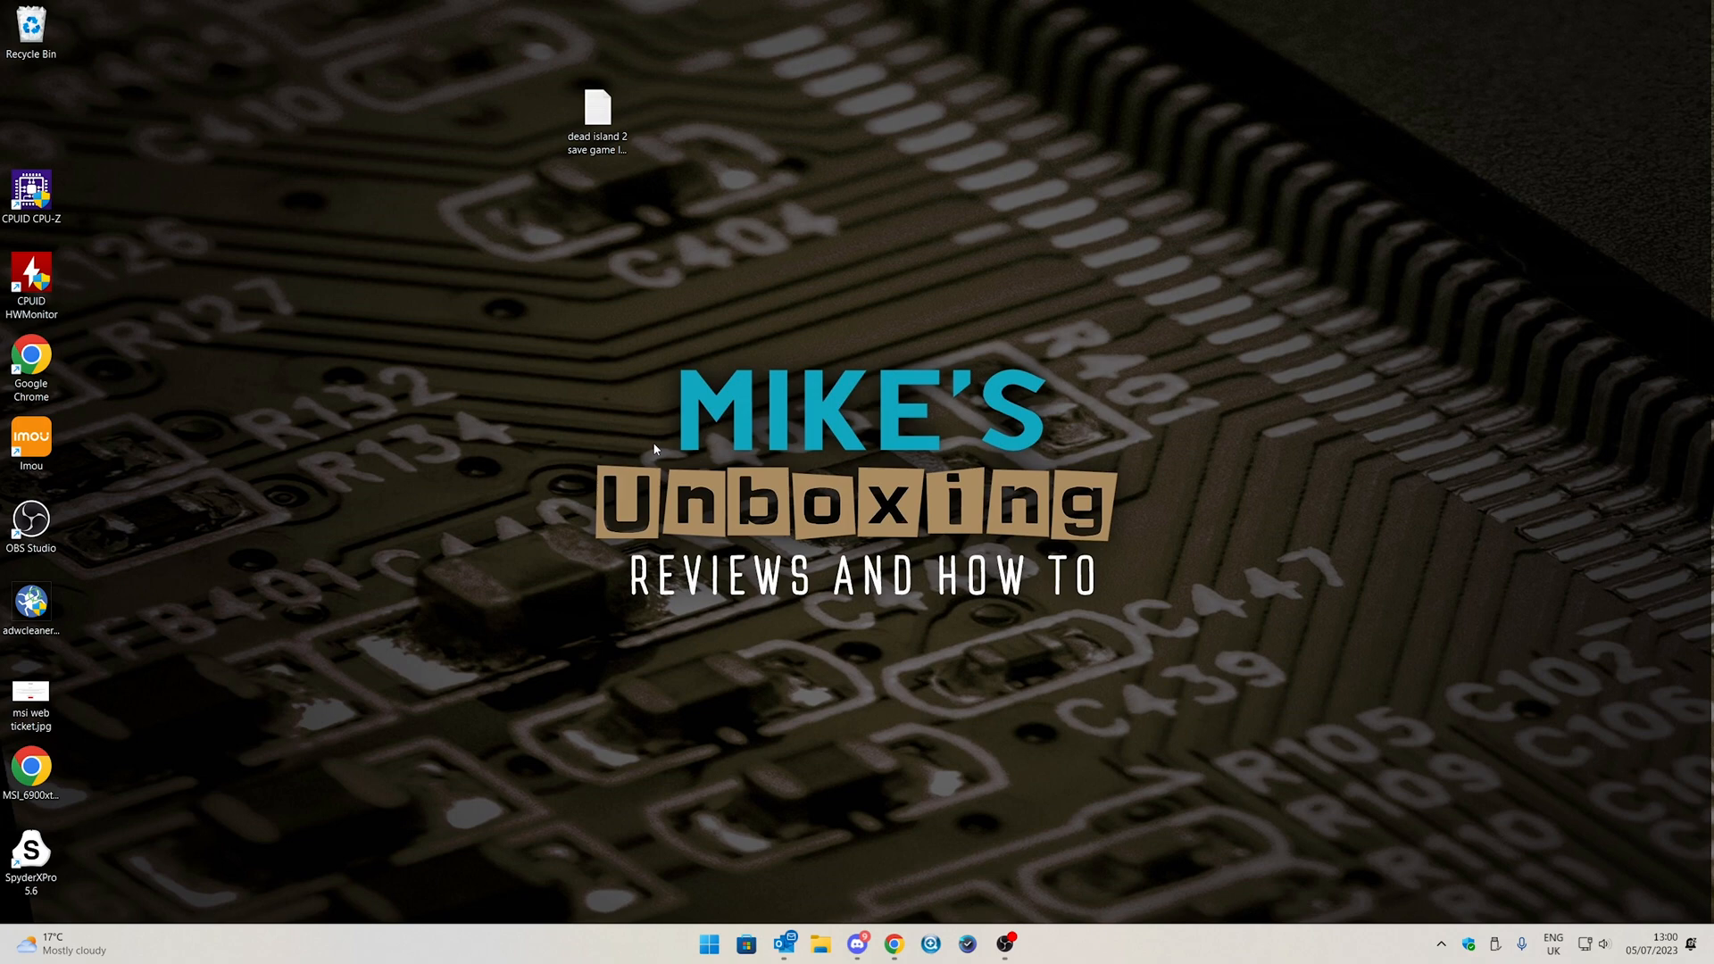
Open USB Drive (F:) in File Explorer from the taskbar
{"action": "left_click", "coordinate": [818, 943]}
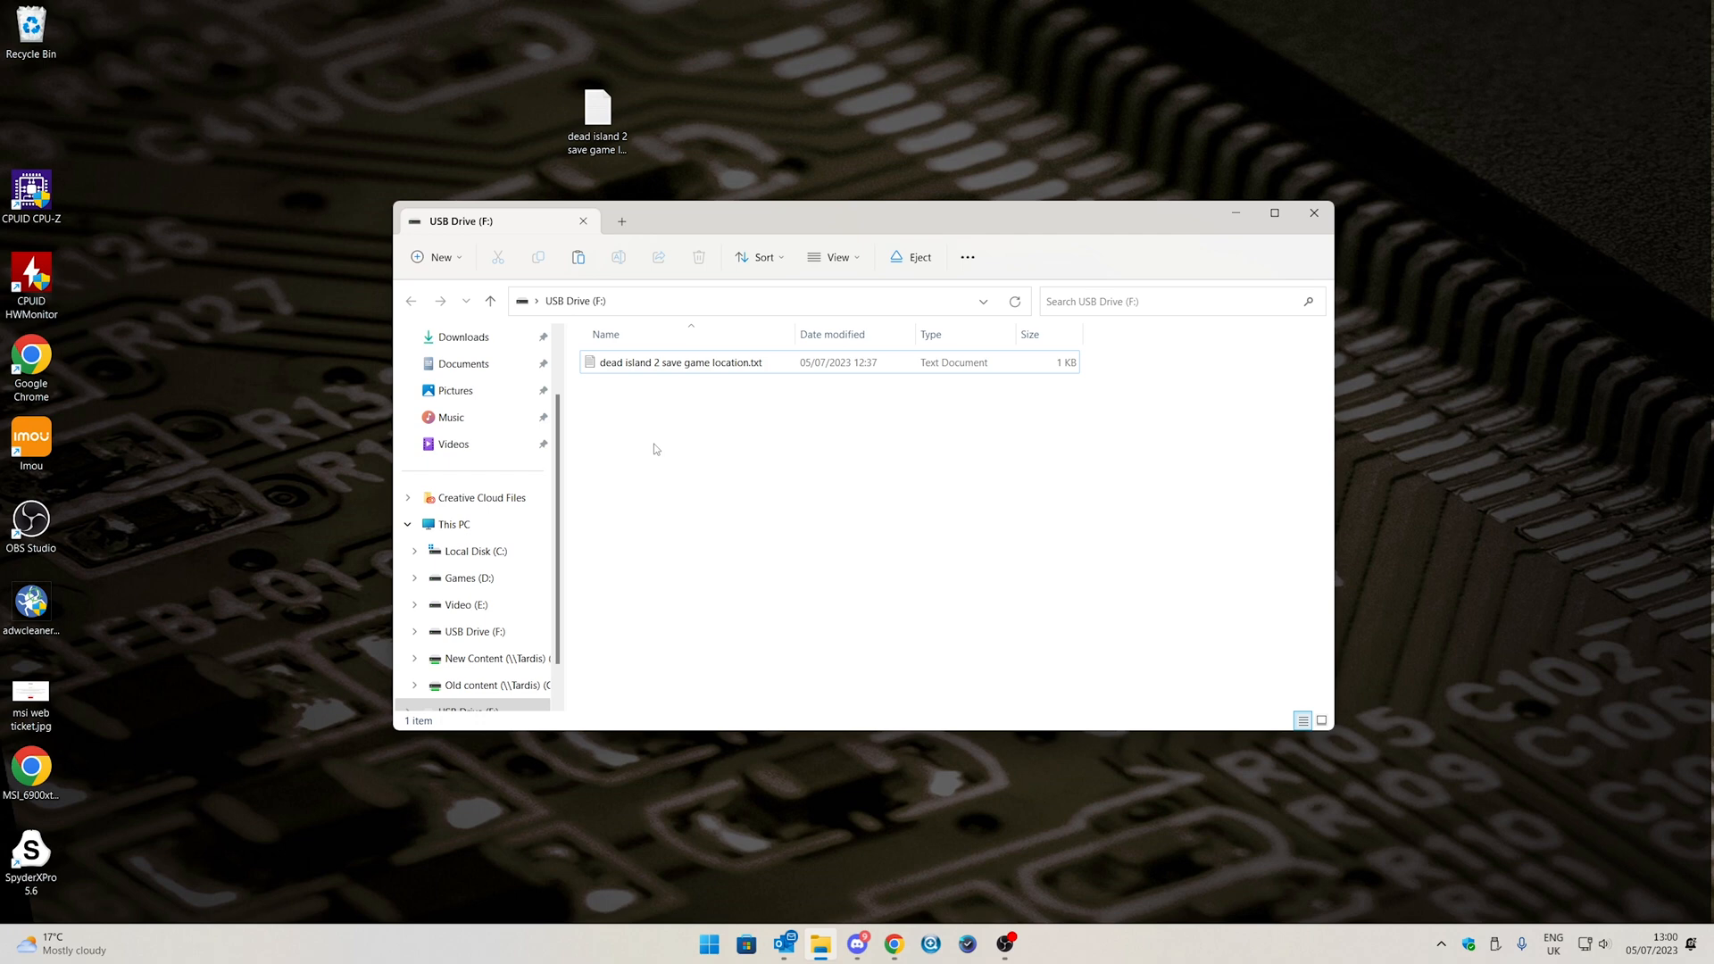
{"action": "left_click", "coordinate": [680, 361]}
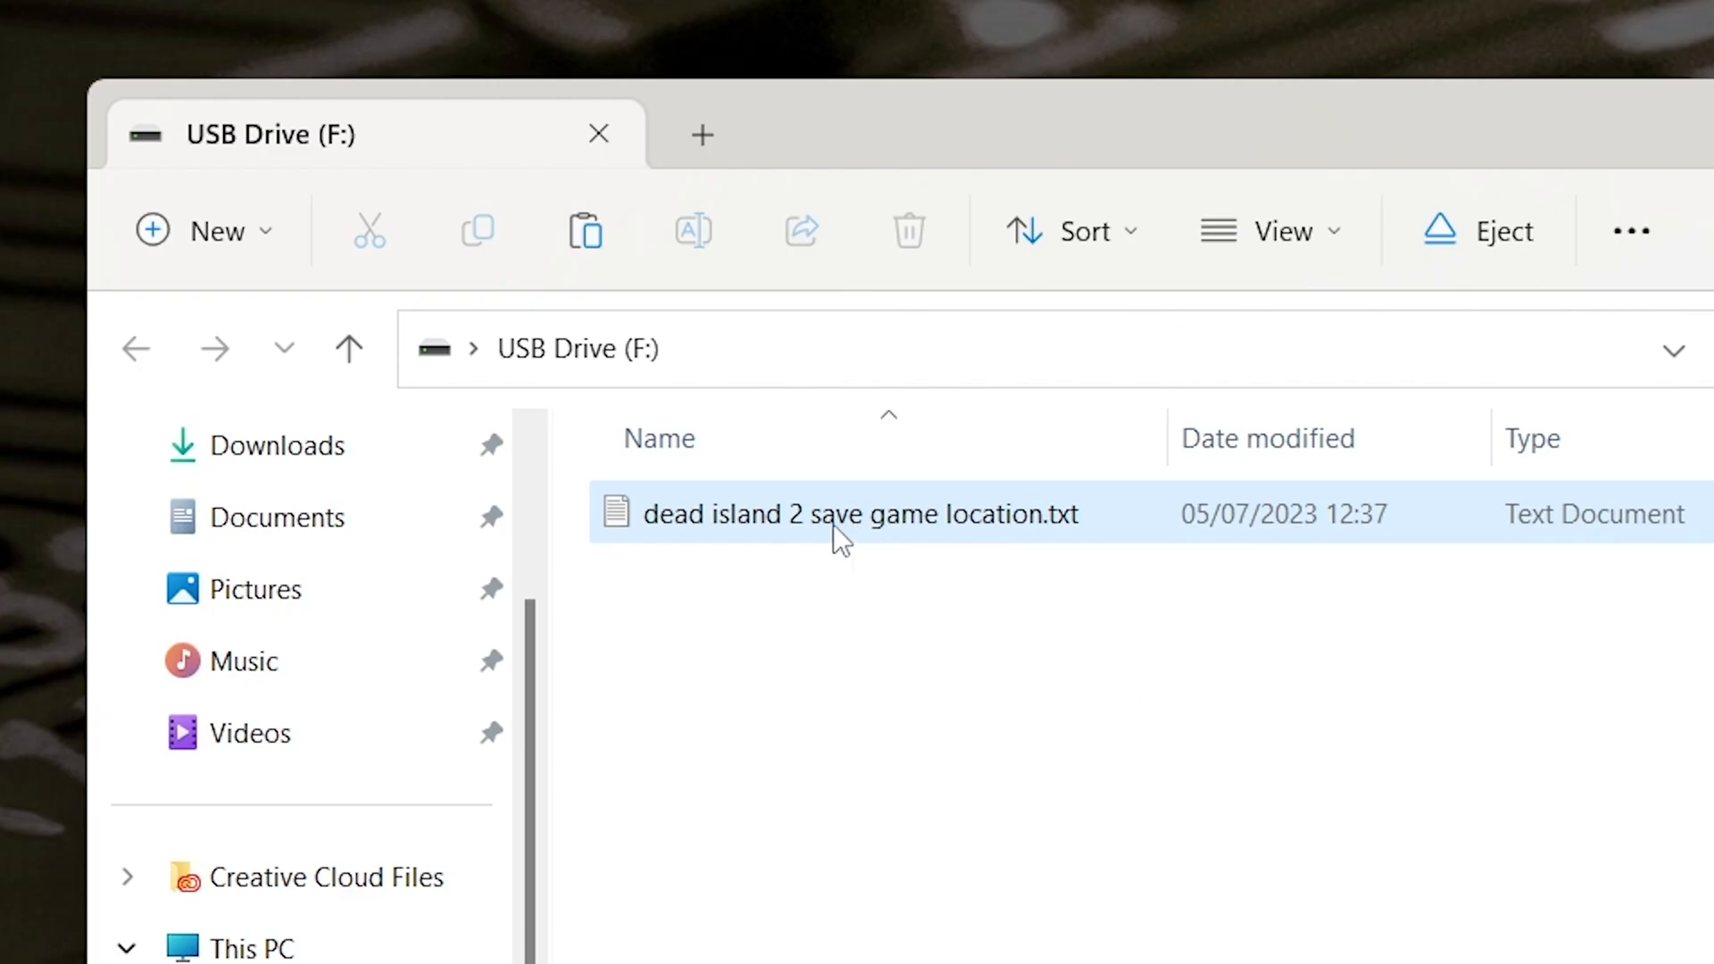
{"action": "mouse_move", "coordinate": [842, 514]}
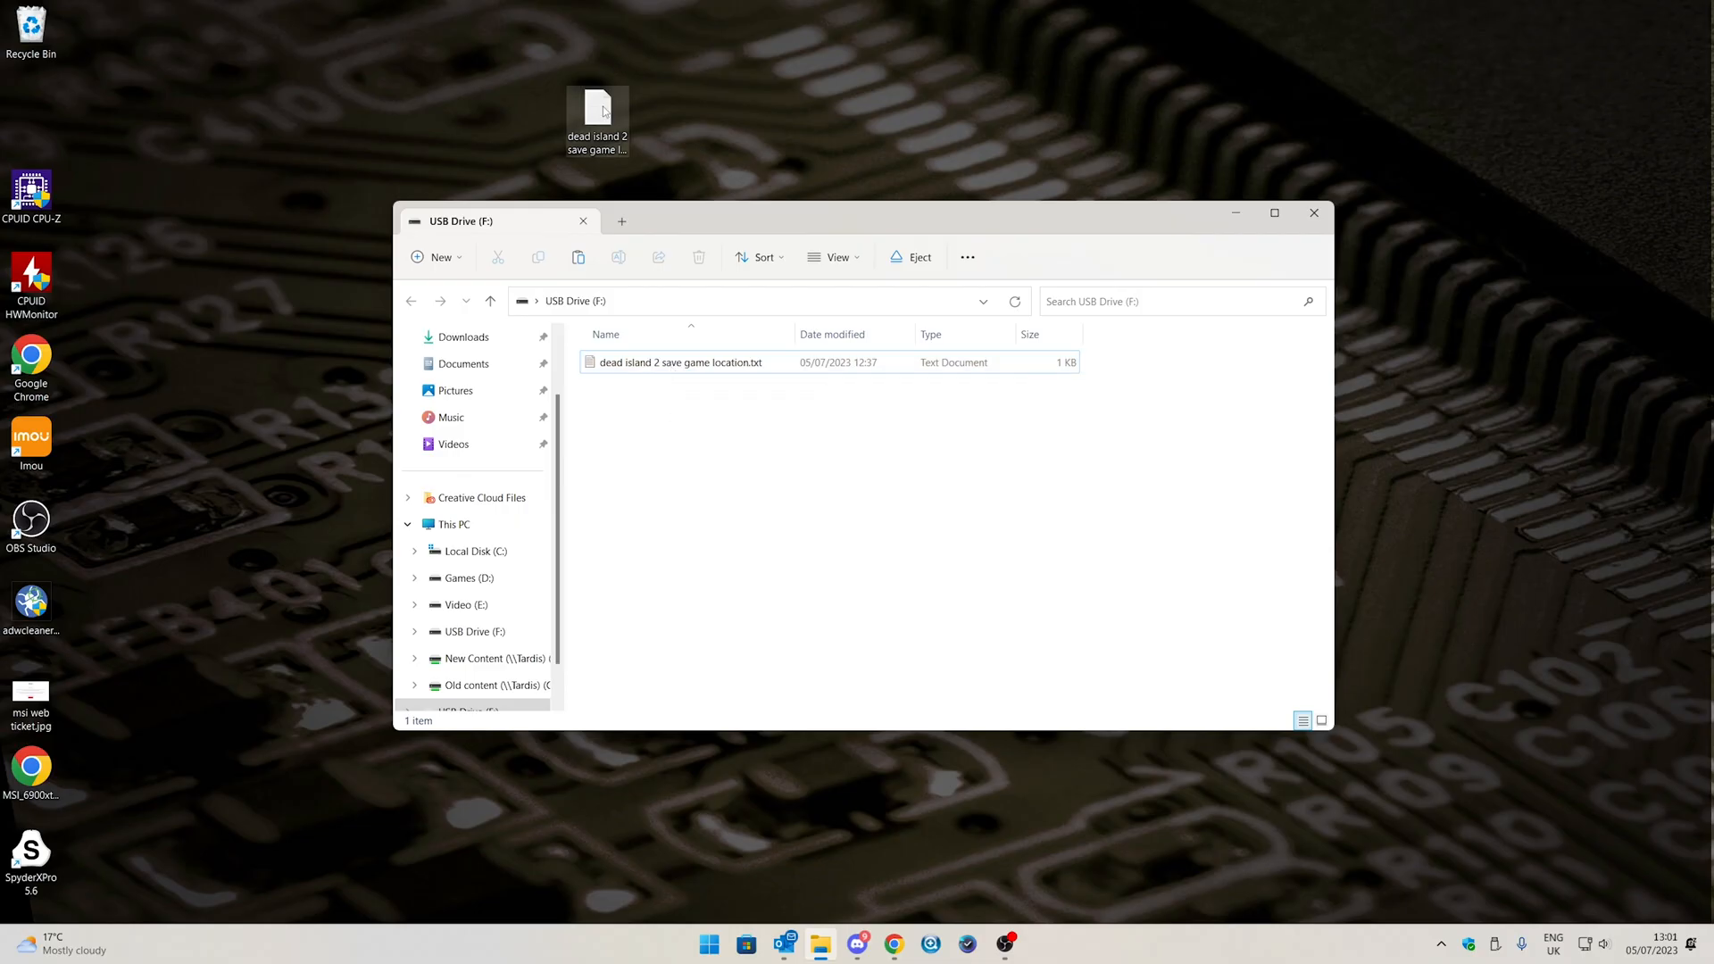
Open the save game location note in Notepad and copy its SaveGames folder path
{"action": "double_click", "coordinate": [681, 362]}
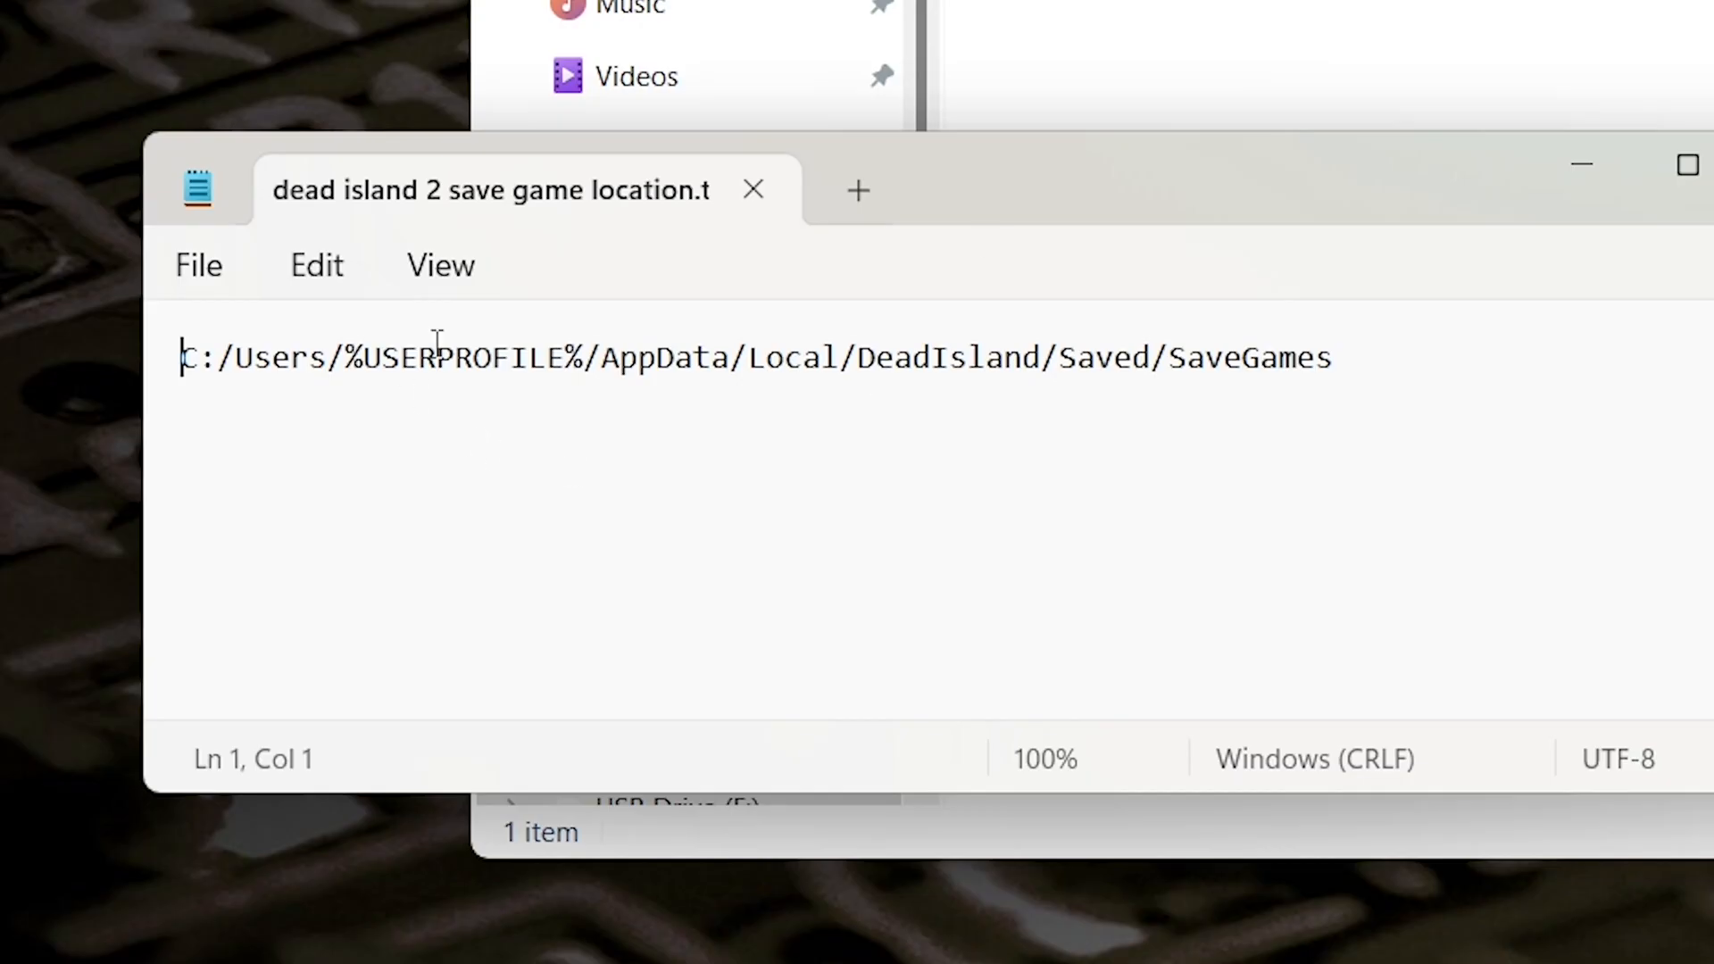
{"action": "mouse_move", "coordinate": [1186, 358]}
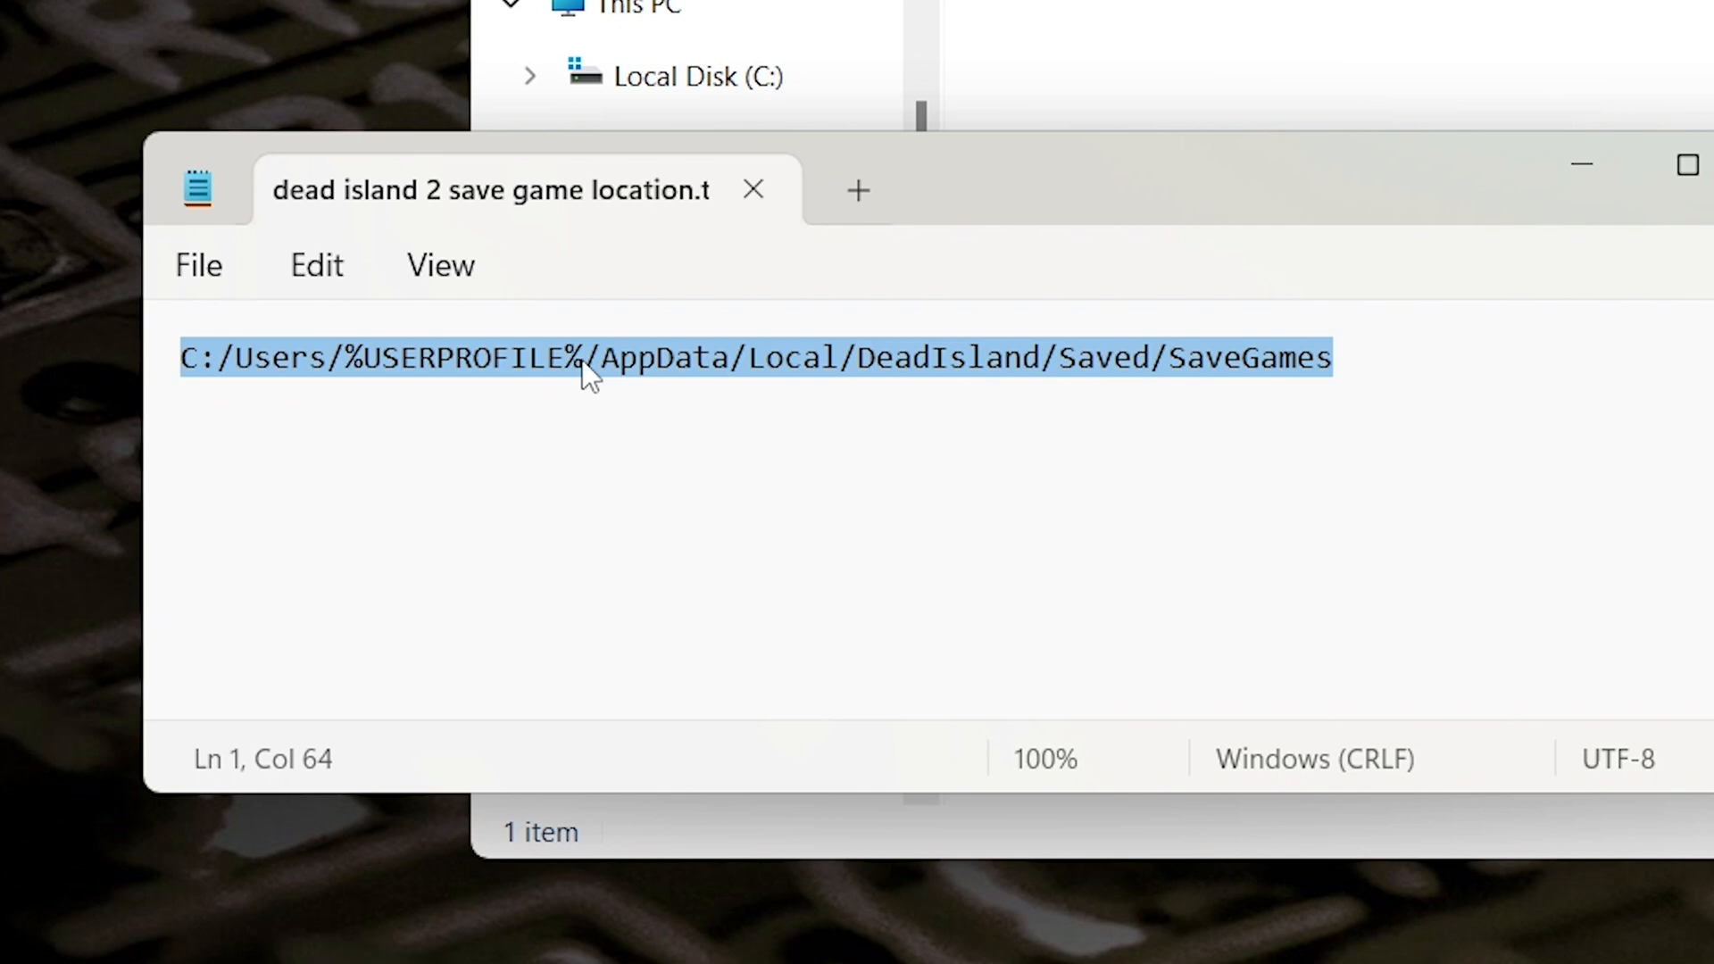
{"action": "right_click", "coordinate": [590, 365]}
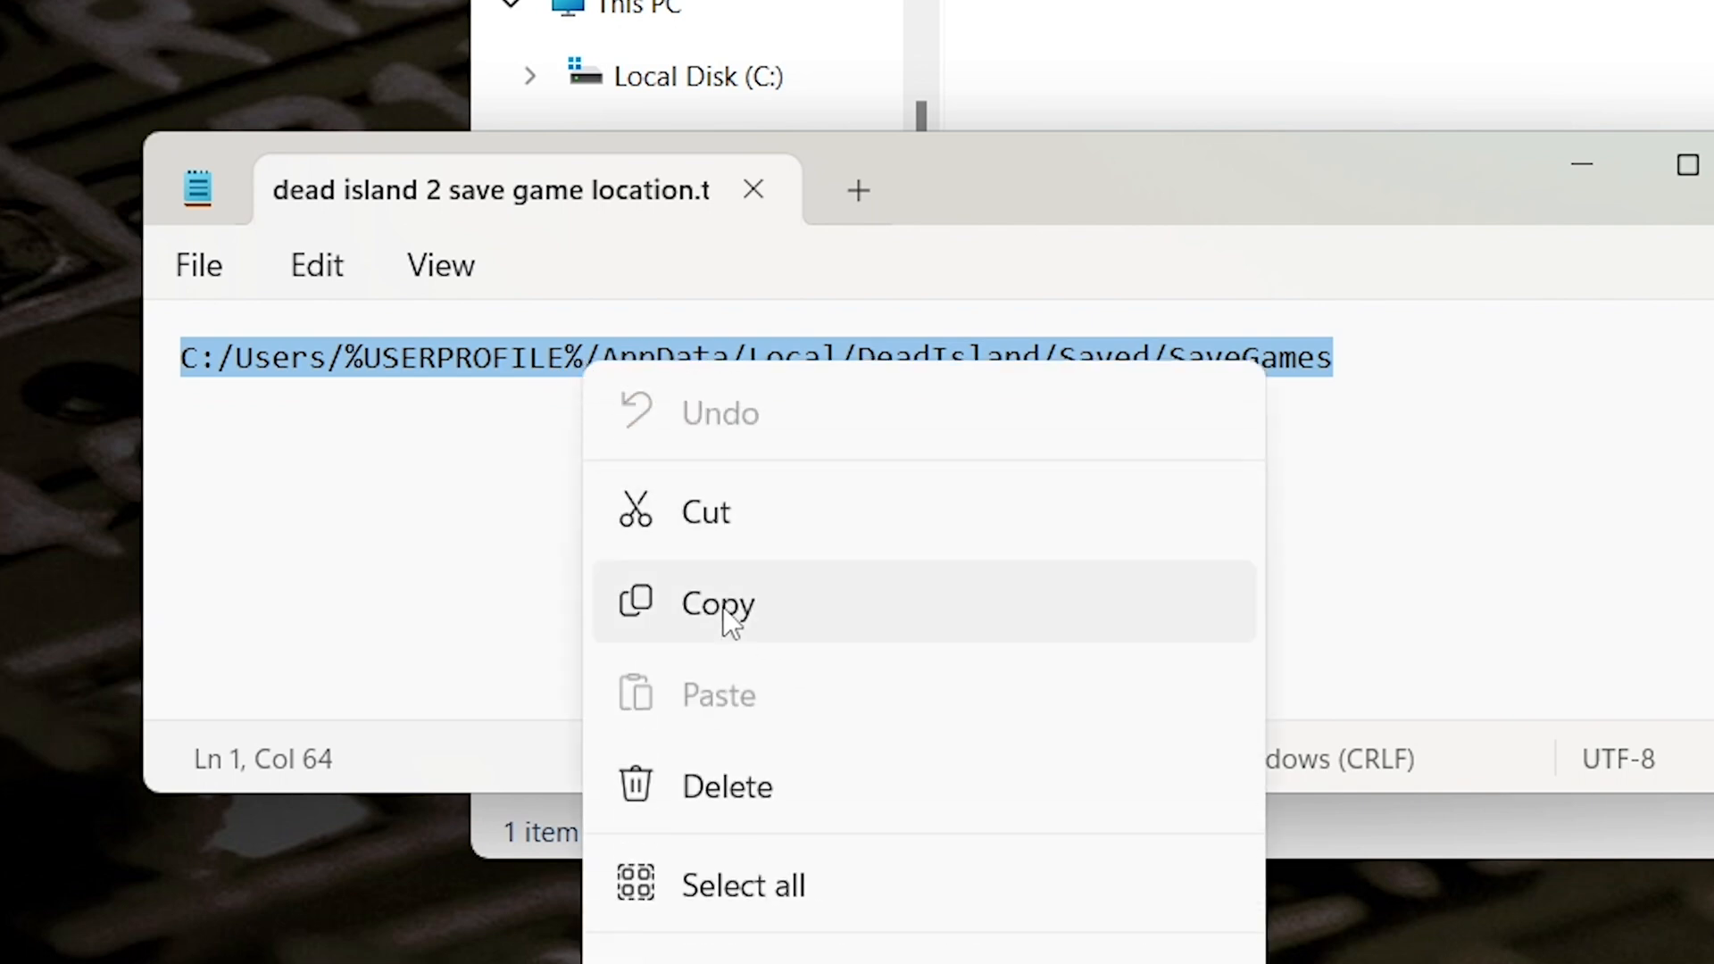
{"action": "left_click", "coordinate": [717, 603]}
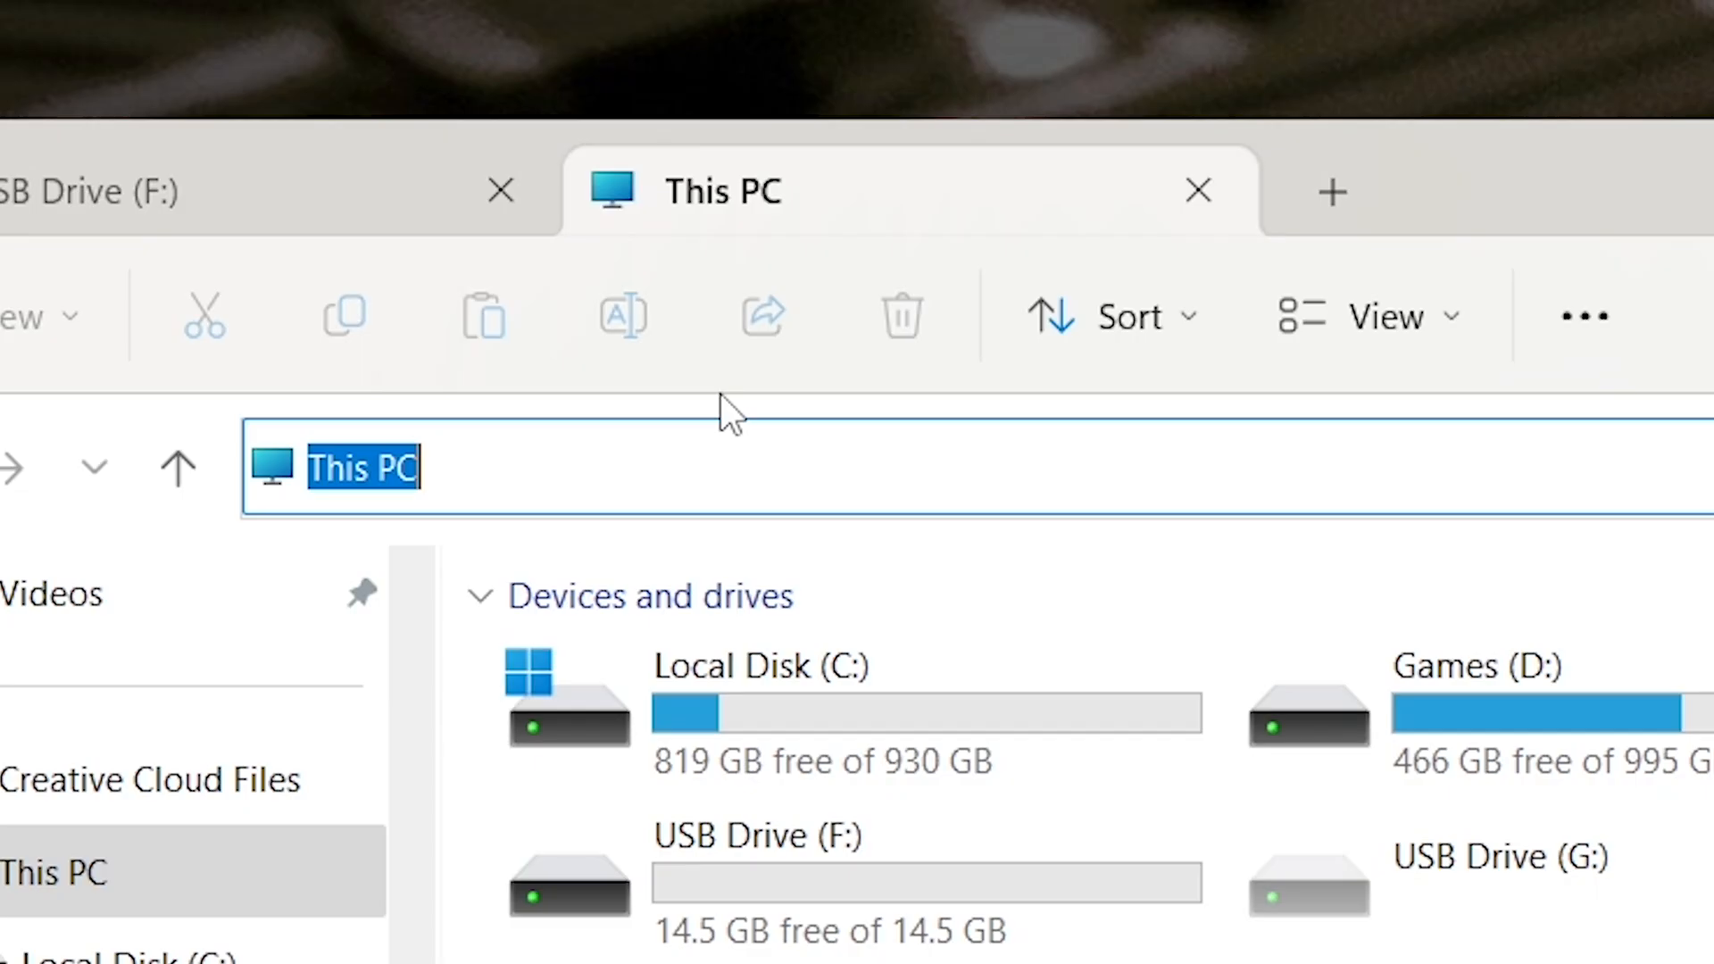
Paste the SaveGames path into a new tab's address bar and confirm hidden items are shown
{"action": "type", "text": "C:/Users/%USERPROFILE%/AppData/Local/DeadIsland/Saved/SaveGames"}
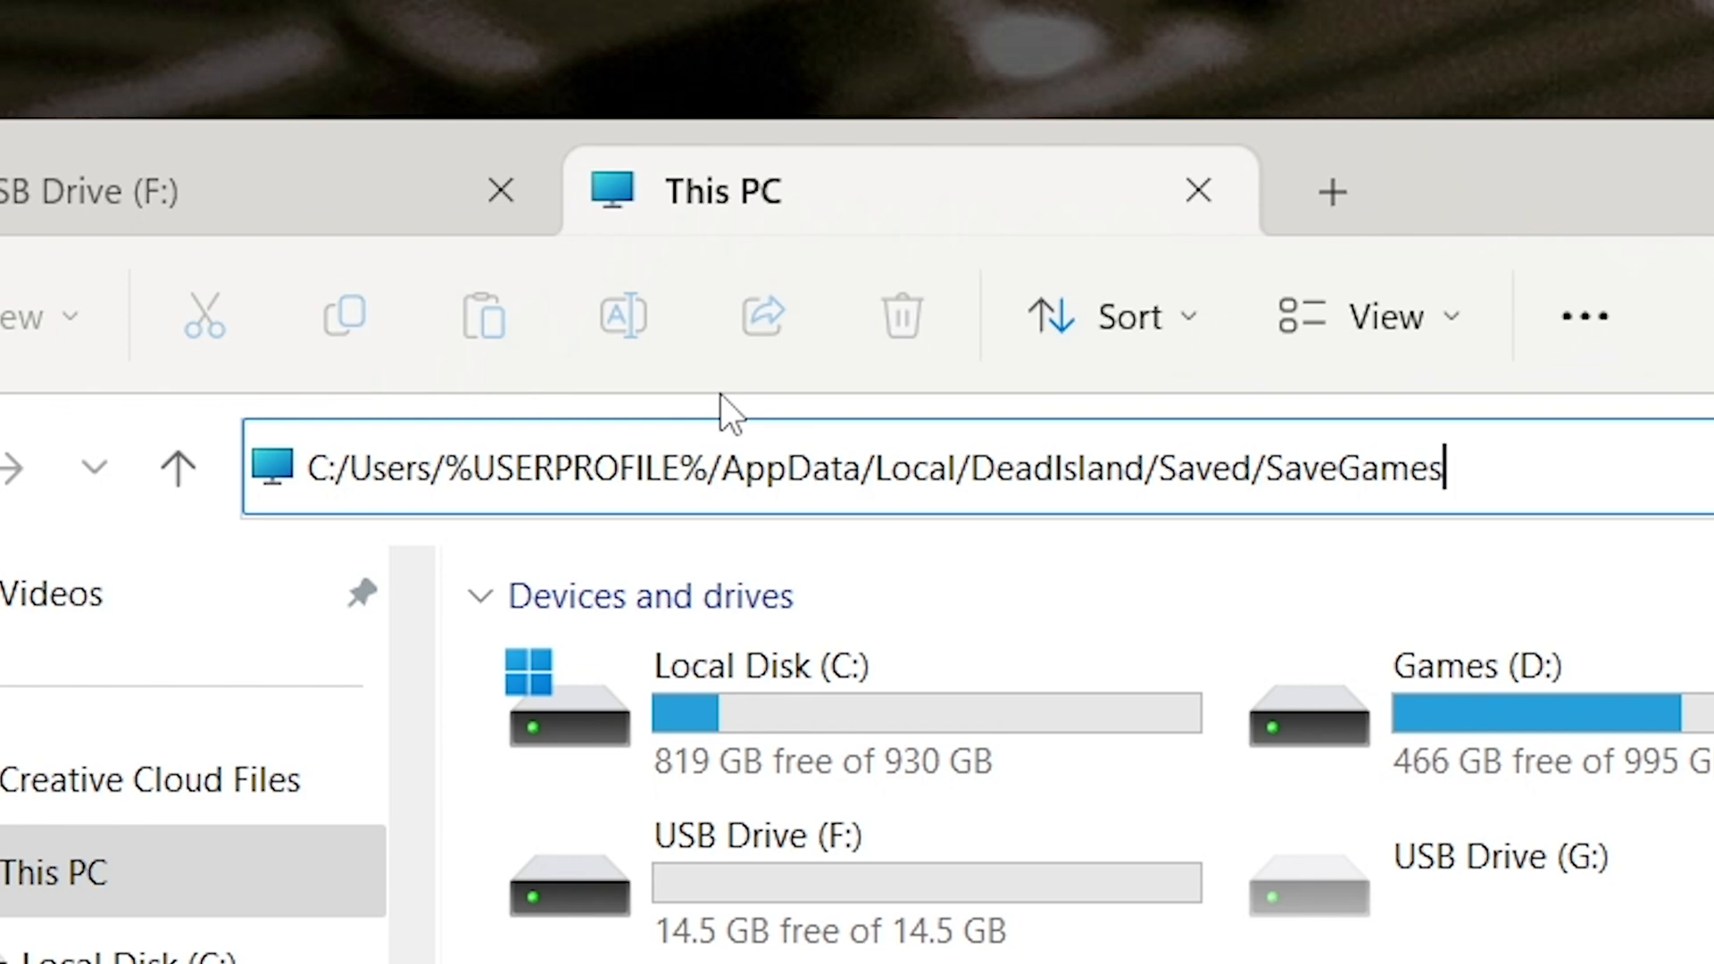
{"action": "mouse_move", "coordinate": [1306, 459]}
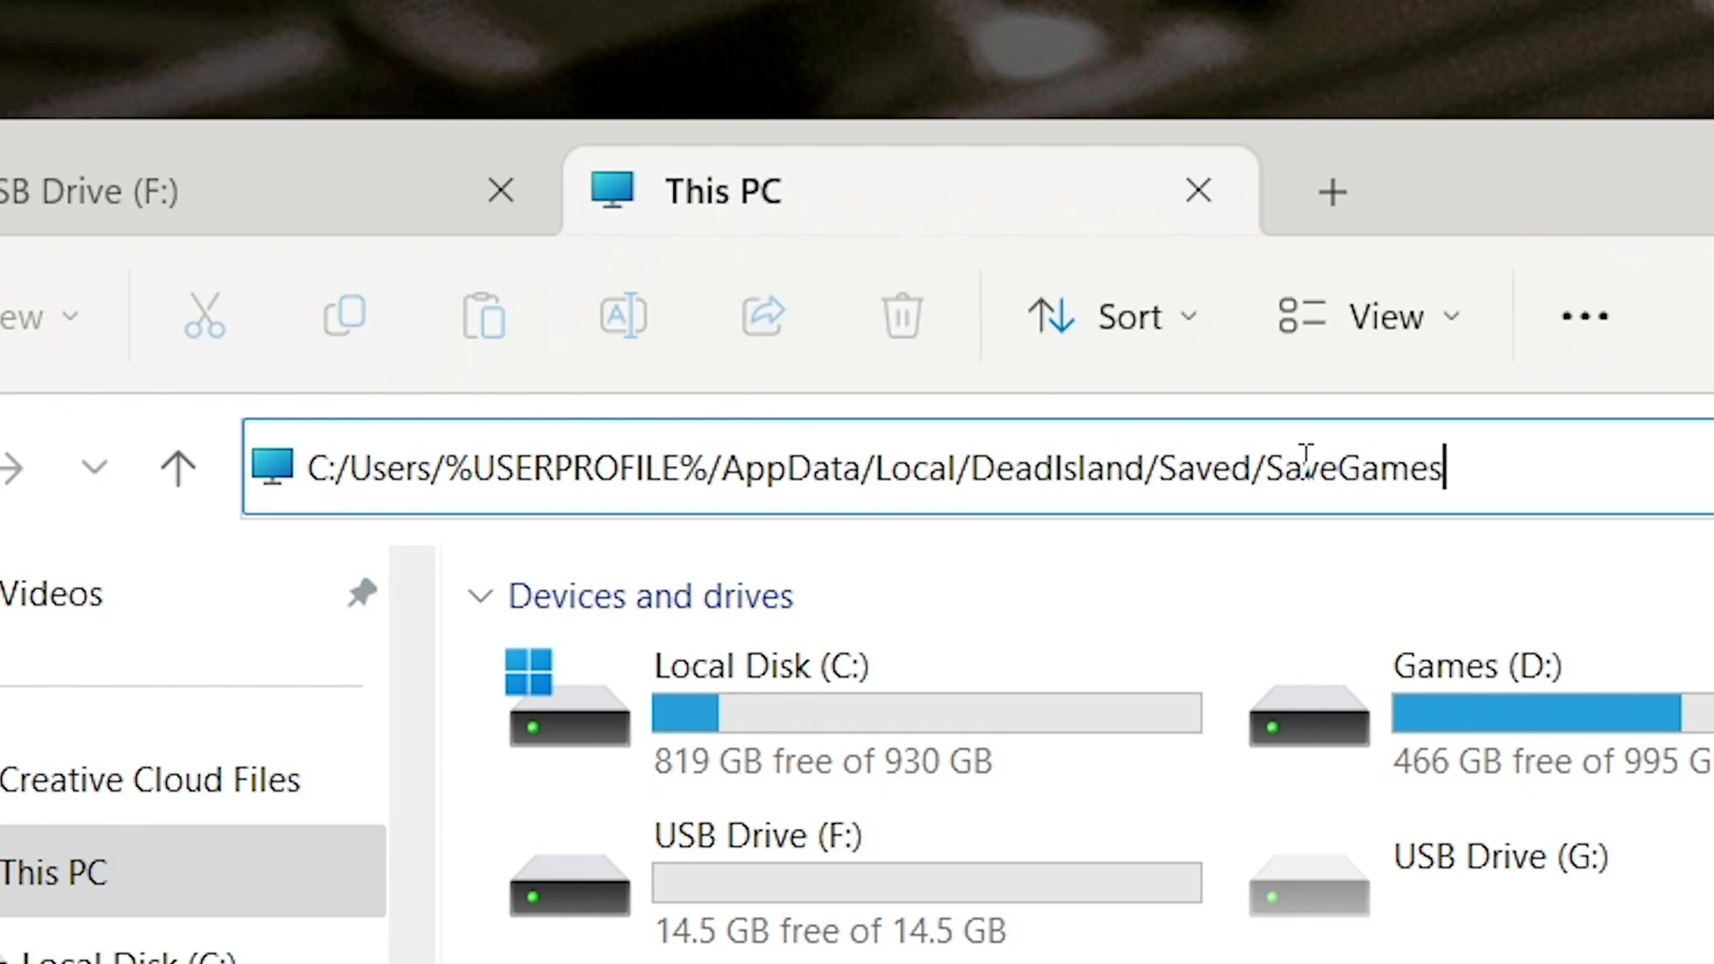
{"action": "left_click", "coordinate": [833, 257]}
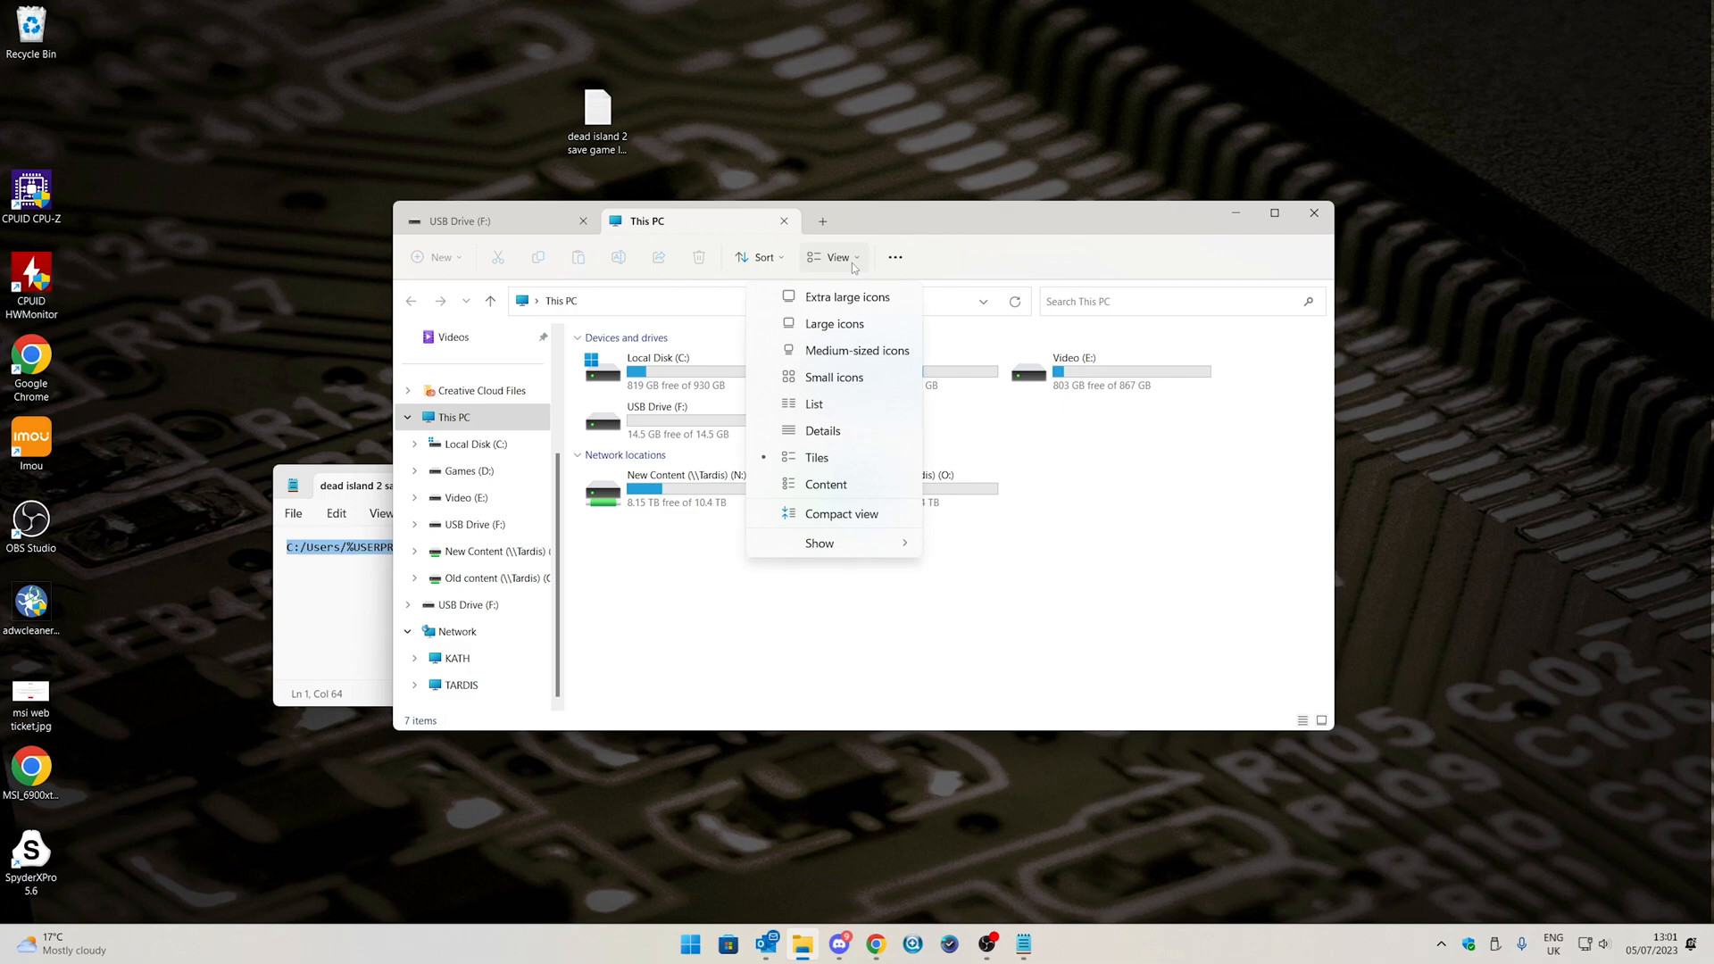
{"action": "left_click", "coordinate": [818, 543]}
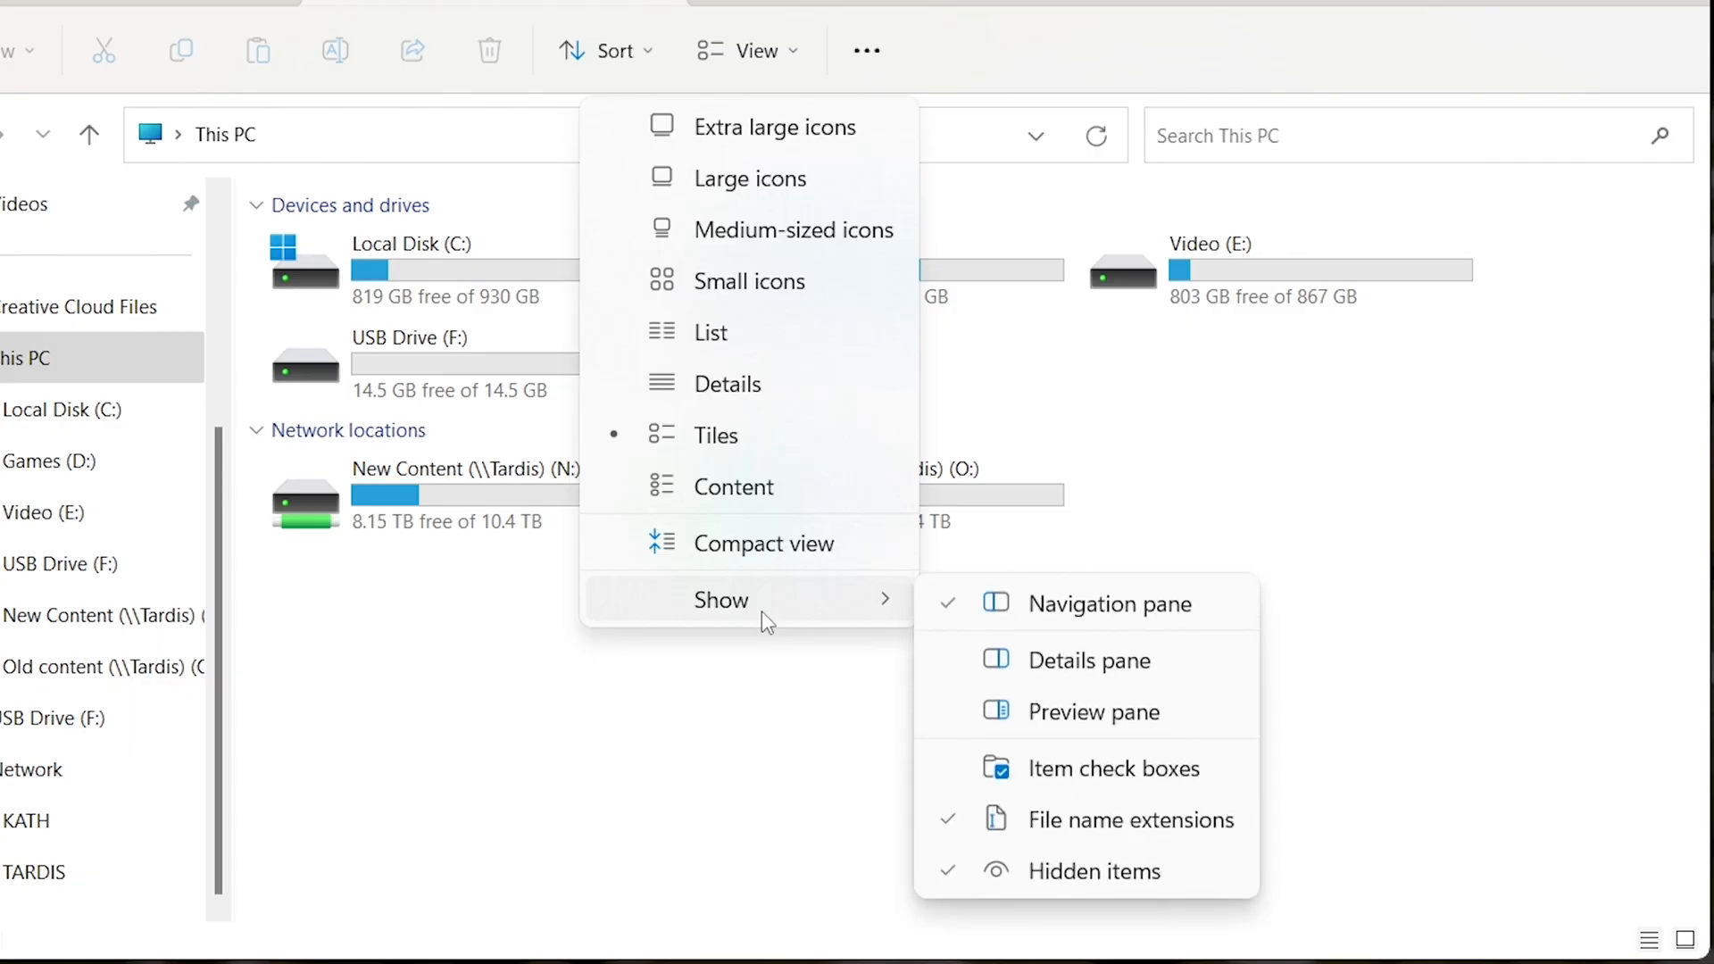
{"action": "mouse_move", "coordinate": [1071, 883]}
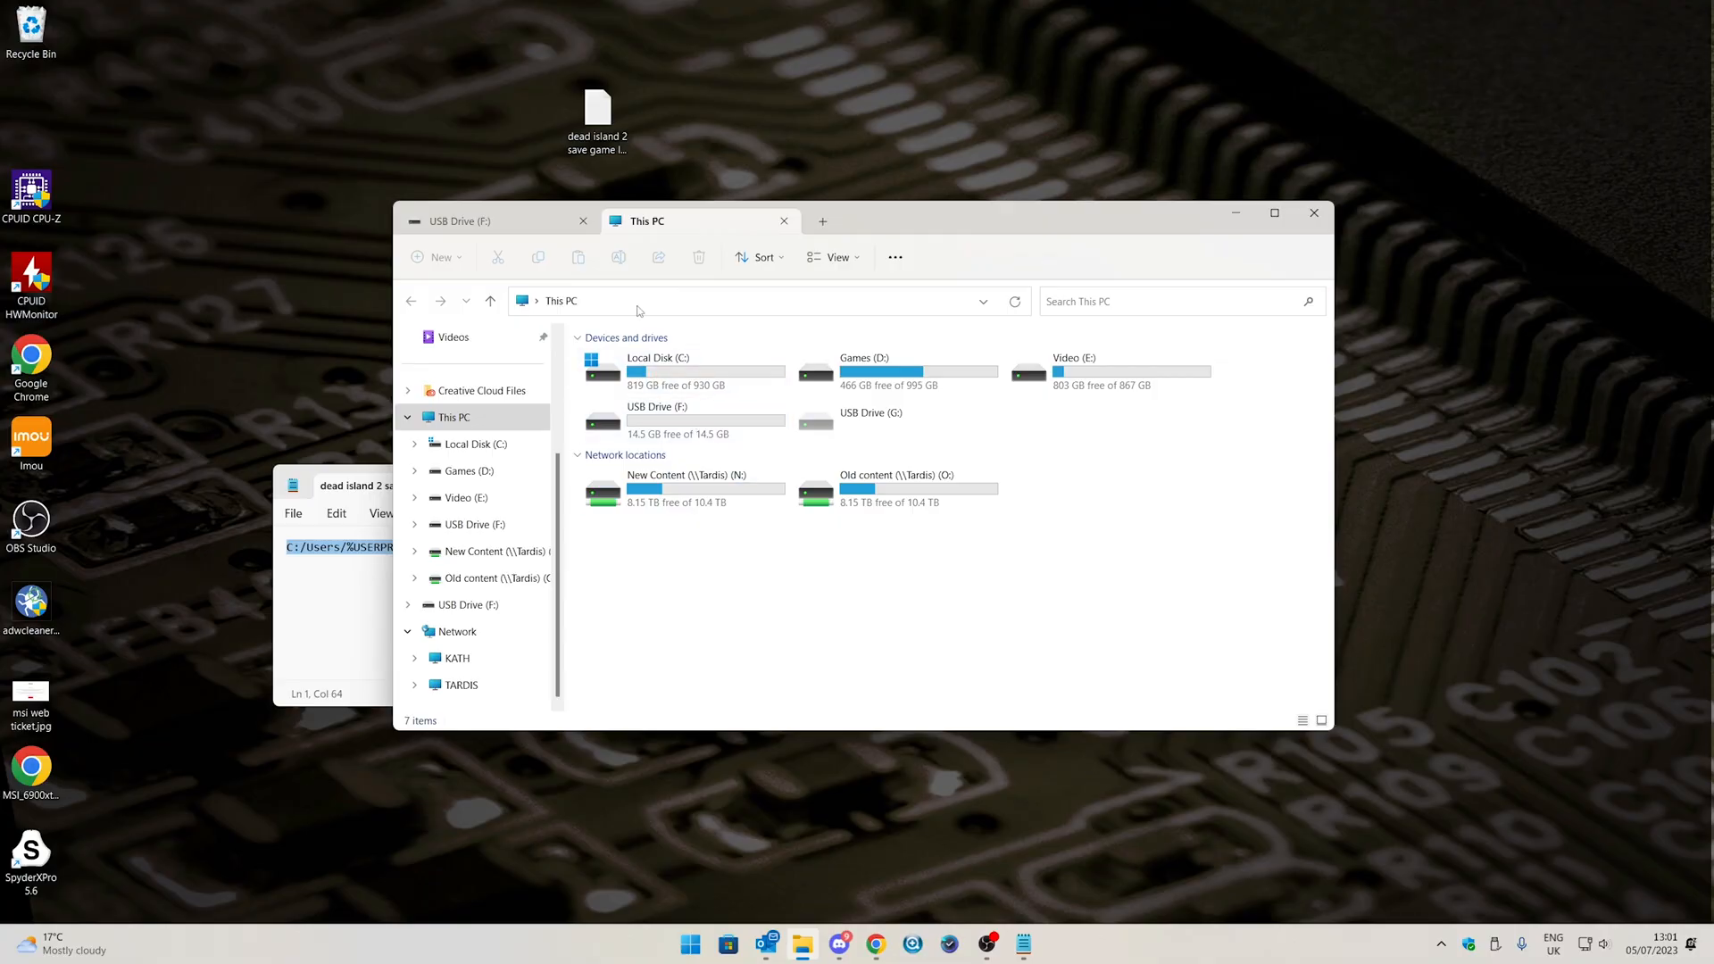
Go to the pasted DeadIsland SaveGames path and select both save files for copying
{"action": "left_click", "coordinate": [754, 300]}
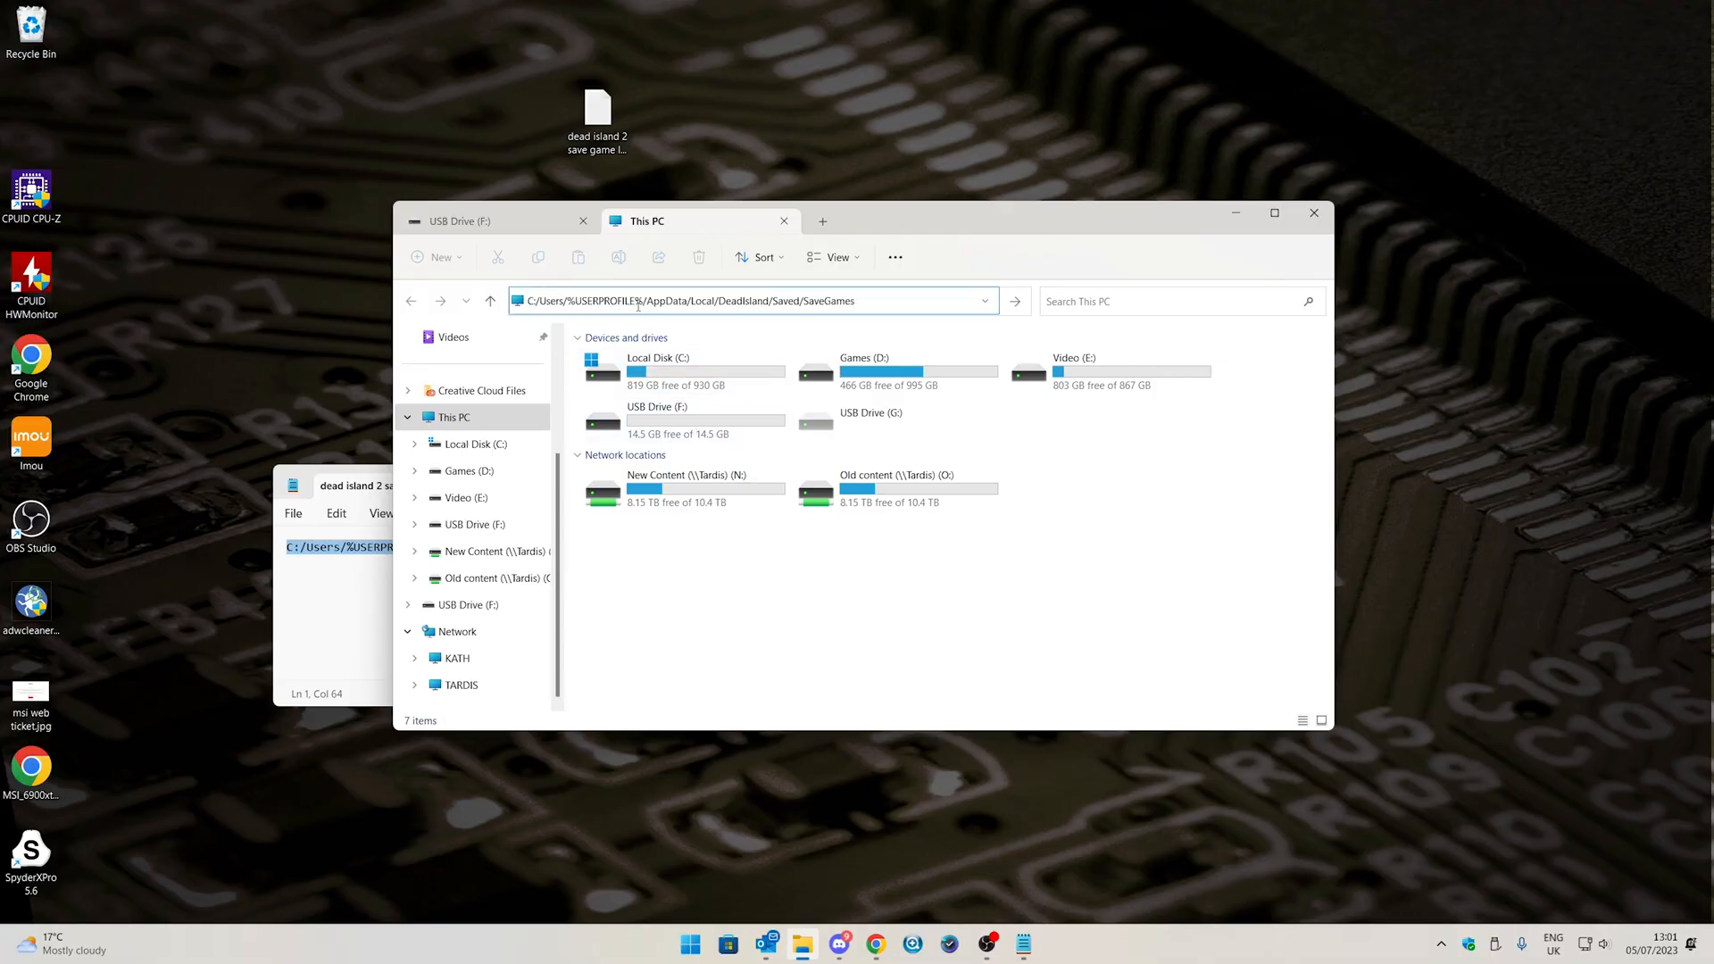
{"action": "key", "text": "Return"}
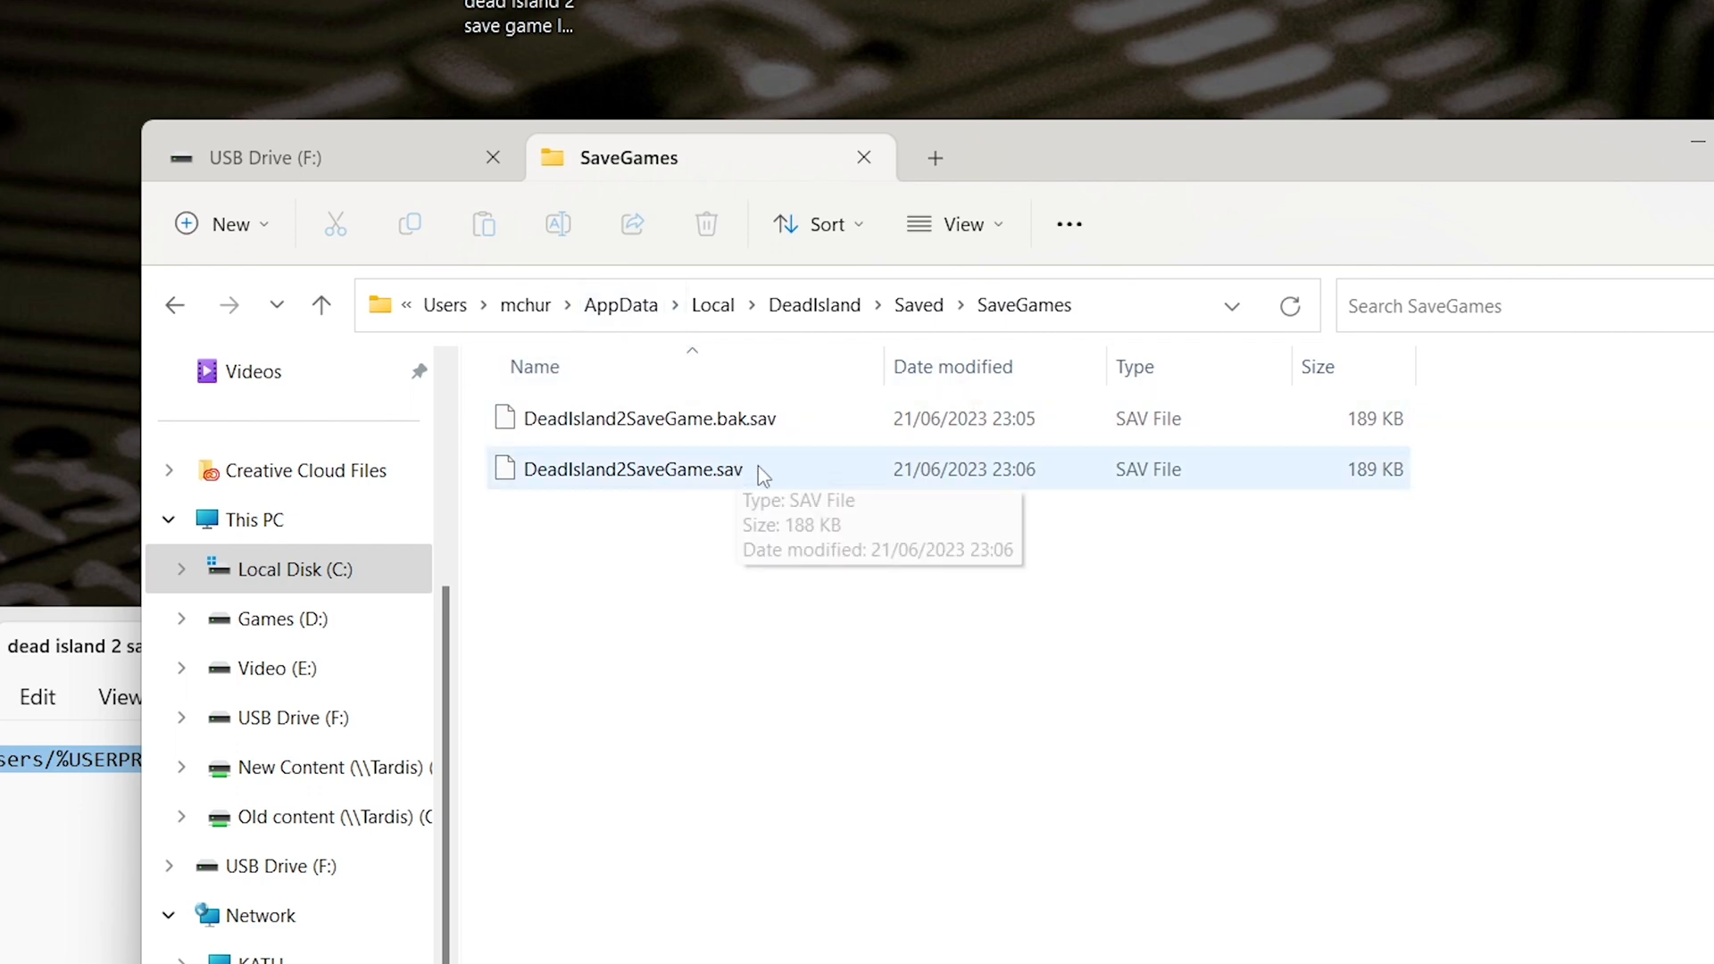
{"action": "mouse_move", "coordinate": [909, 534]}
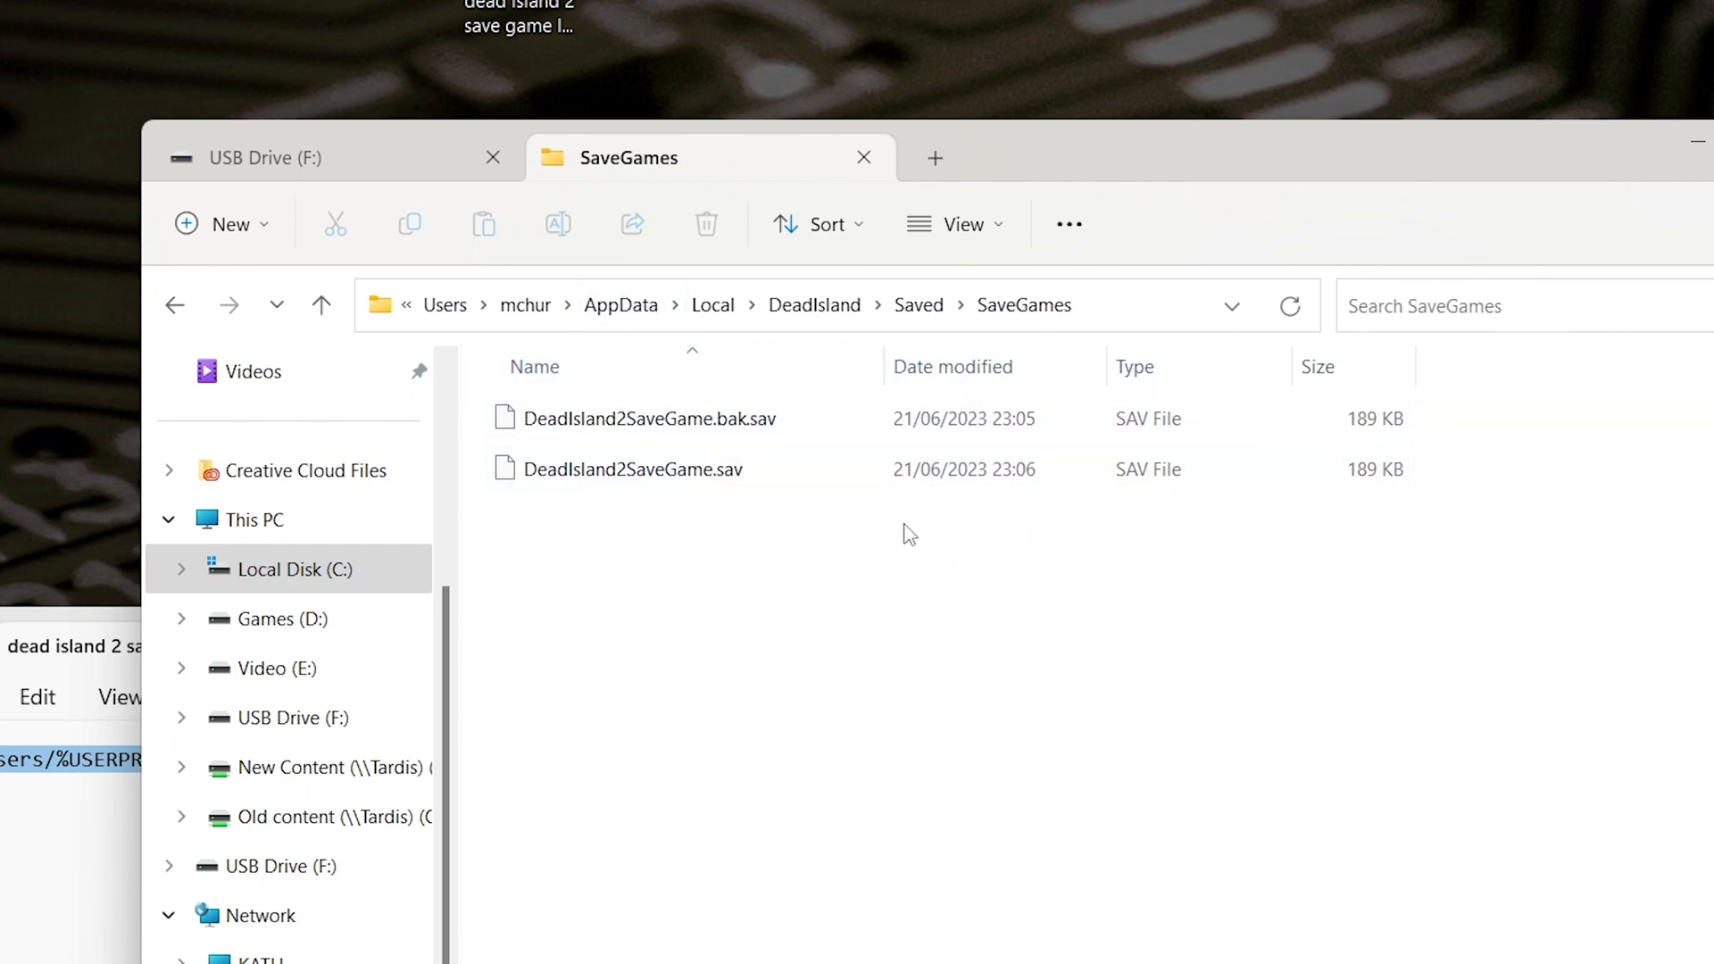
{"action": "key", "text": "ctrl+a"}
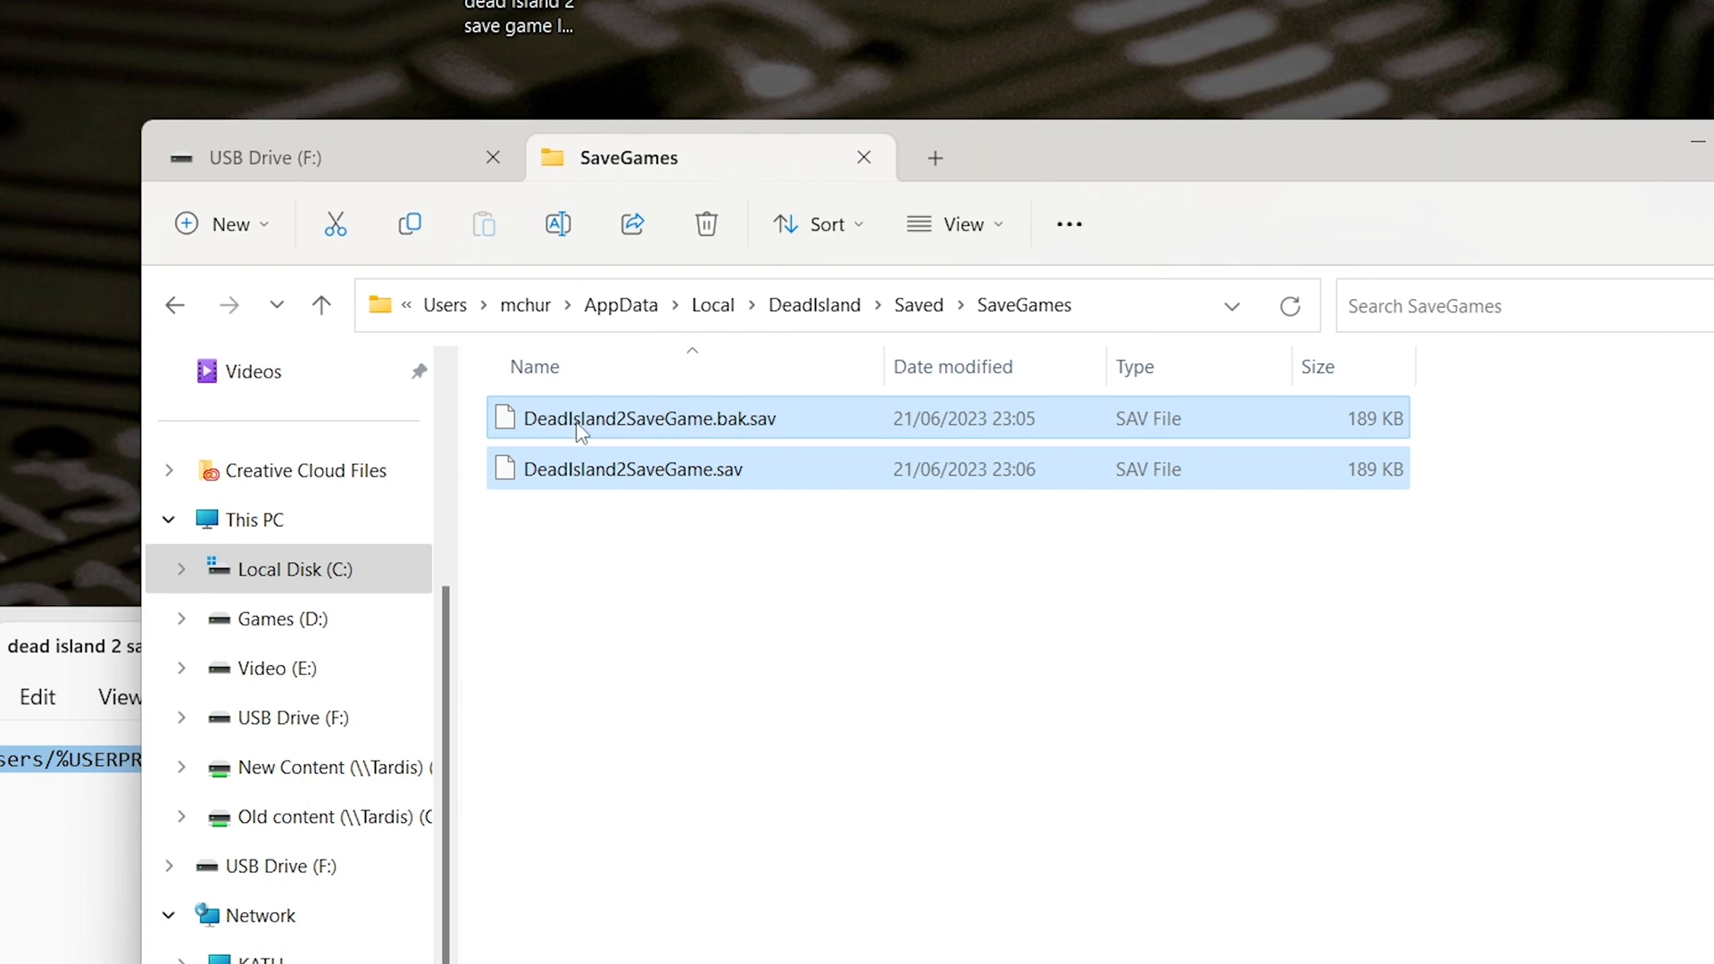
{"action": "right_click", "coordinate": [650, 418]}
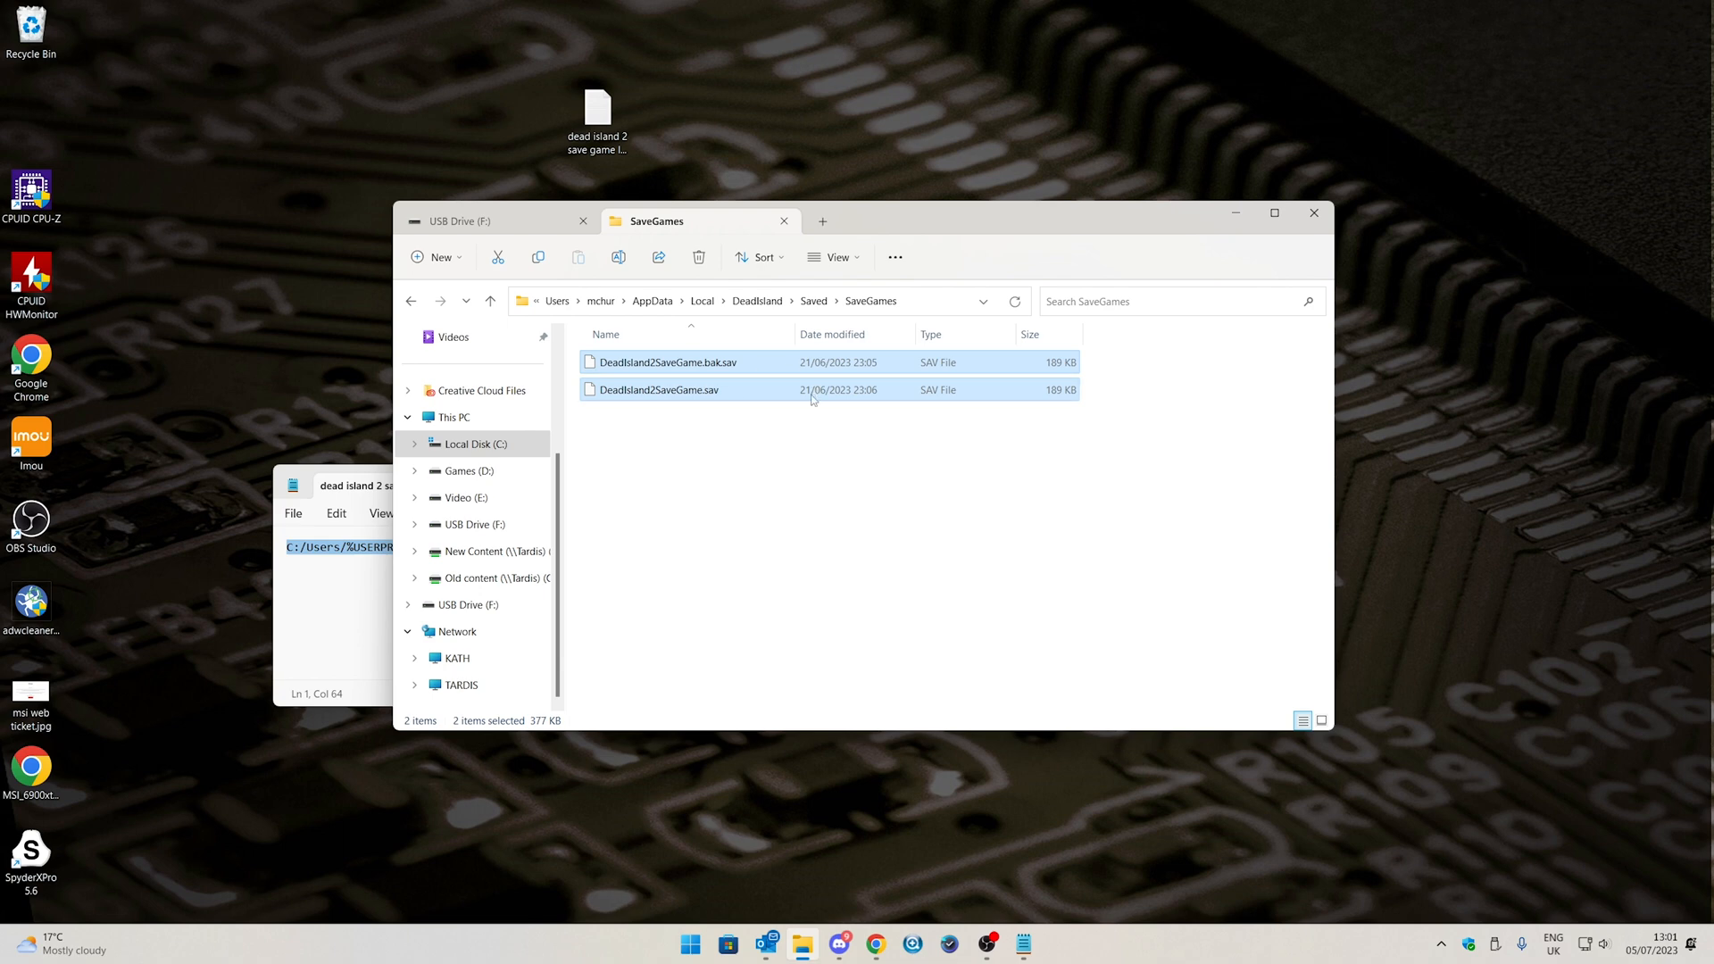
{"action": "mouse_move", "coordinate": [685, 507]}
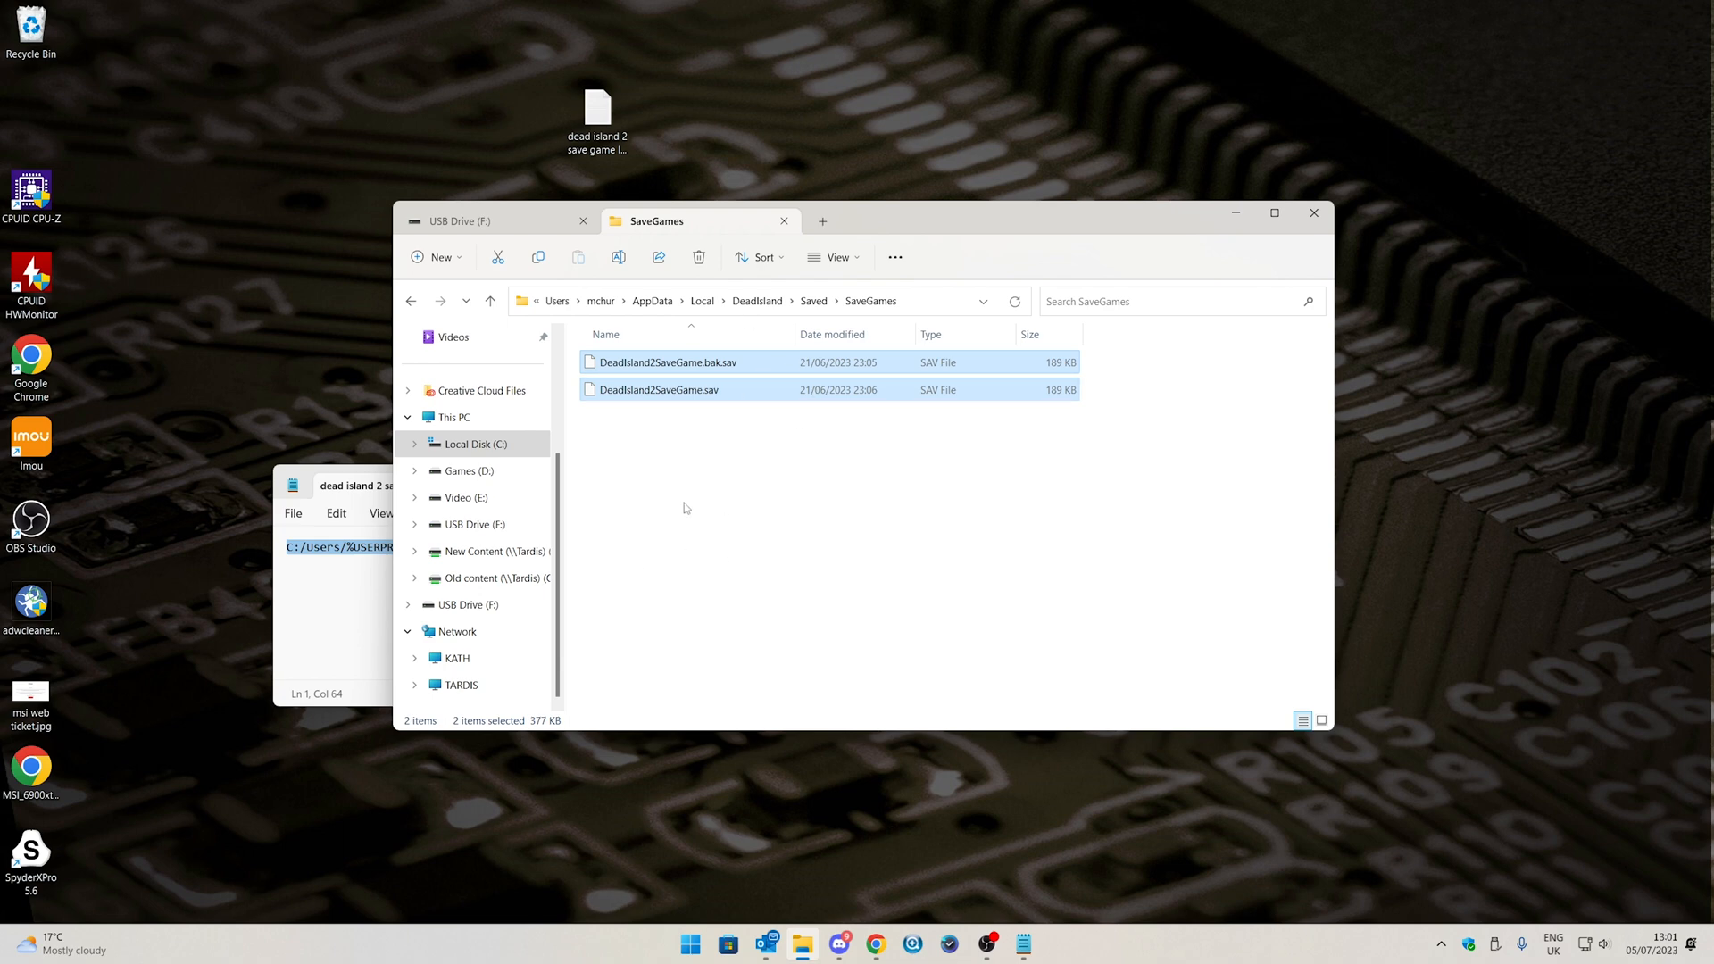
Paste both save files into USB Drive (F:) beside the location note
{"action": "left_click", "coordinate": [466, 524]}
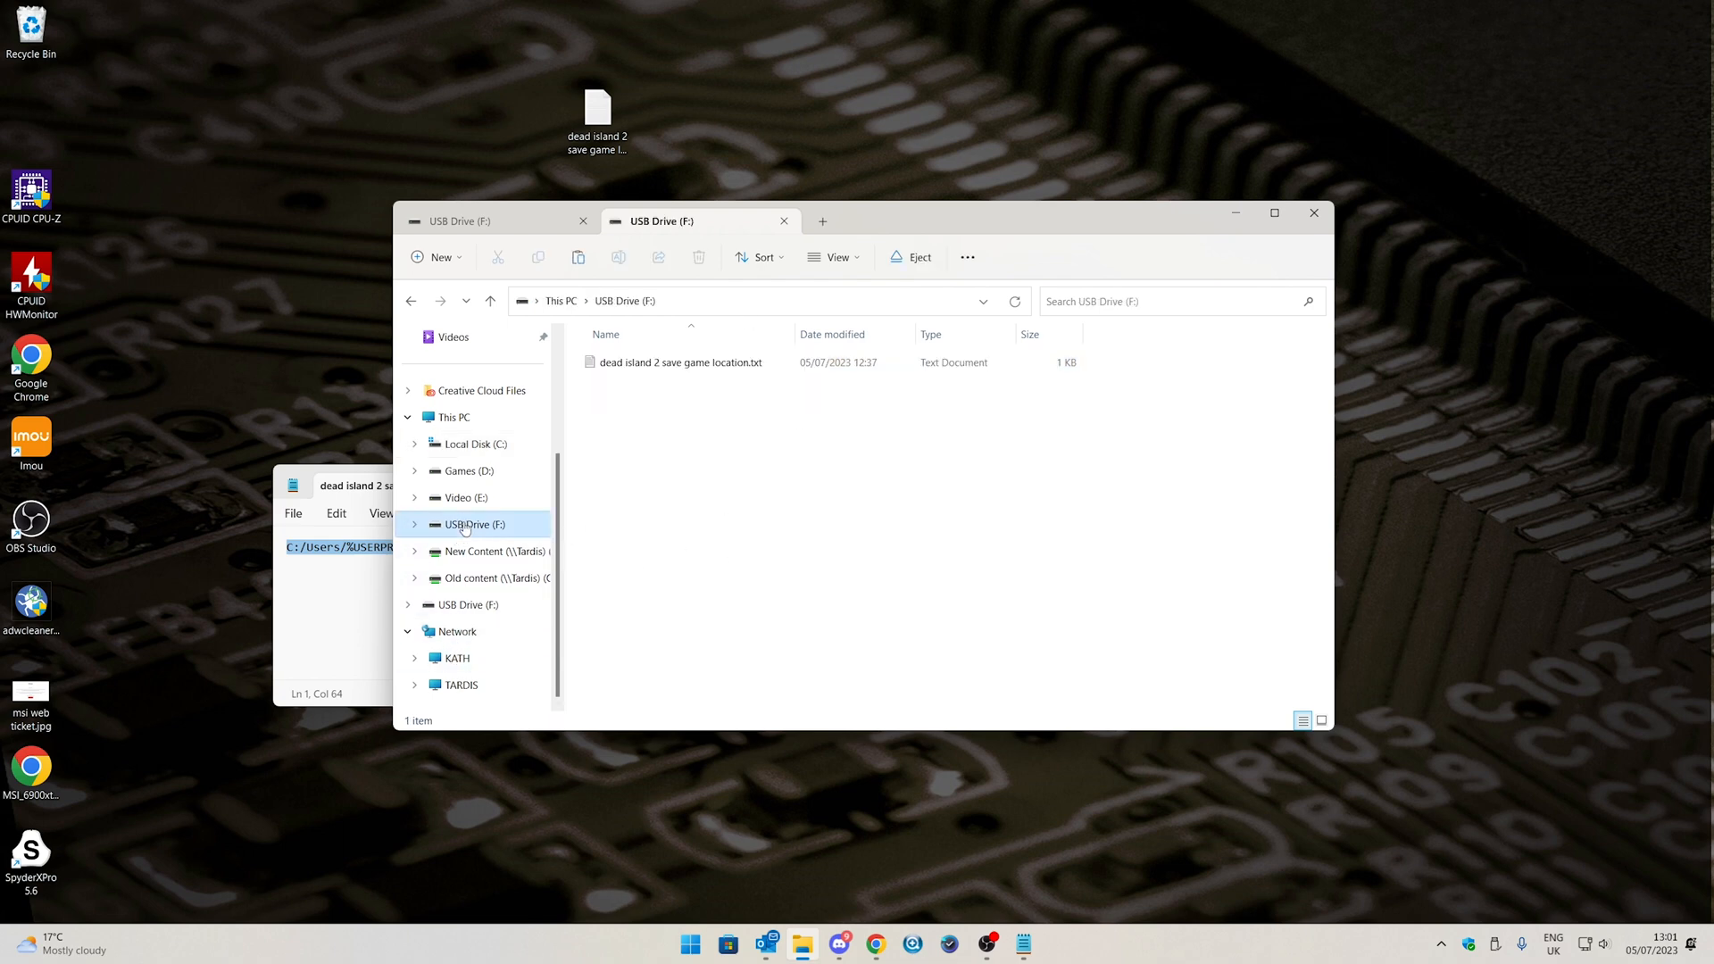
{"action": "right_click", "coordinate": [656, 437]}
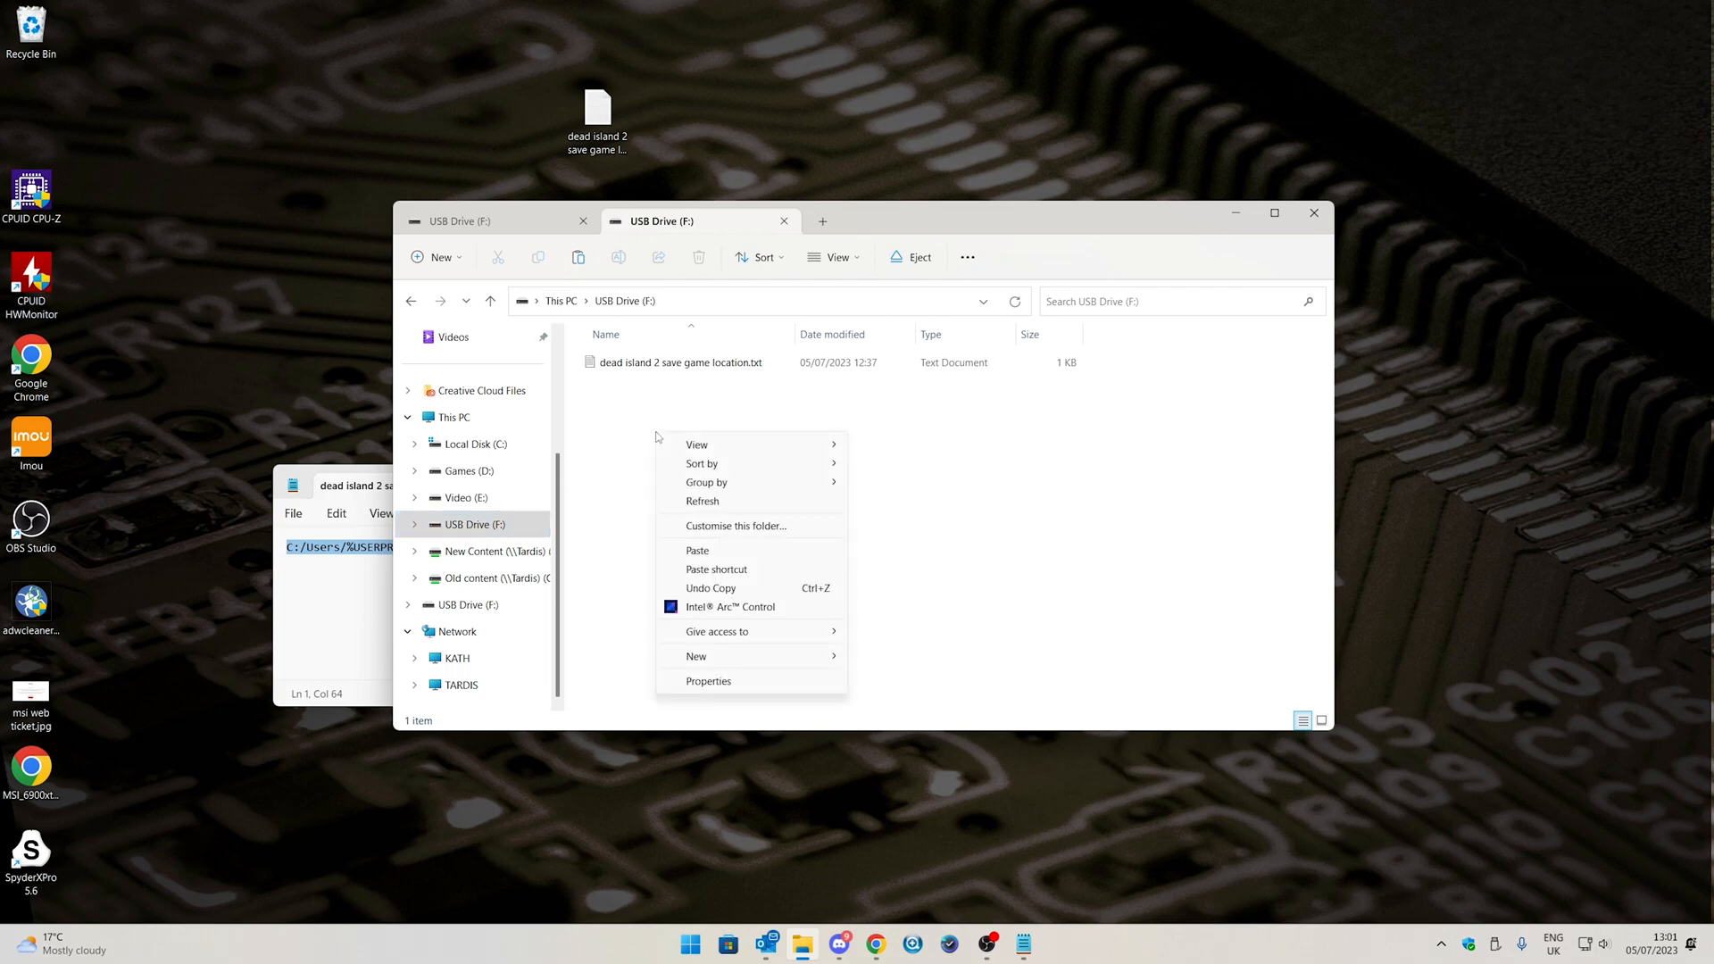
{"action": "left_click", "coordinate": [697, 550]}
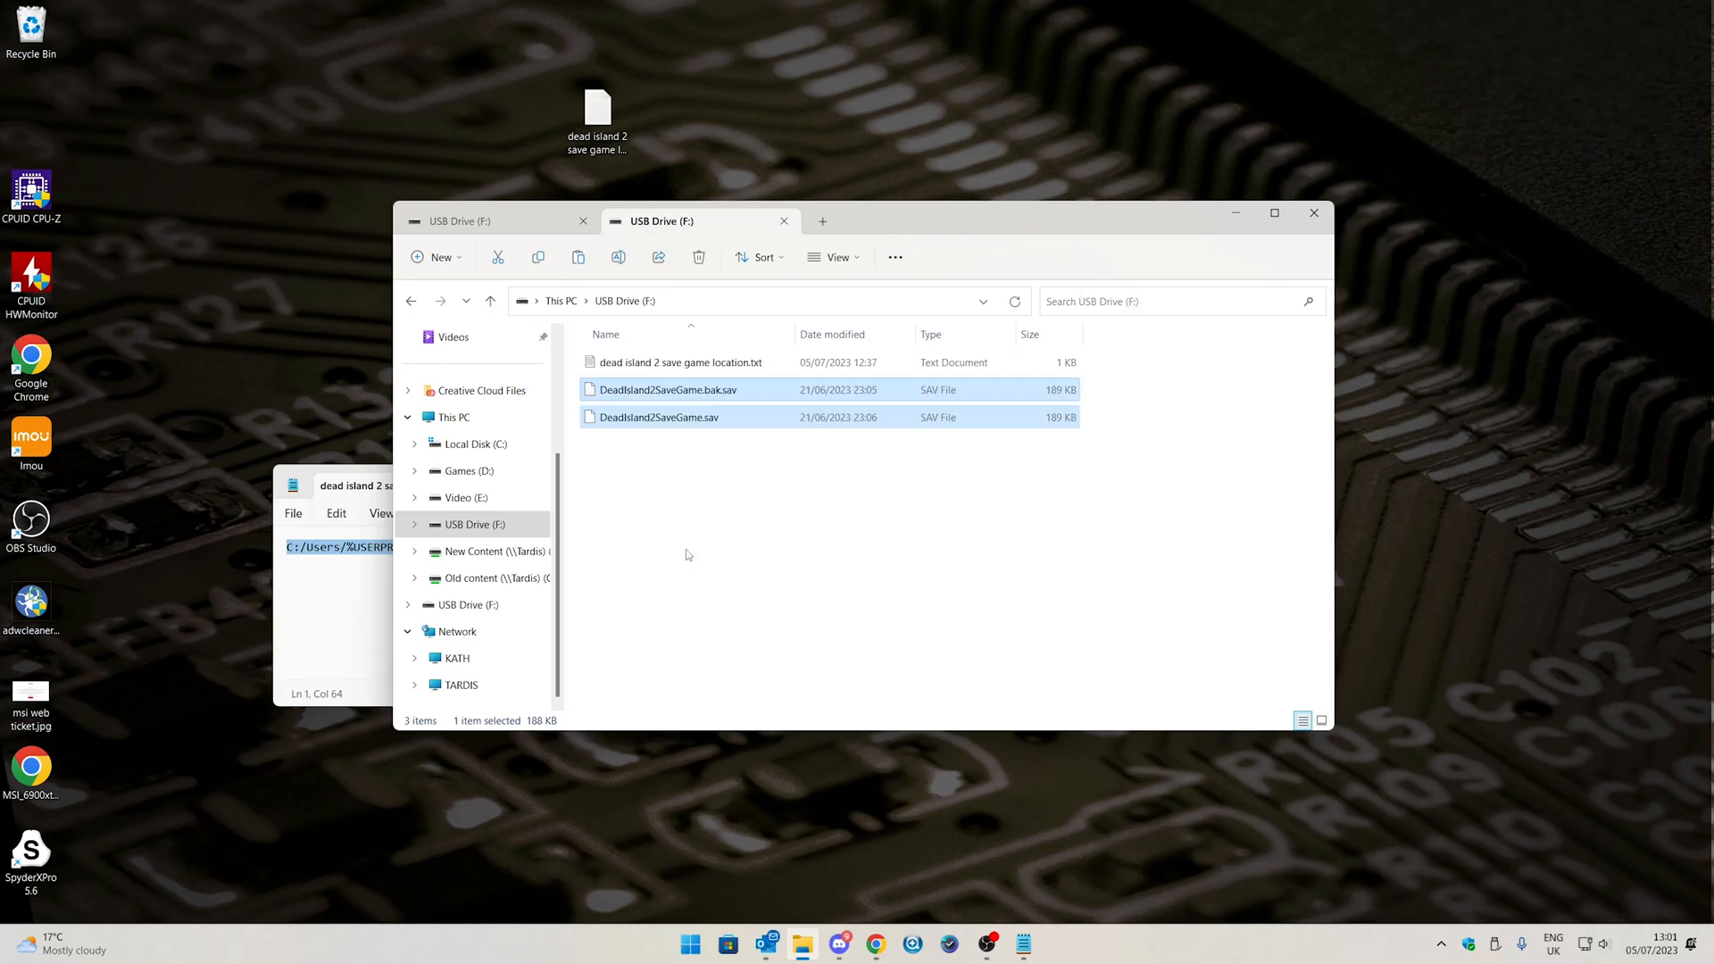
{"action": "left_click", "coordinate": [845, 477]}
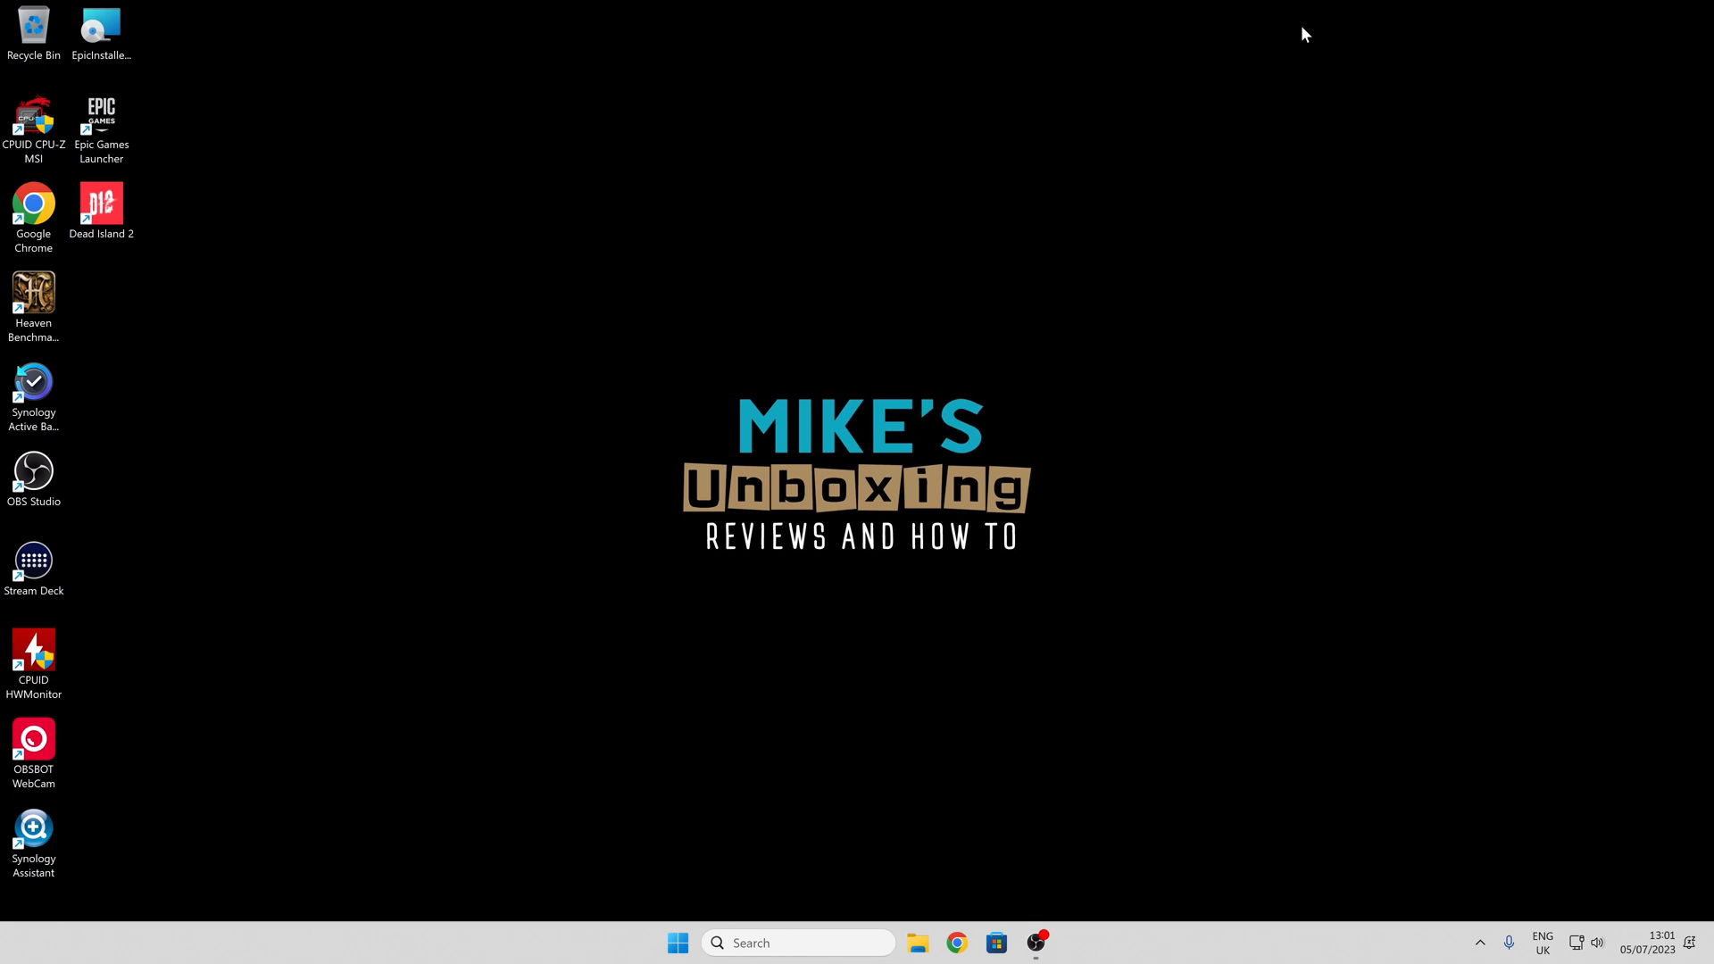
On the second PC, open USB Drive (D:) and its note, then navigate to SaveGames
{"action": "left_click", "coordinate": [916, 943]}
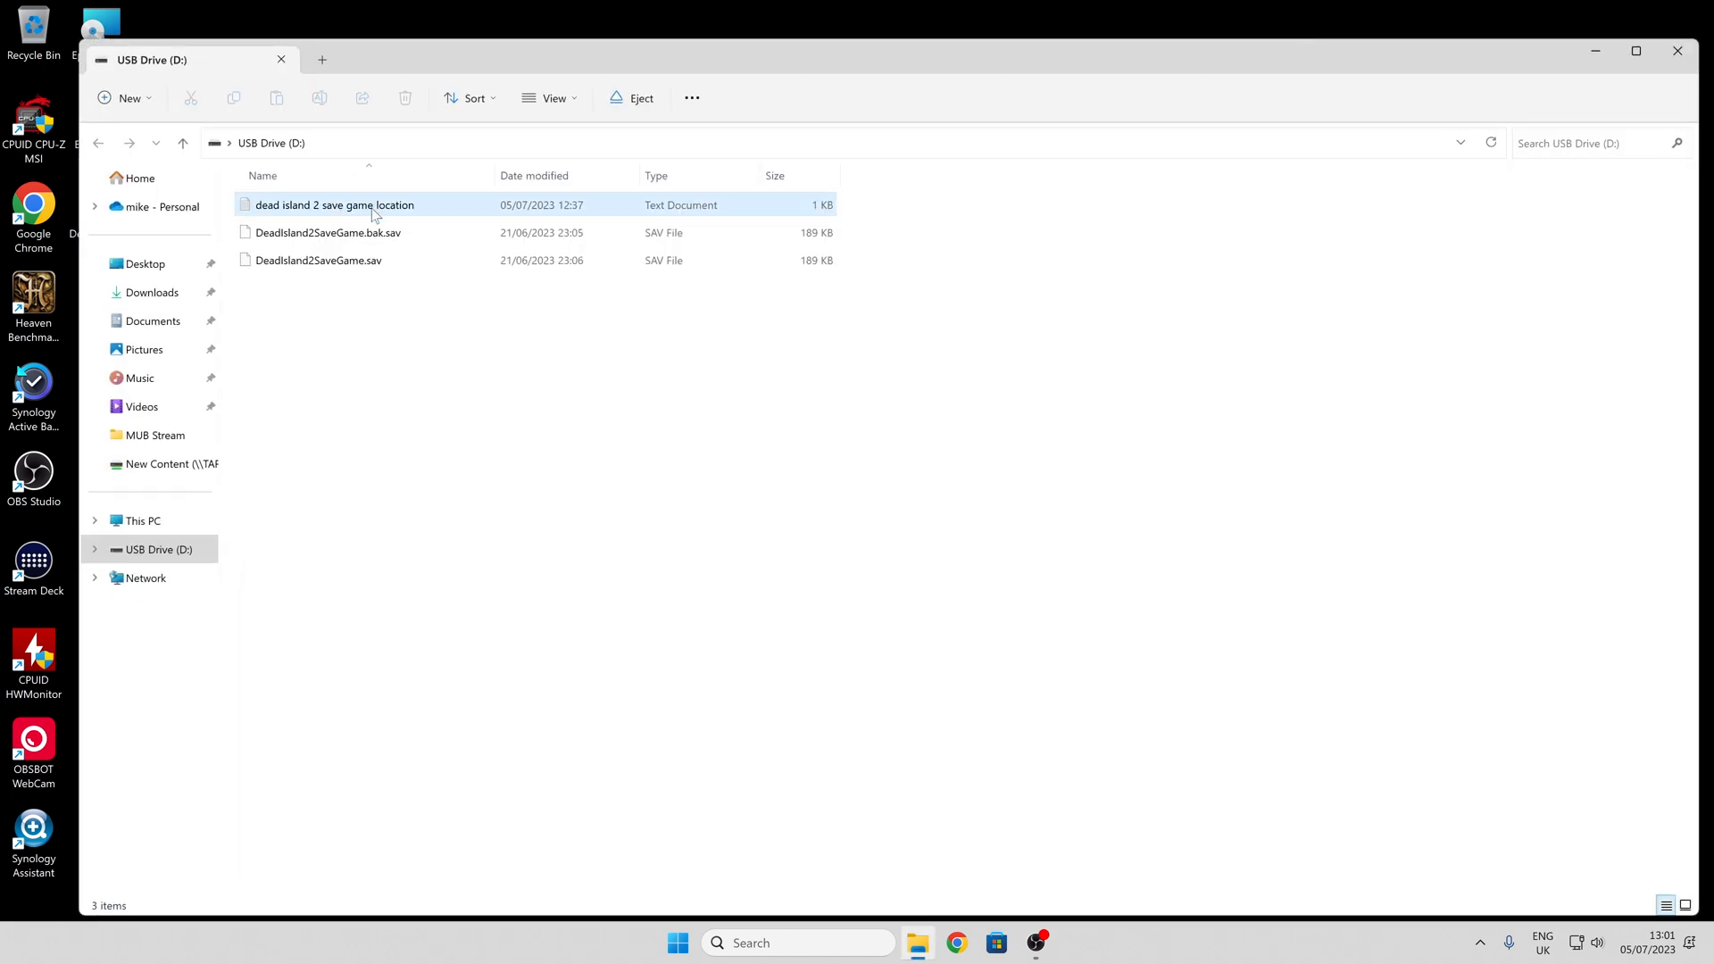
{"action": "double_click", "coordinate": [335, 204]}
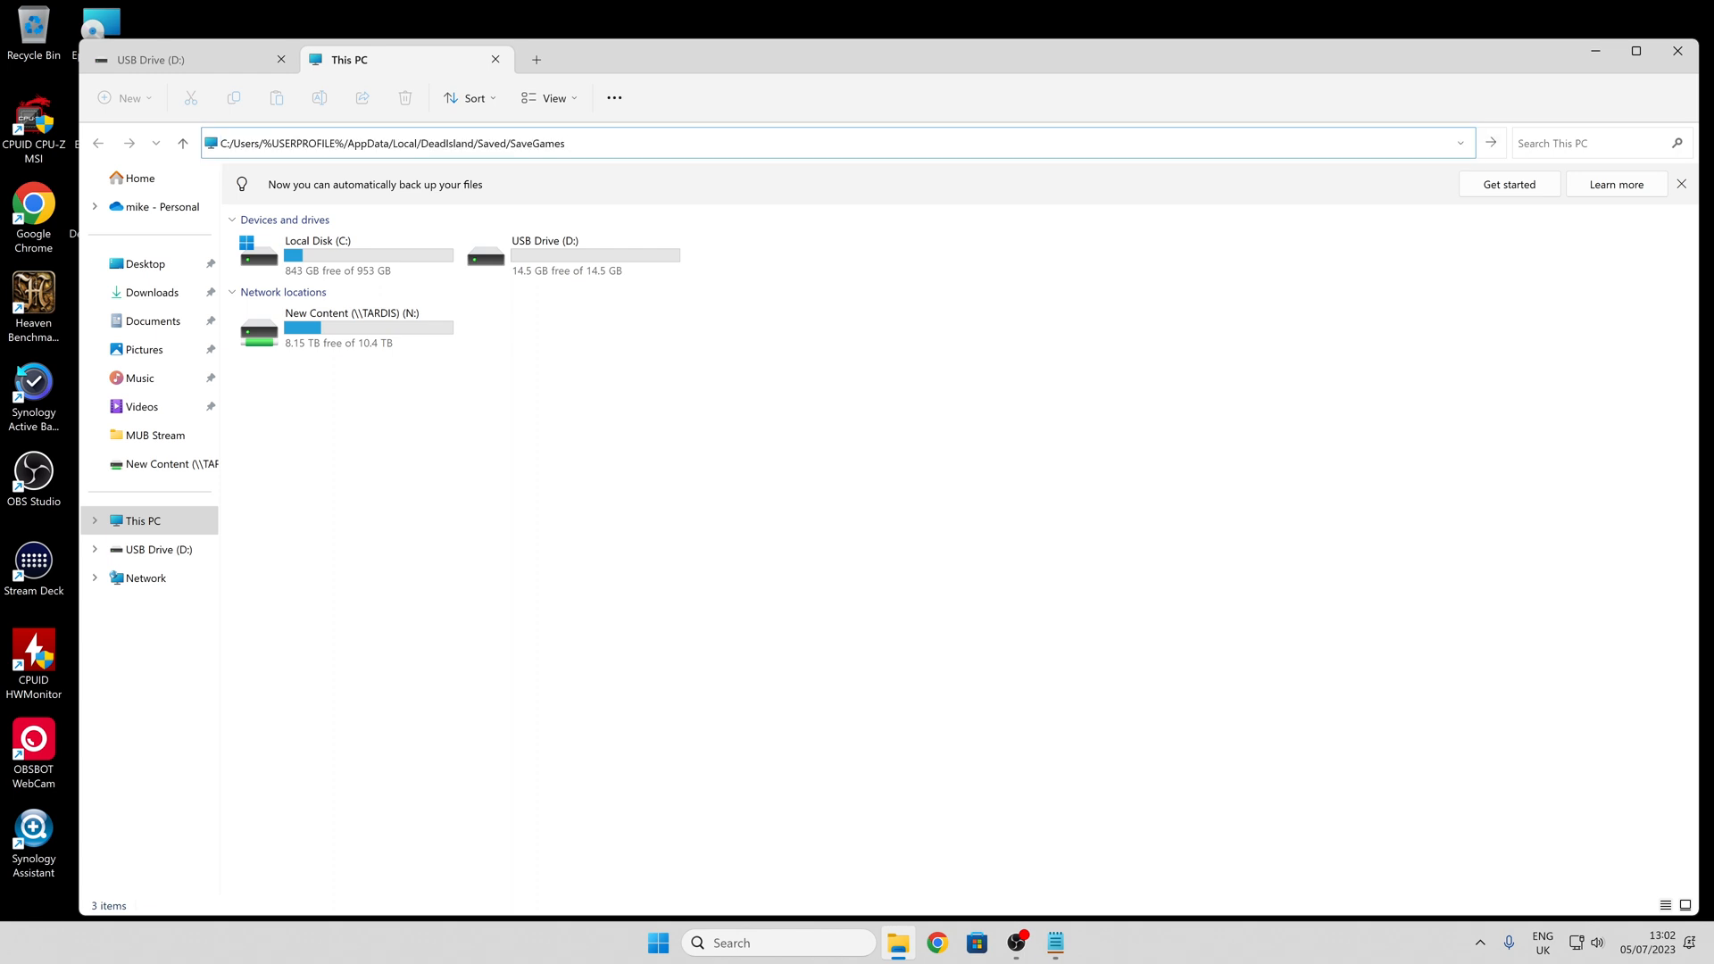
{"action": "key", "text": "Return"}
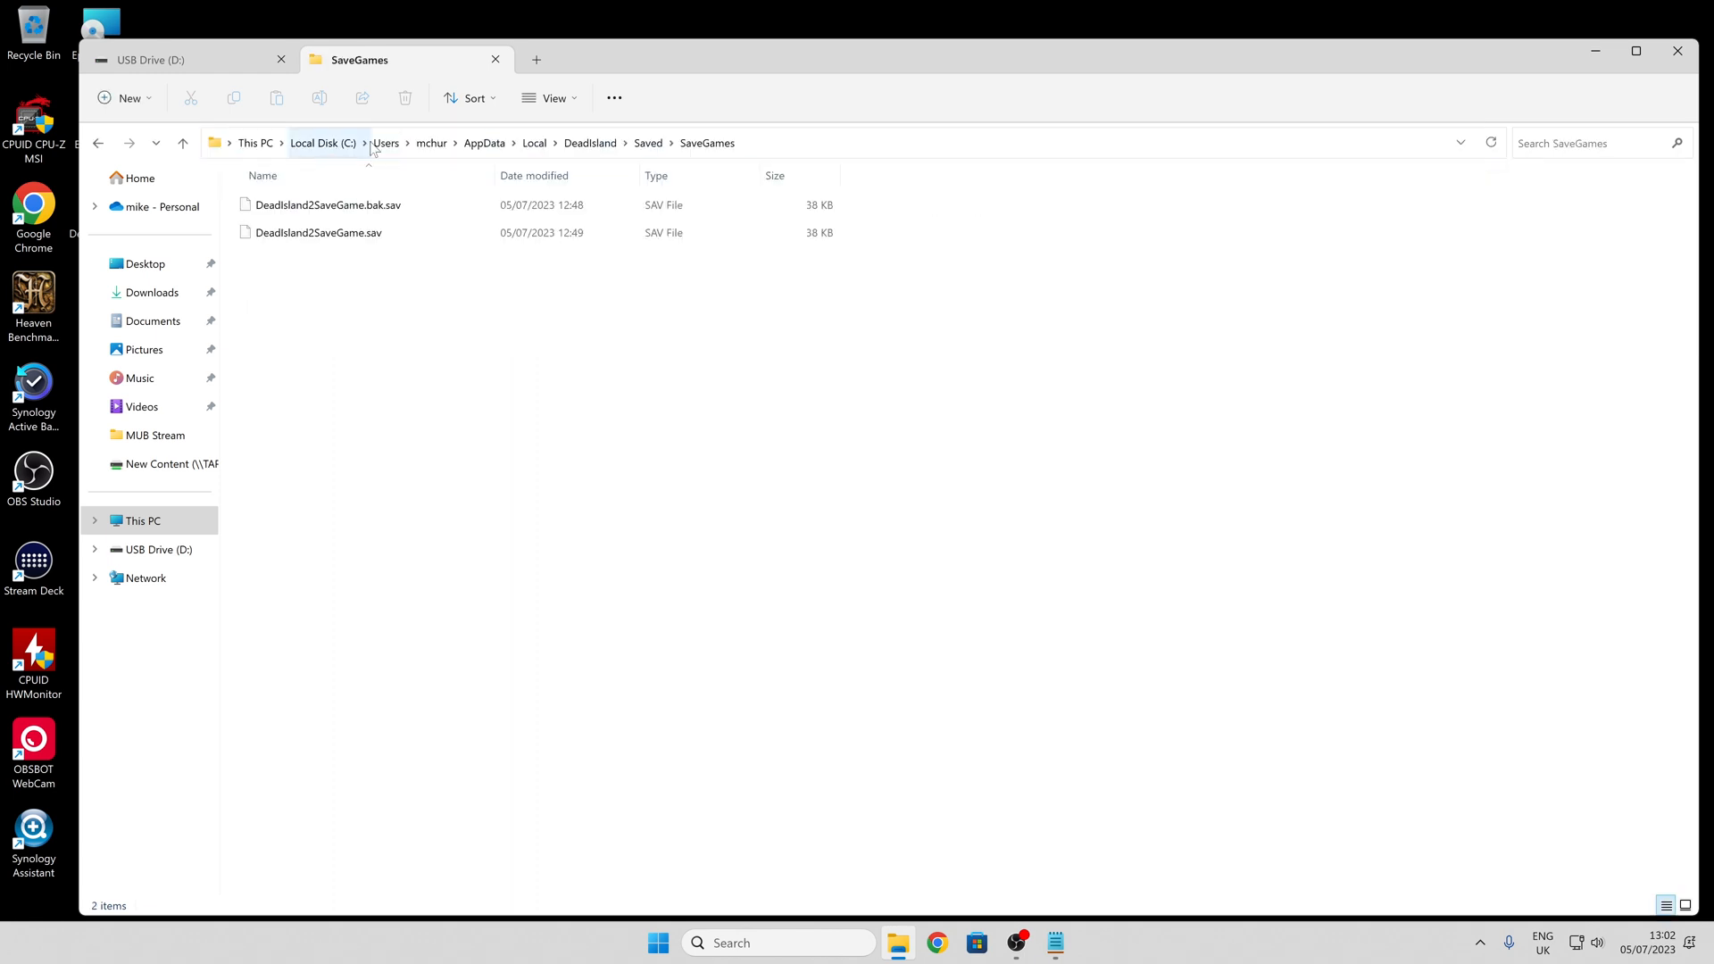
{"action": "left_click", "coordinate": [328, 205]}
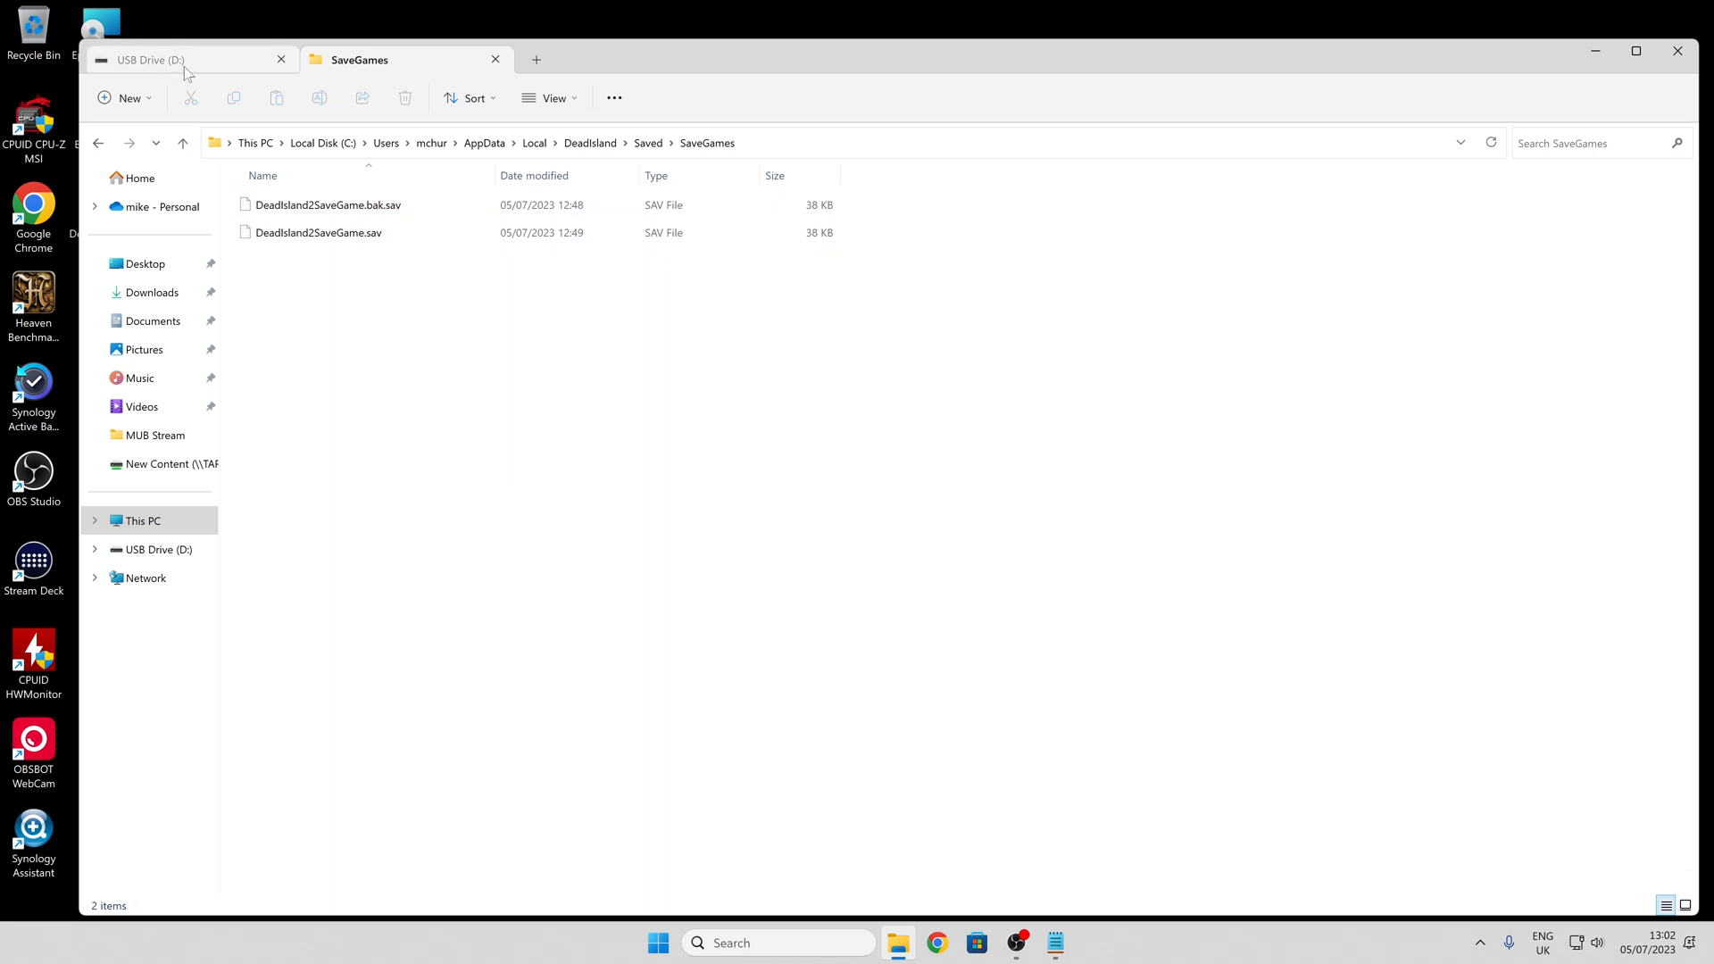
Copy the two .sav files from the USB tab and paste them into SaveGames
{"action": "left_click", "coordinate": [148, 59]}
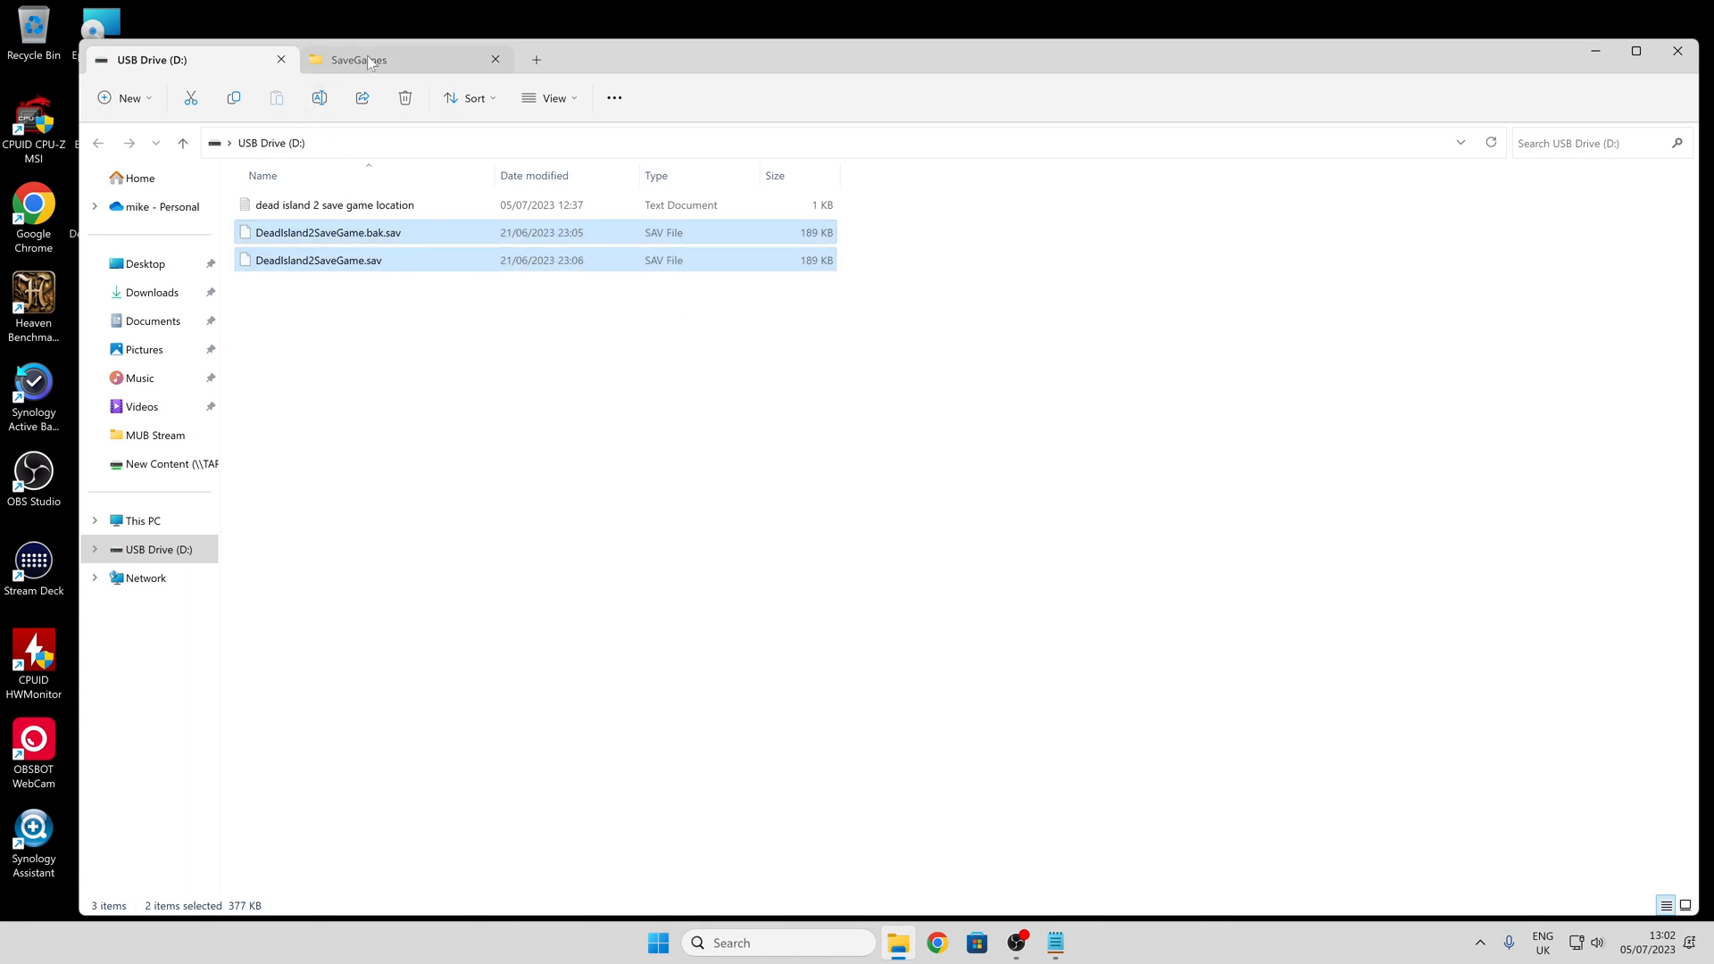
{"action": "left_click", "coordinate": [360, 59]}
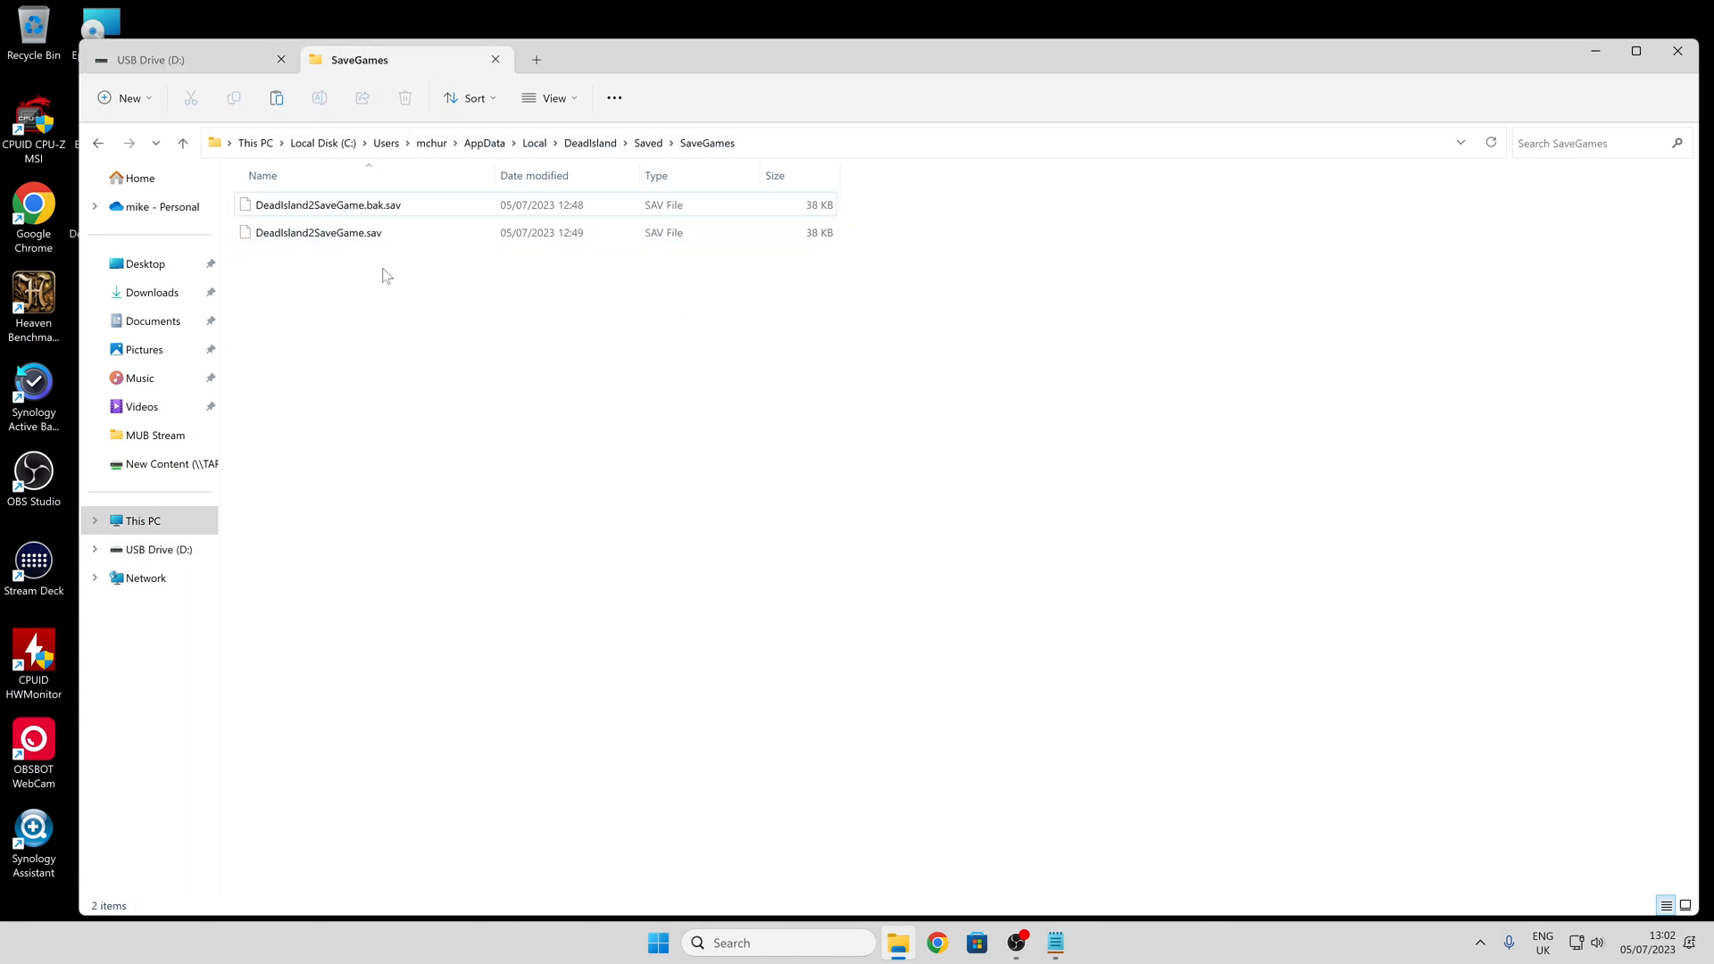
{"action": "right_click", "coordinate": [381, 276]}
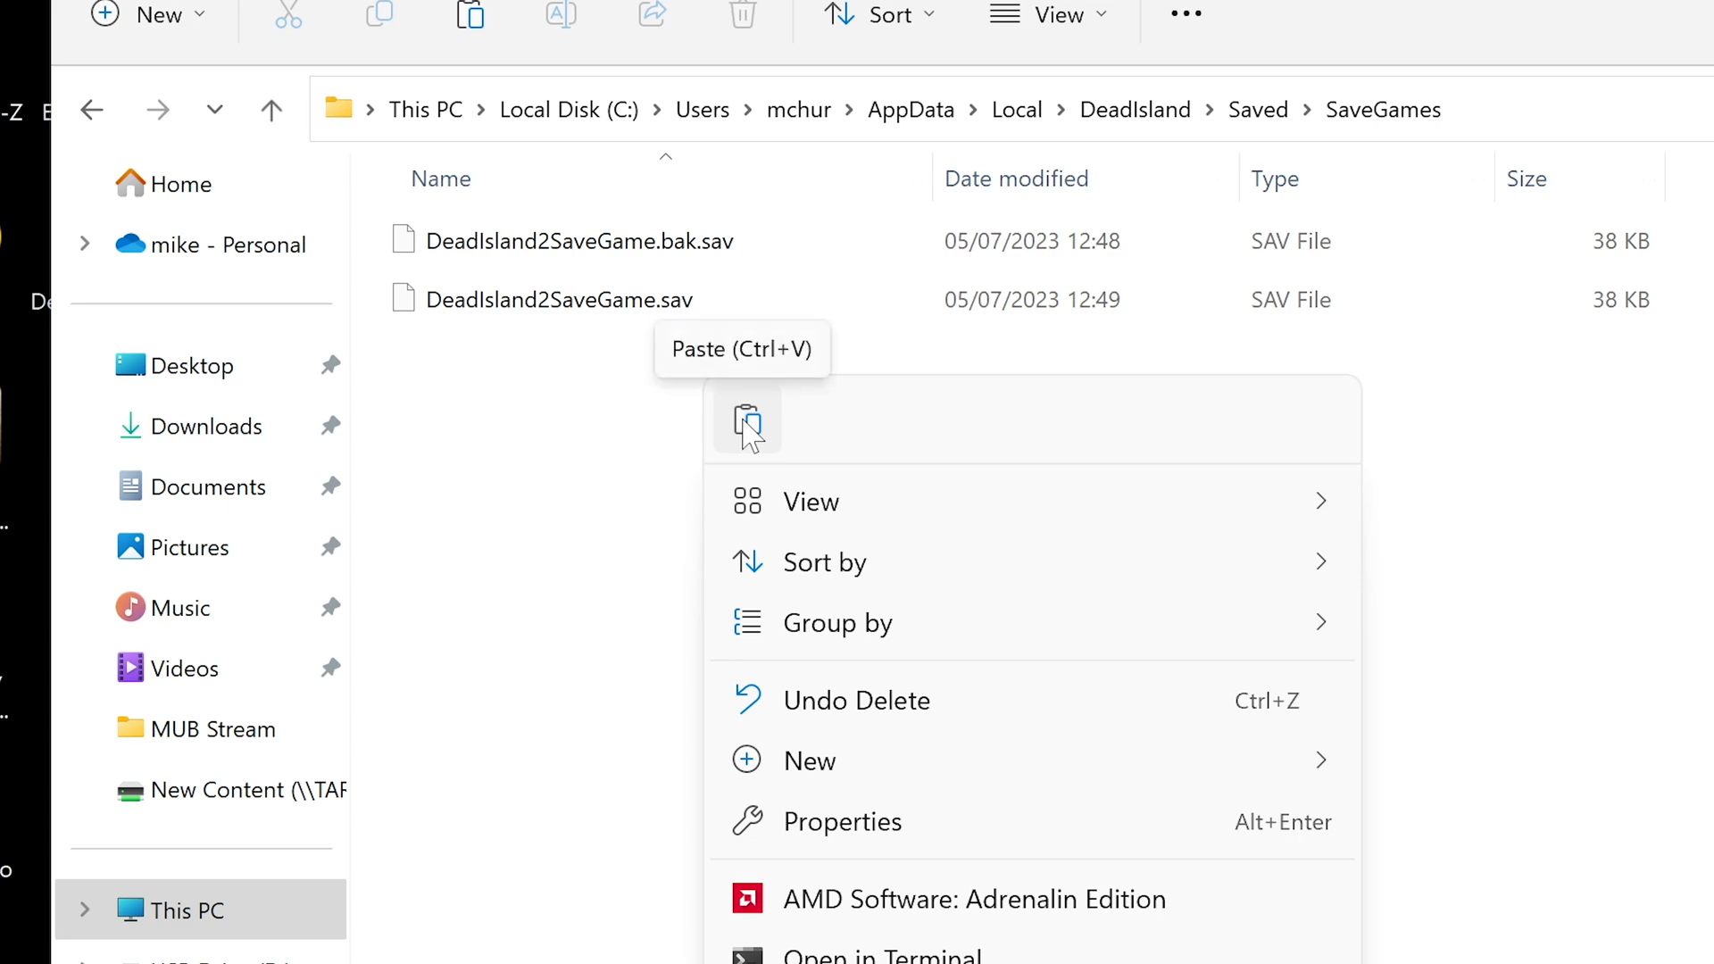
{"action": "left_click", "coordinate": [745, 424]}
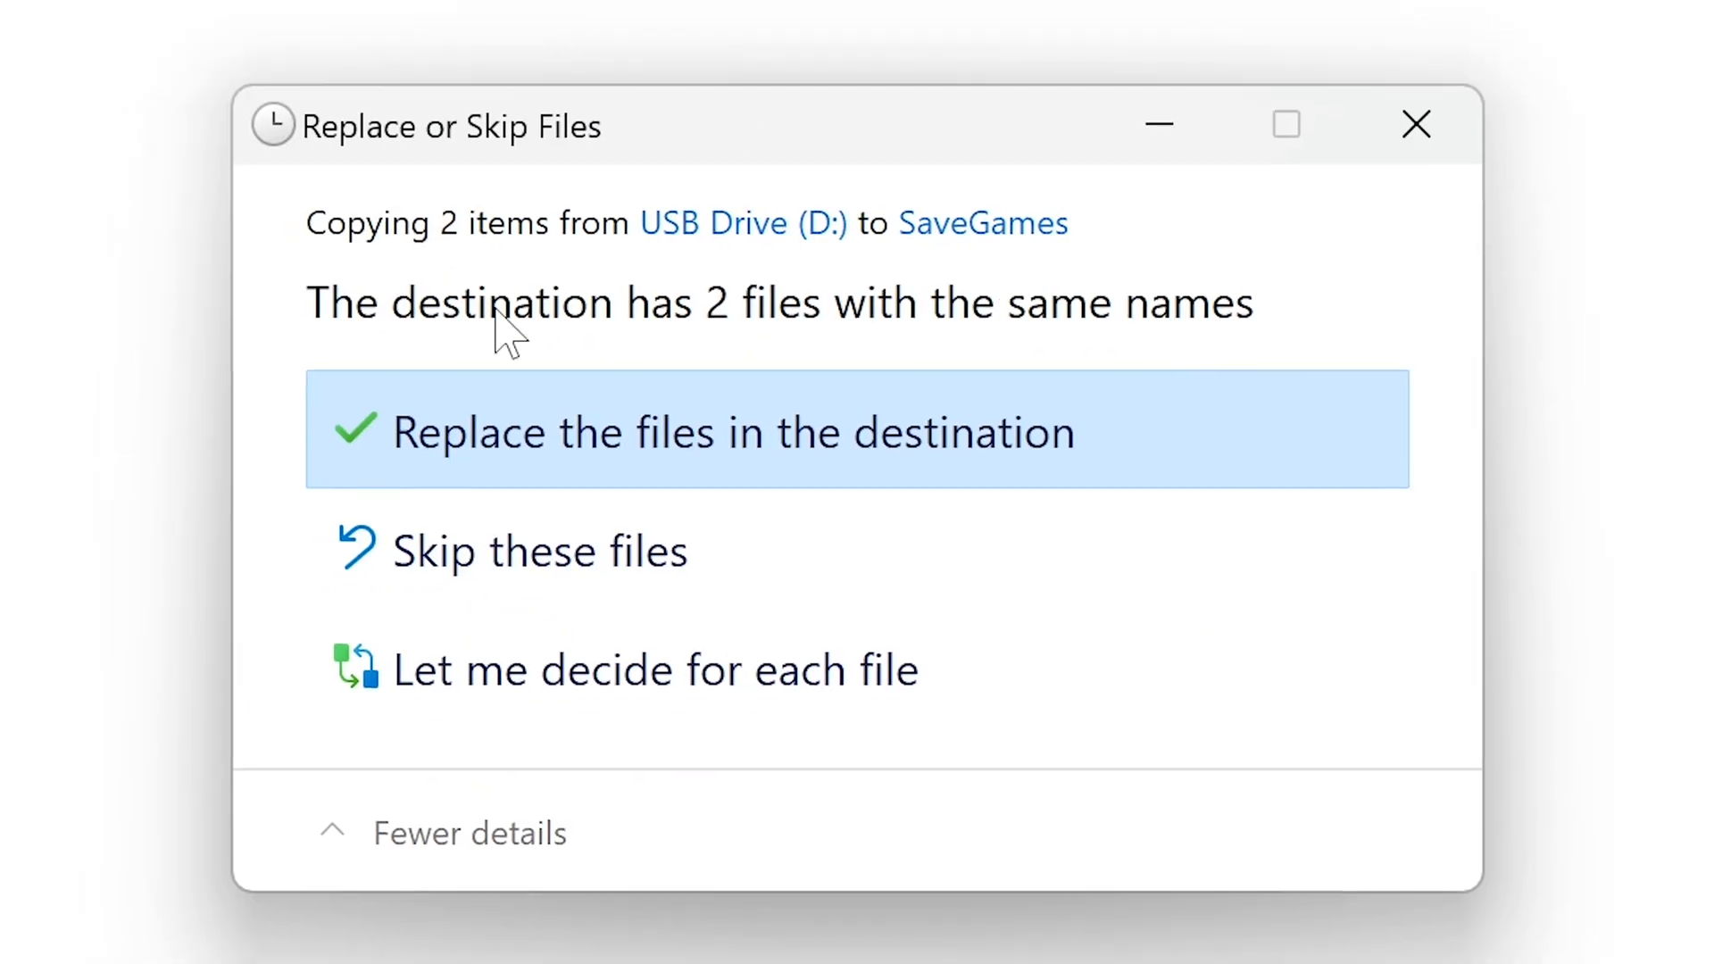
{"action": "mouse_move", "coordinate": [628, 464]}
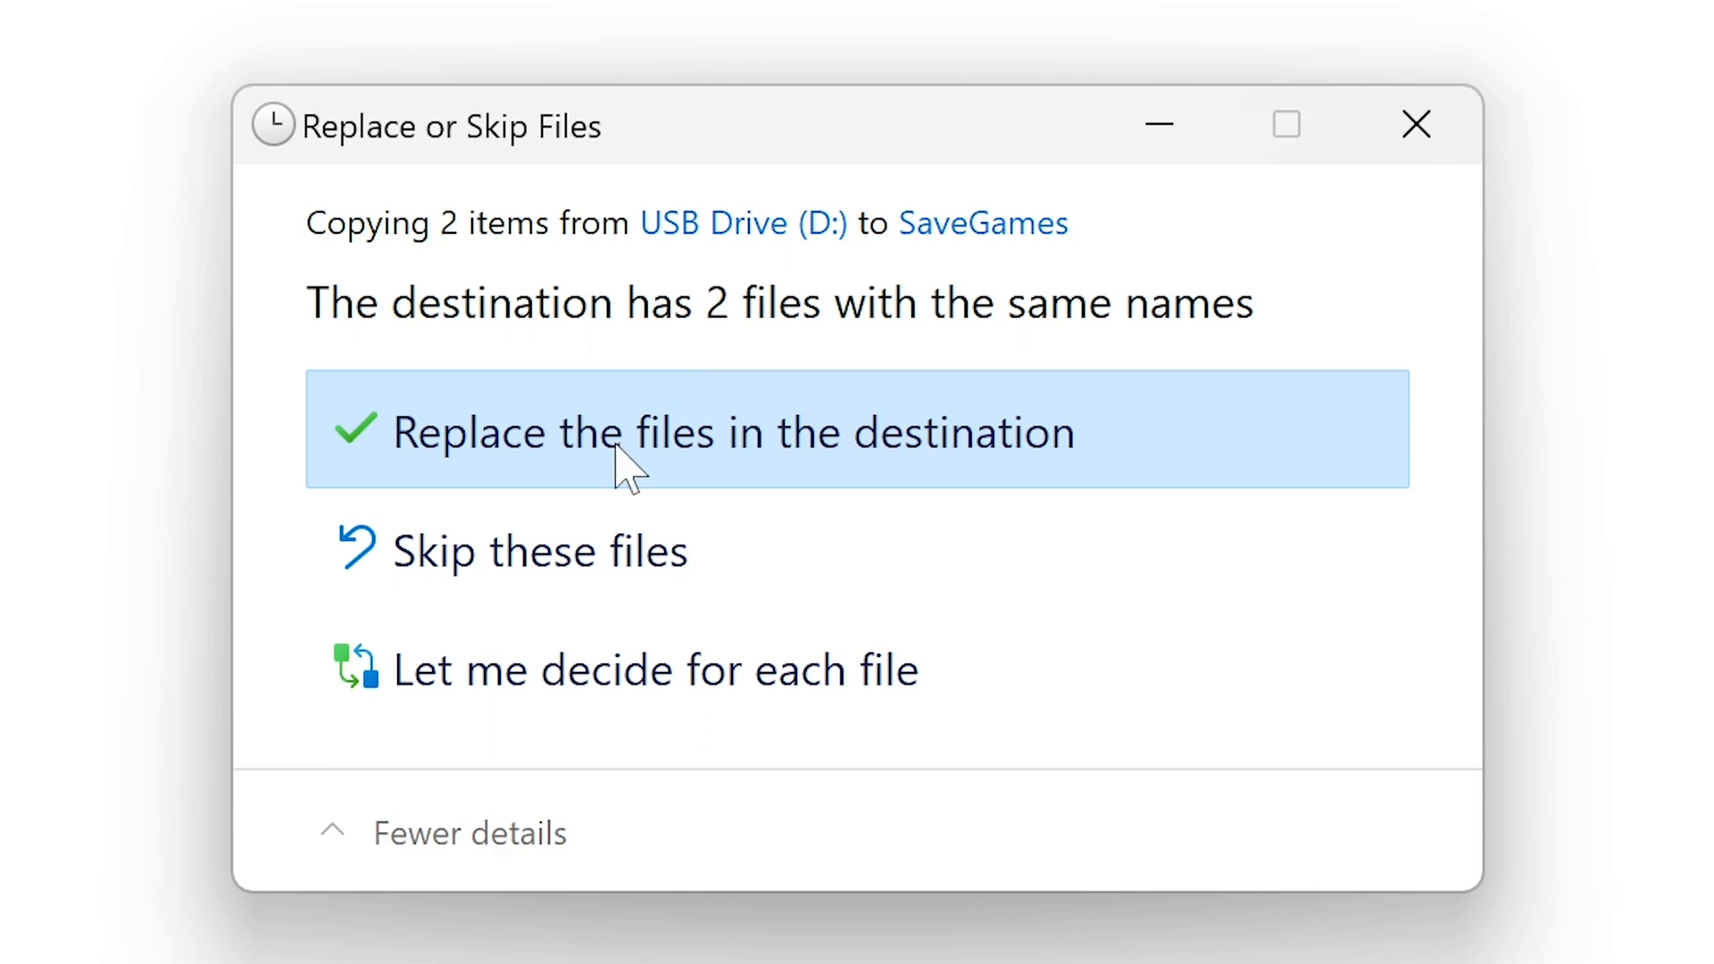
{"action": "mouse_move", "coordinate": [470, 569]}
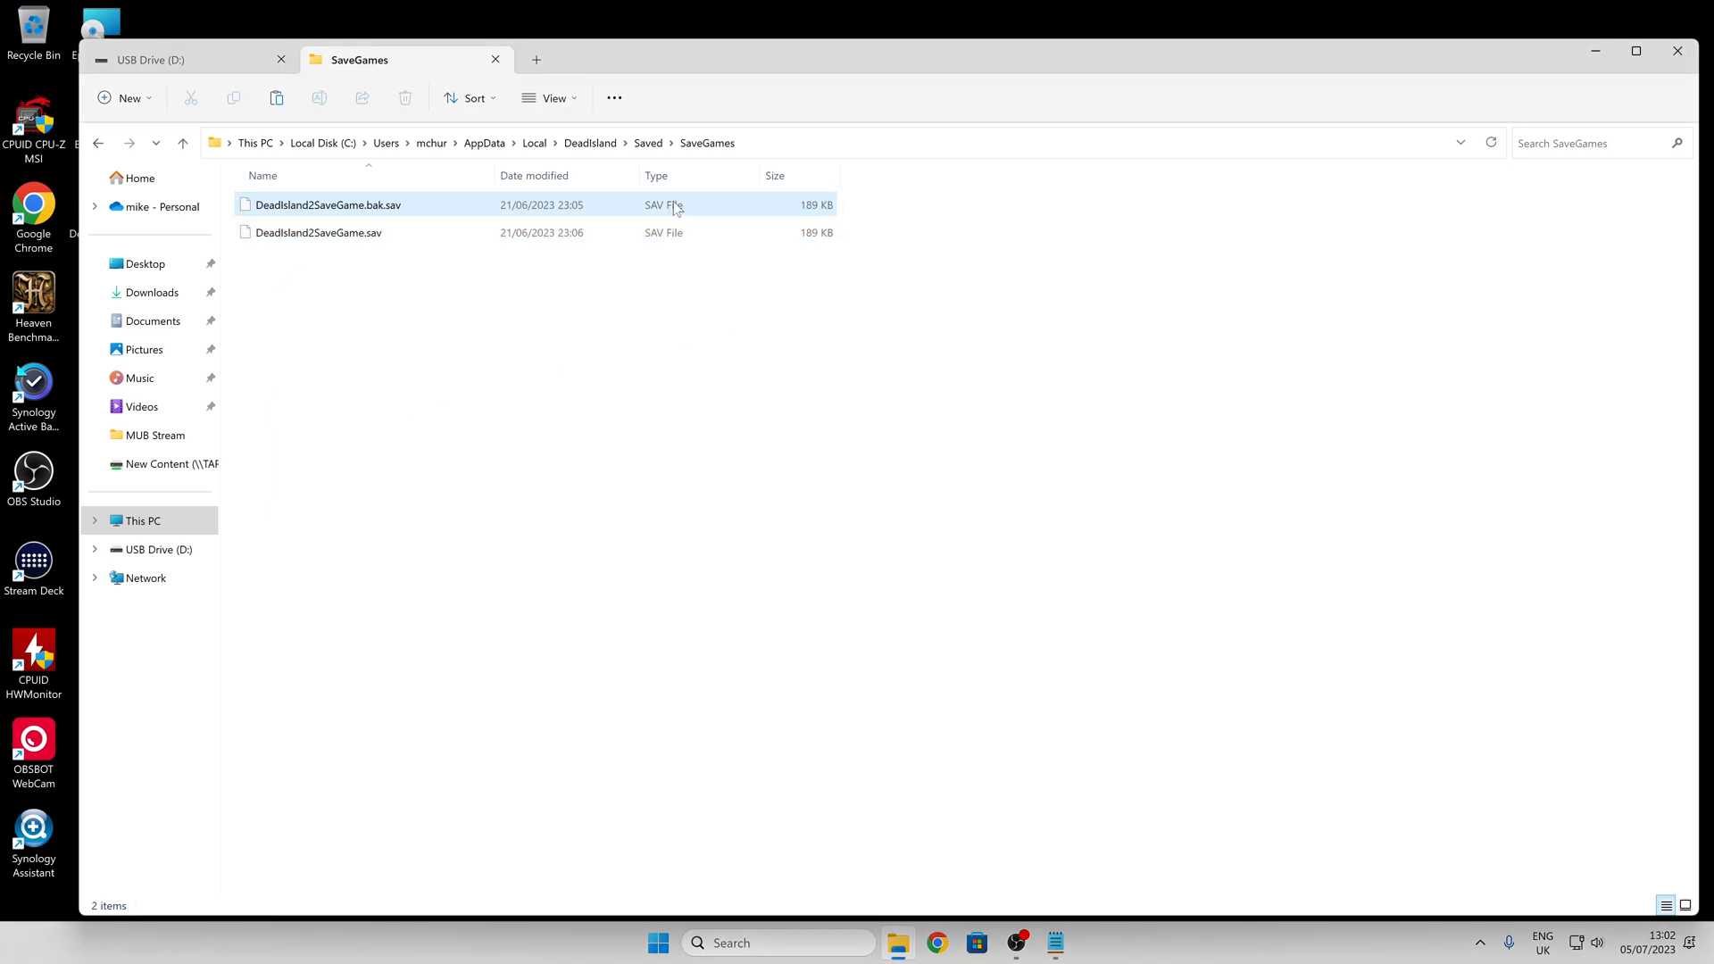
{"action": "mouse_move", "coordinate": [741, 210]}
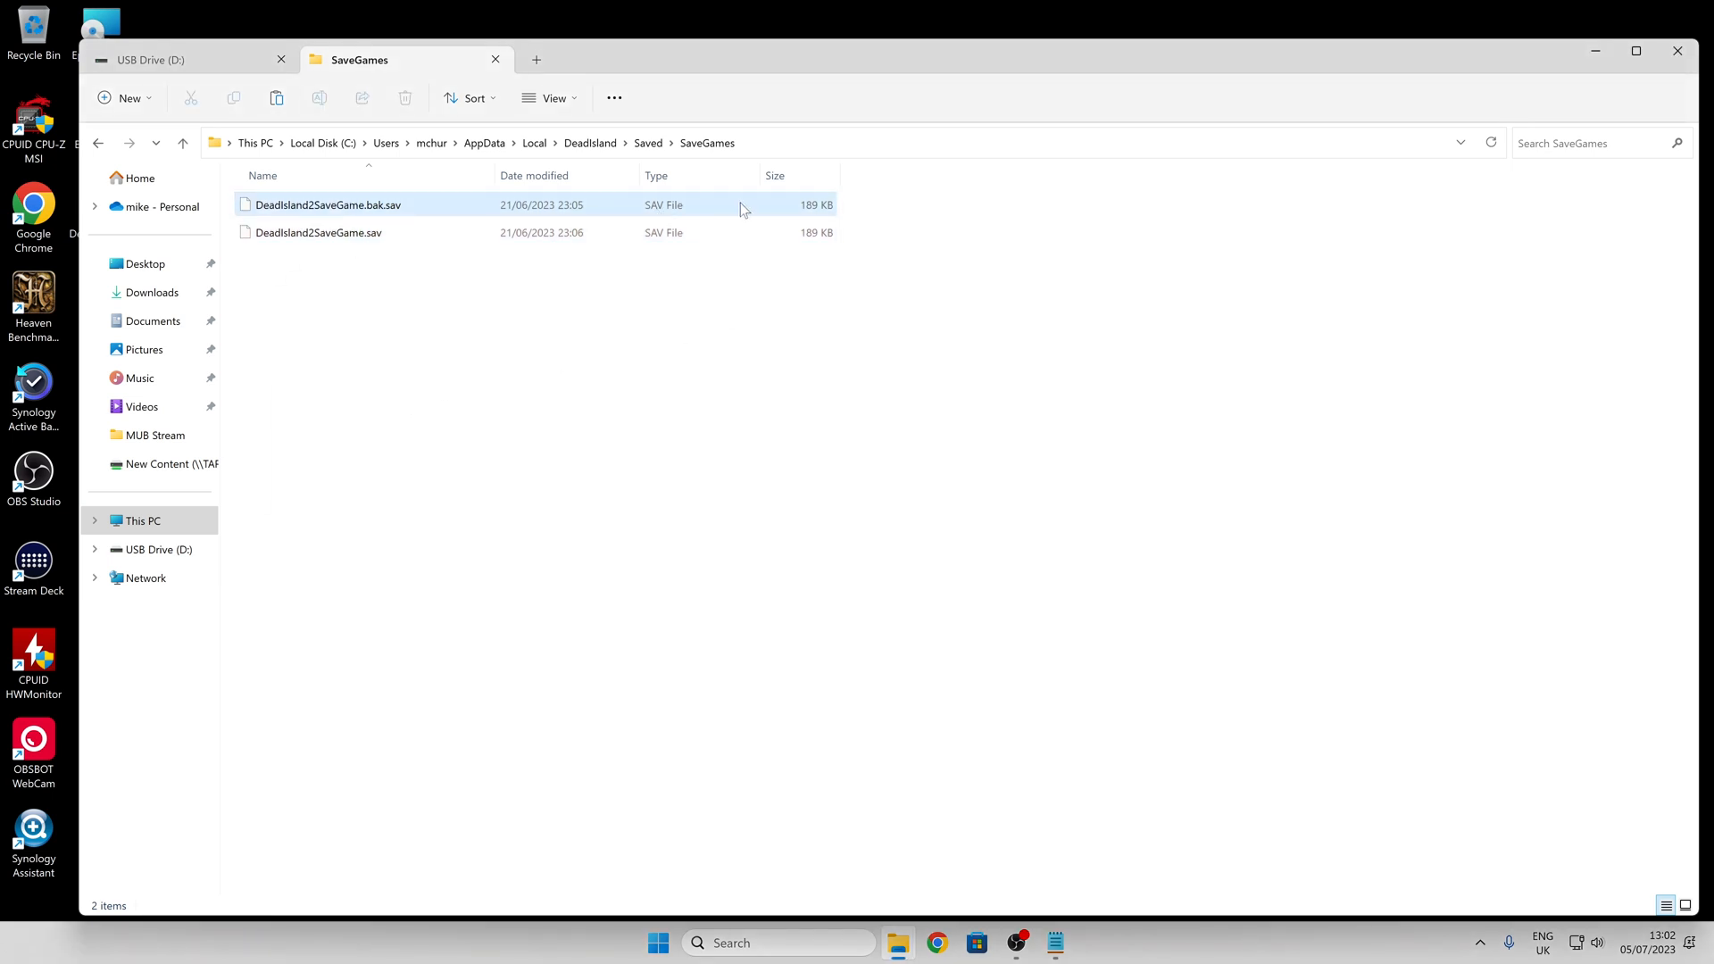
{"action": "mouse_move", "coordinate": [534, 212]}
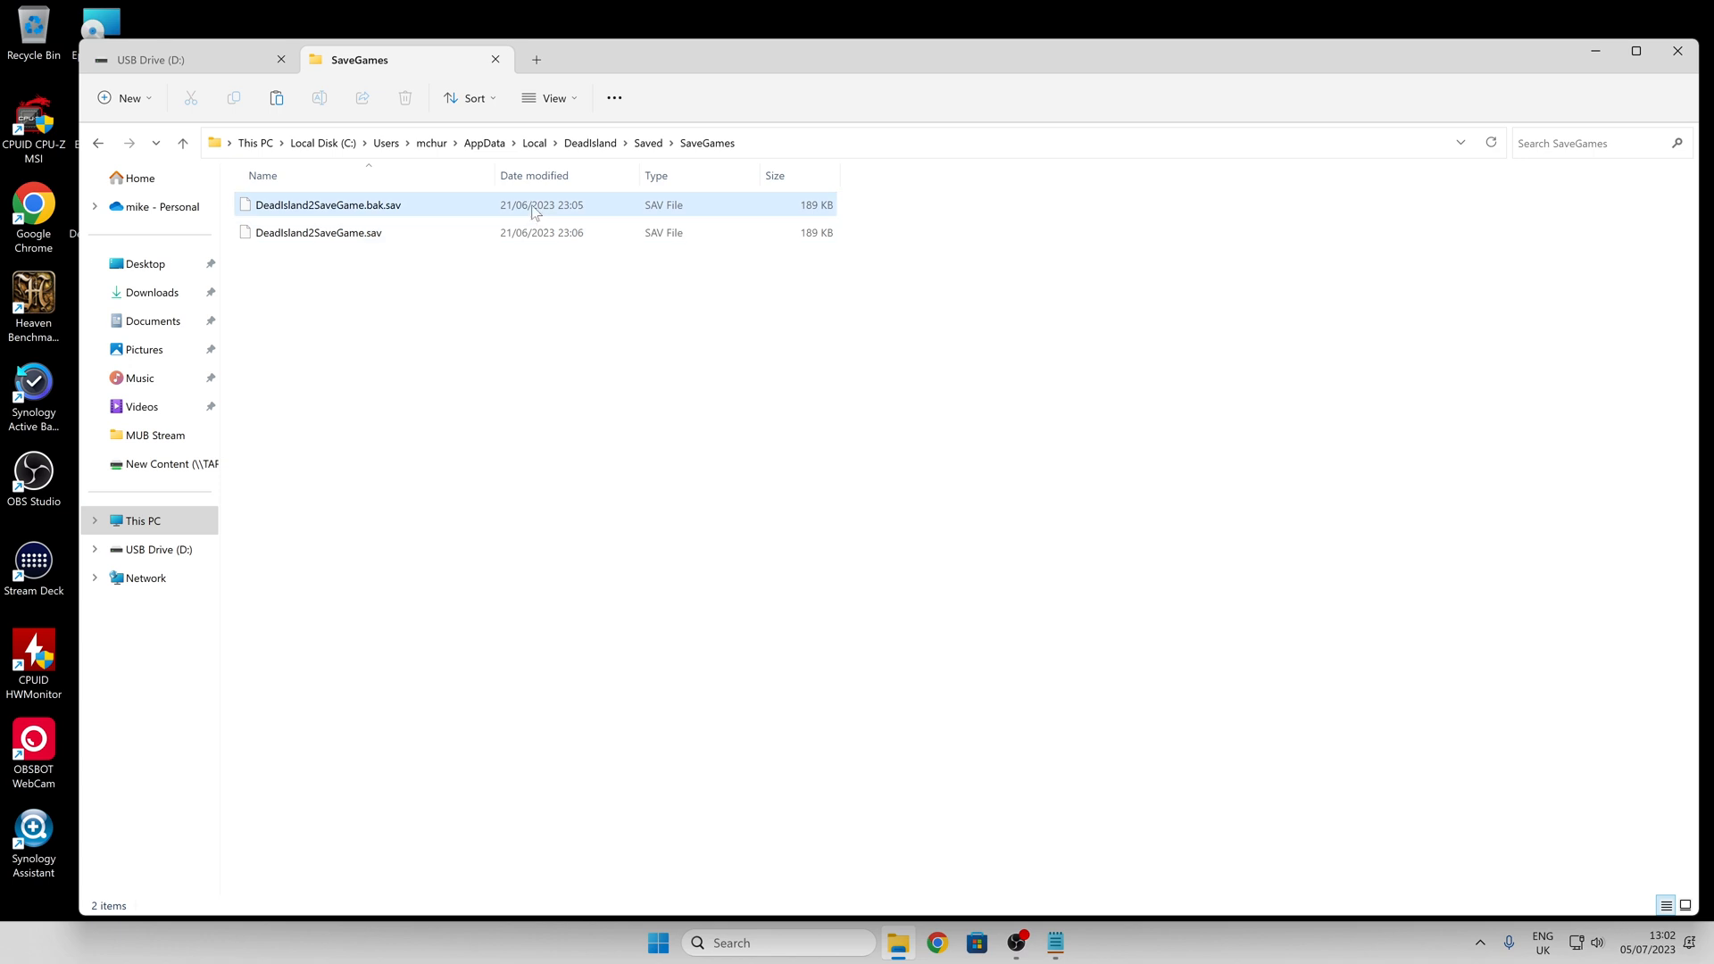
{"action": "mouse_move", "coordinate": [557, 222]}
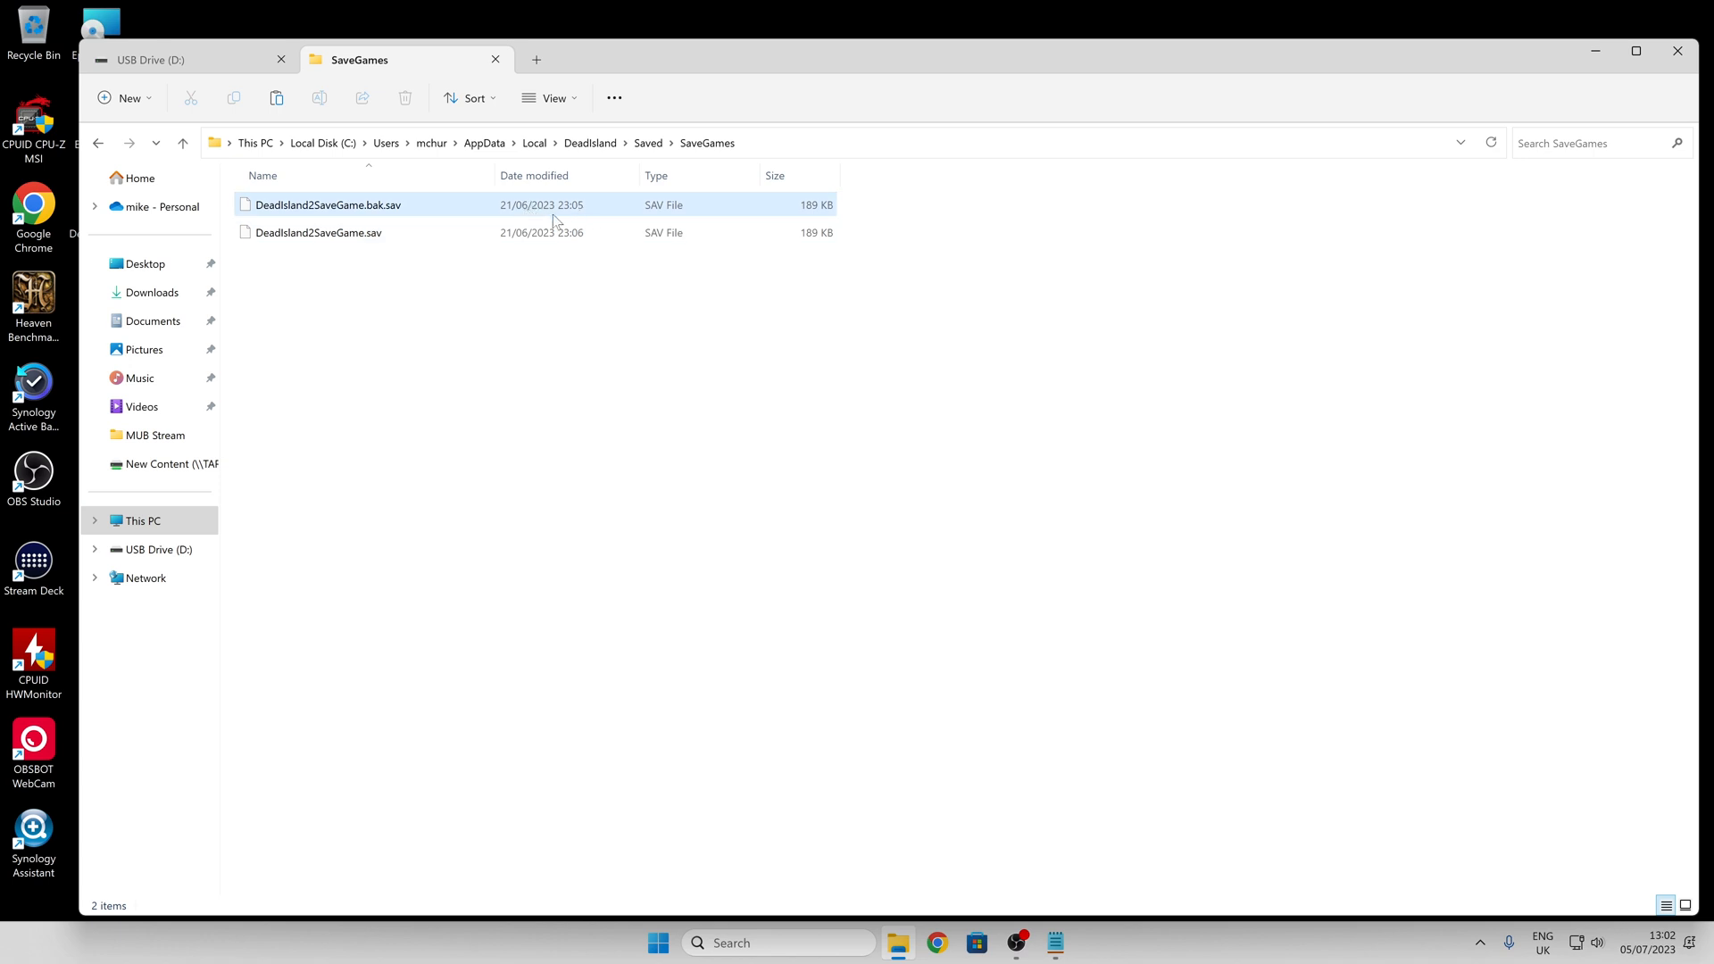
{"action": "mouse_move", "coordinate": [775, 219]}
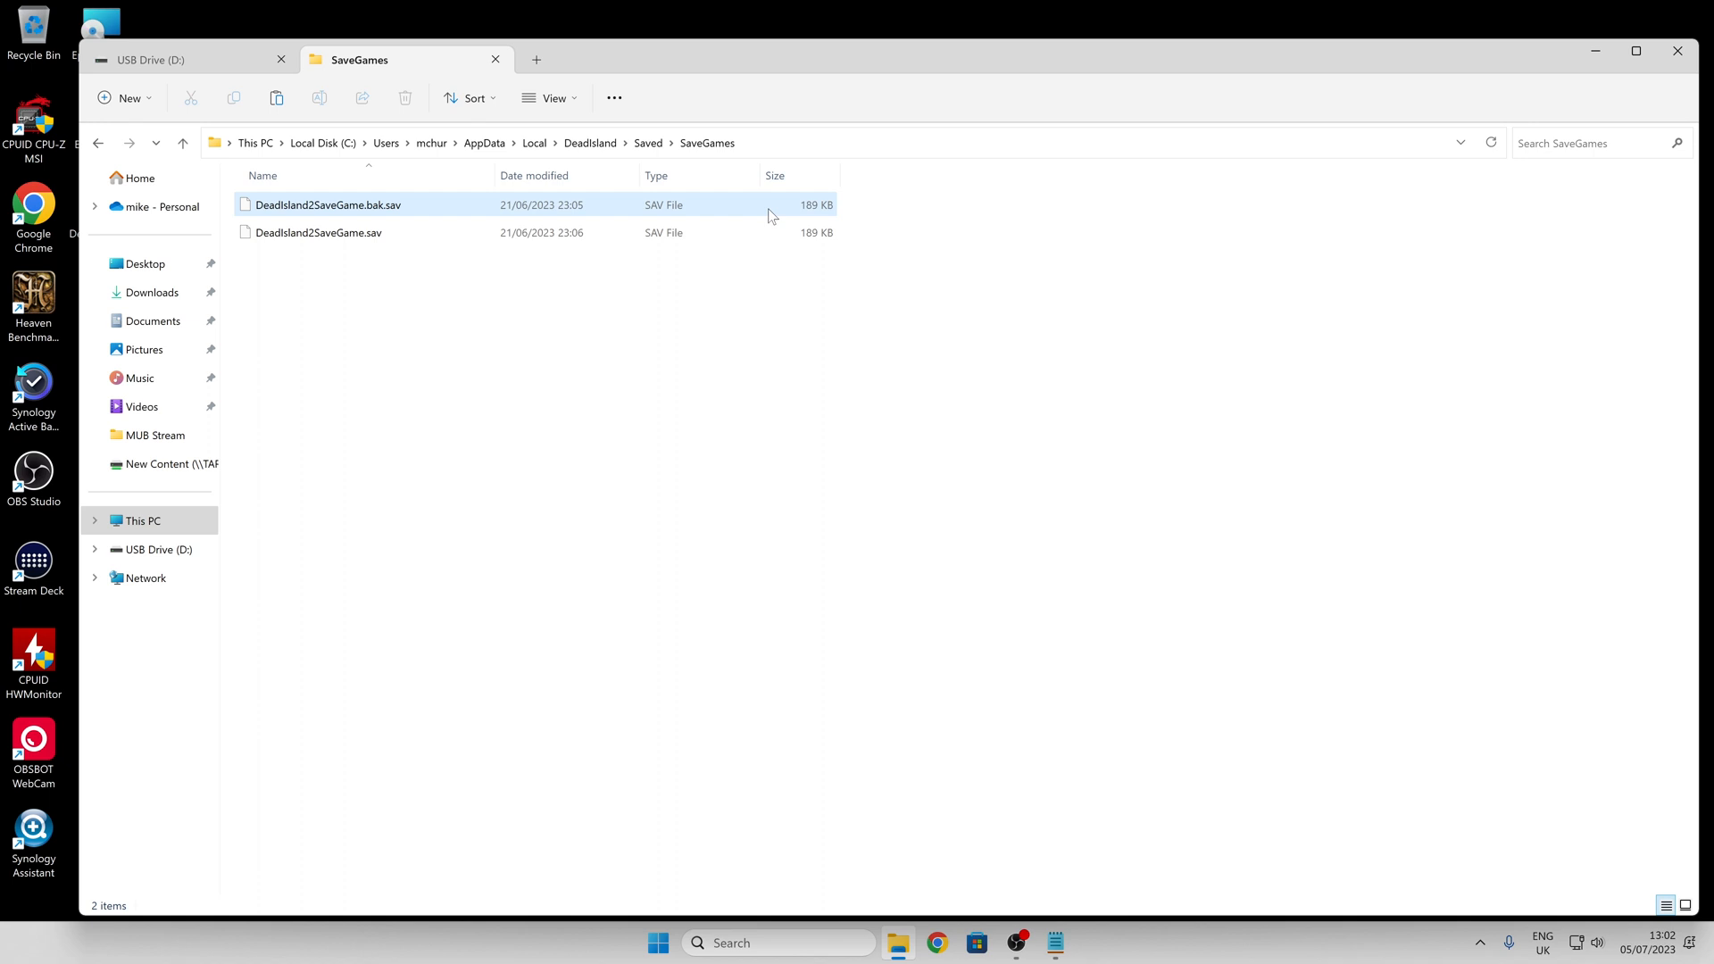
{"action": "mouse_move", "coordinate": [770, 232]}
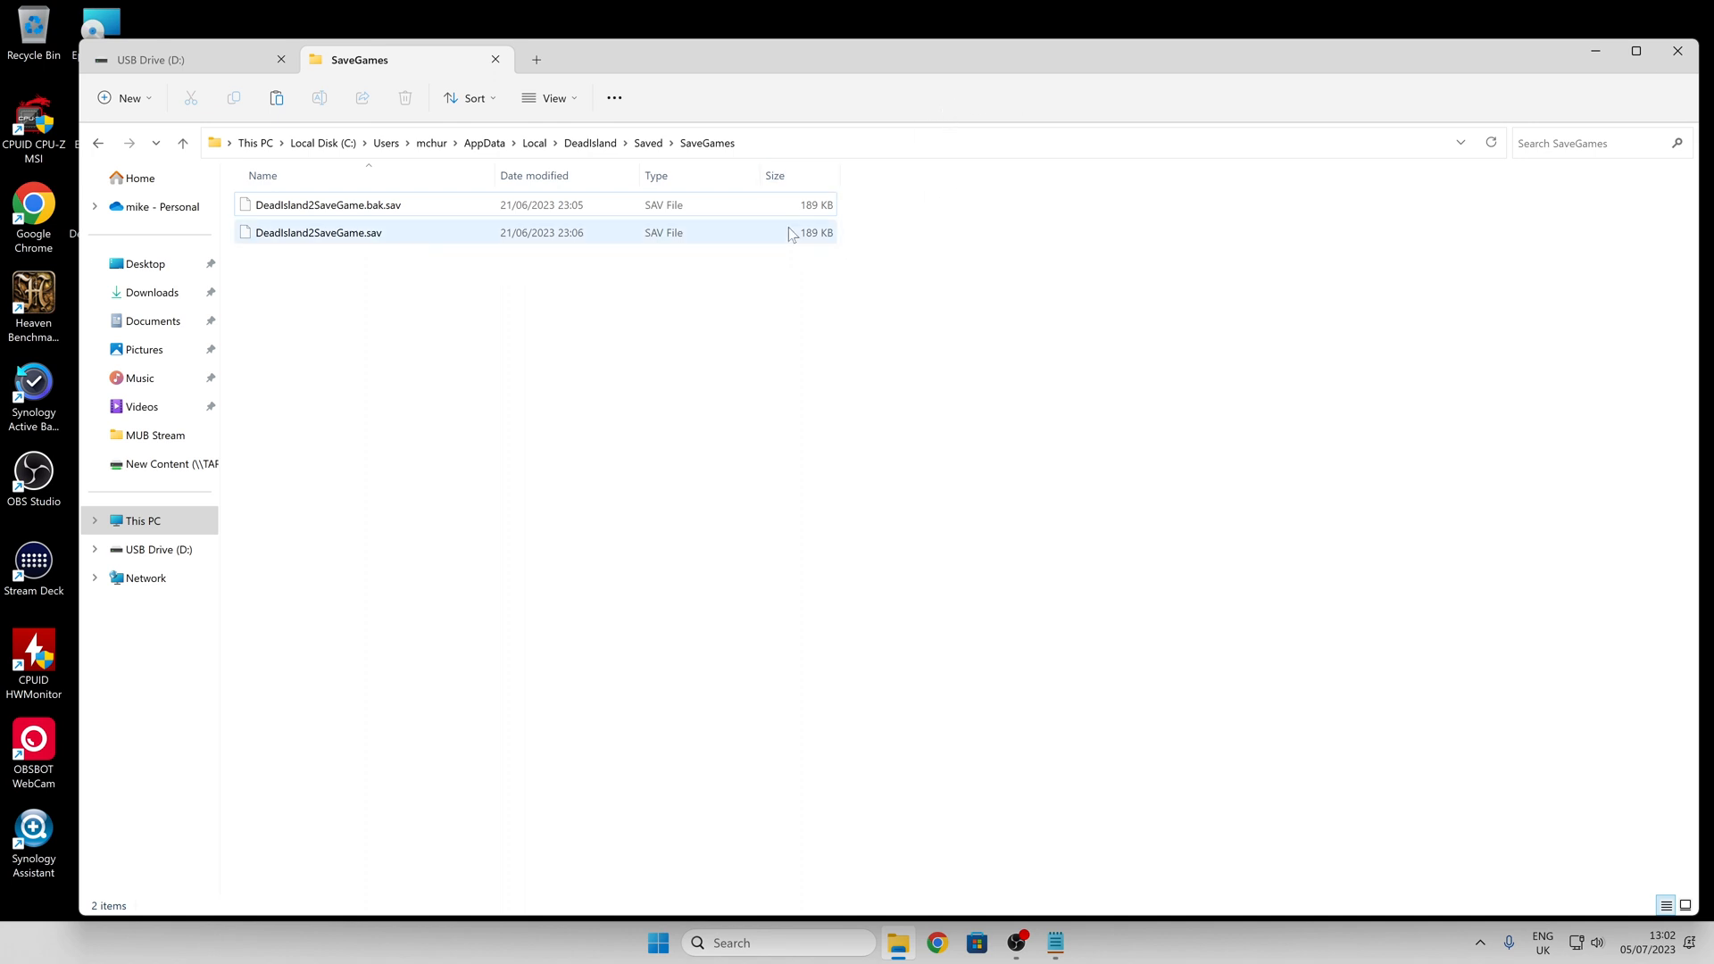
{"action": "left_click", "coordinate": [328, 204]}
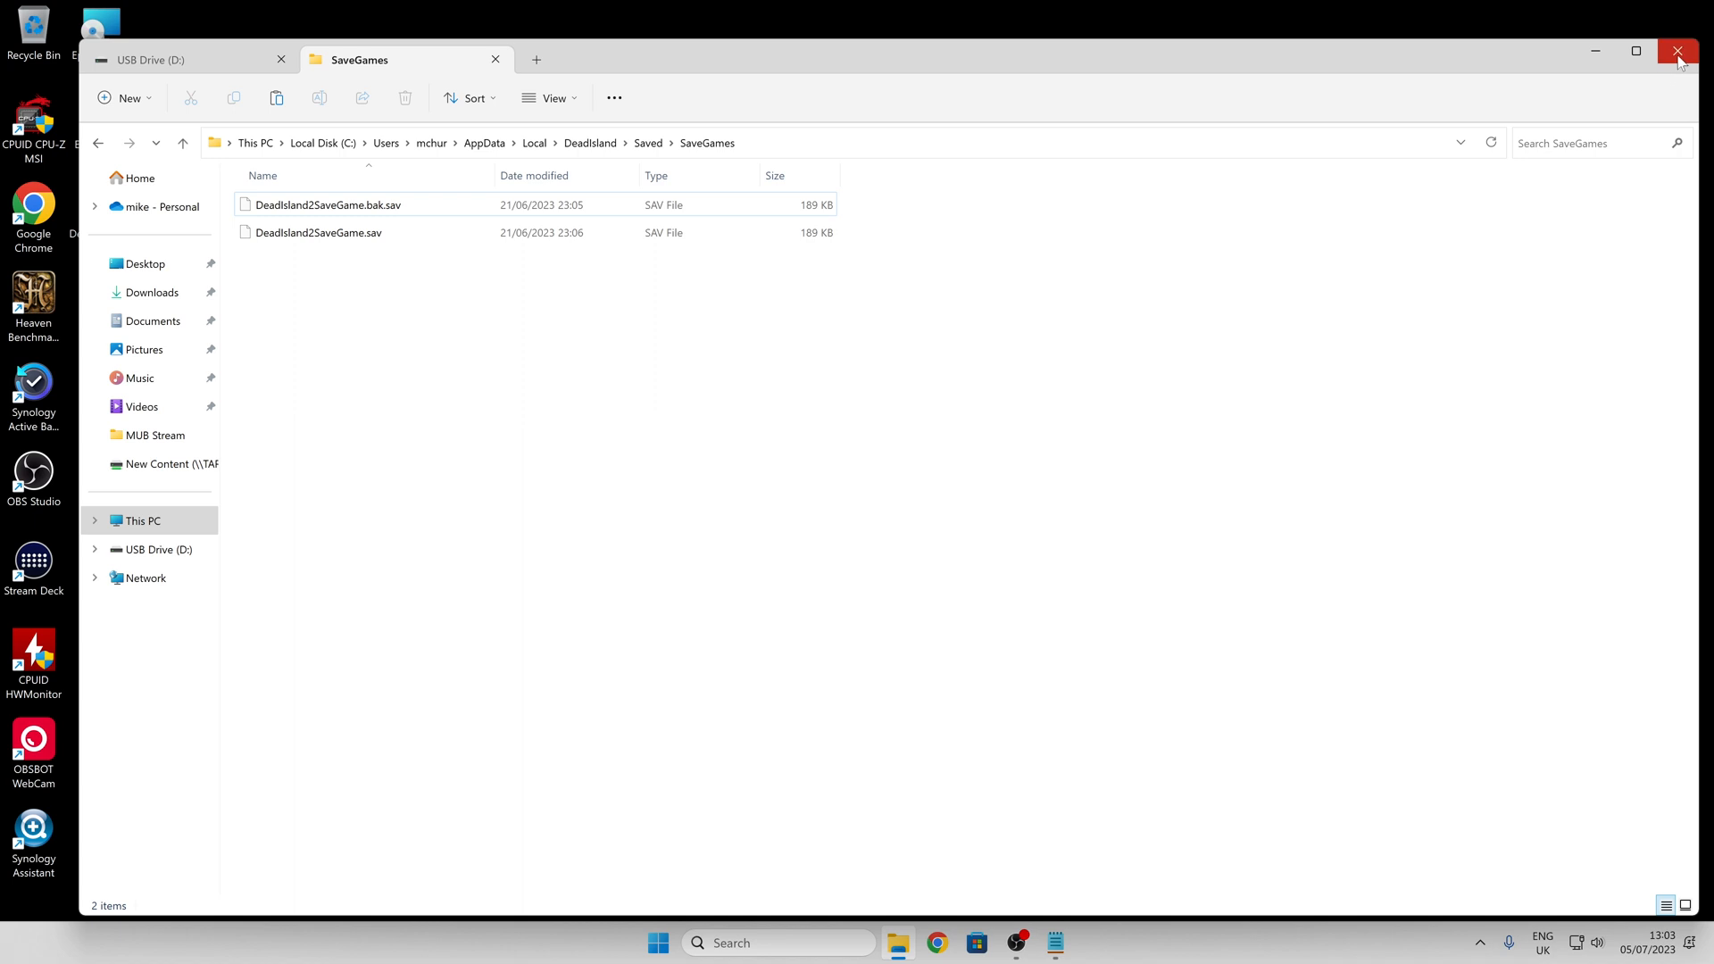
Close the File Explorer window and the Notepad save-location note
{"action": "left_click", "coordinate": [1680, 52]}
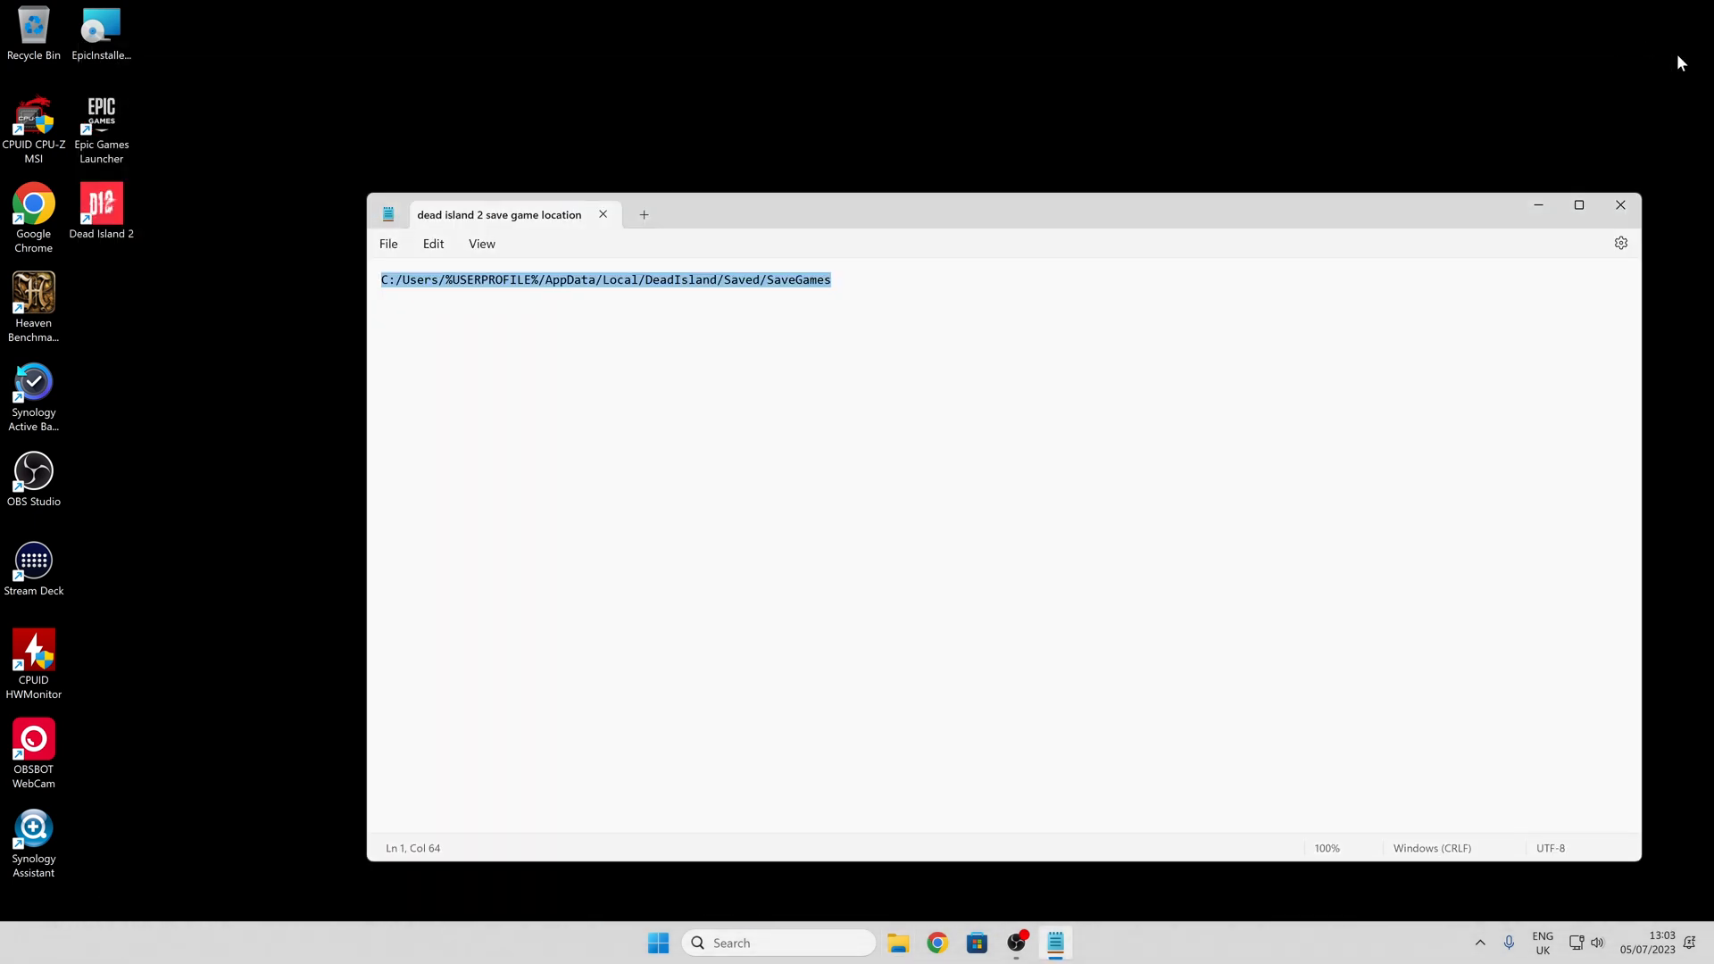
{"action": "mouse_move", "coordinate": [525, 289]}
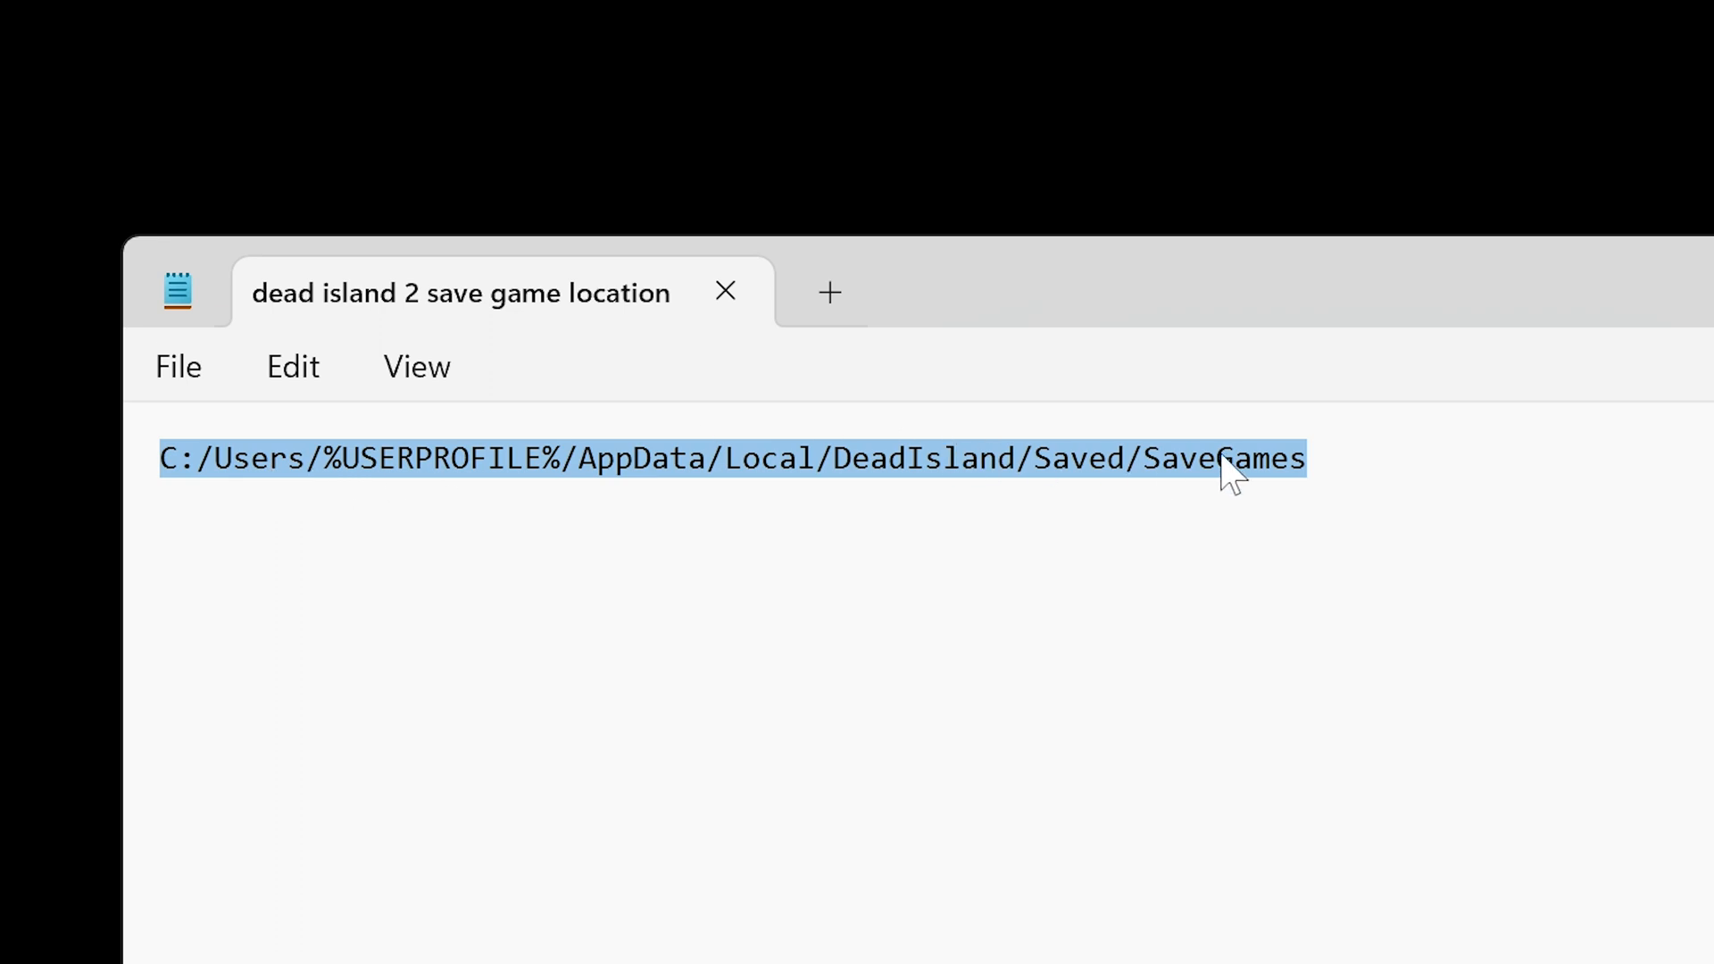
{"action": "mouse_move", "coordinate": [1052, 498]}
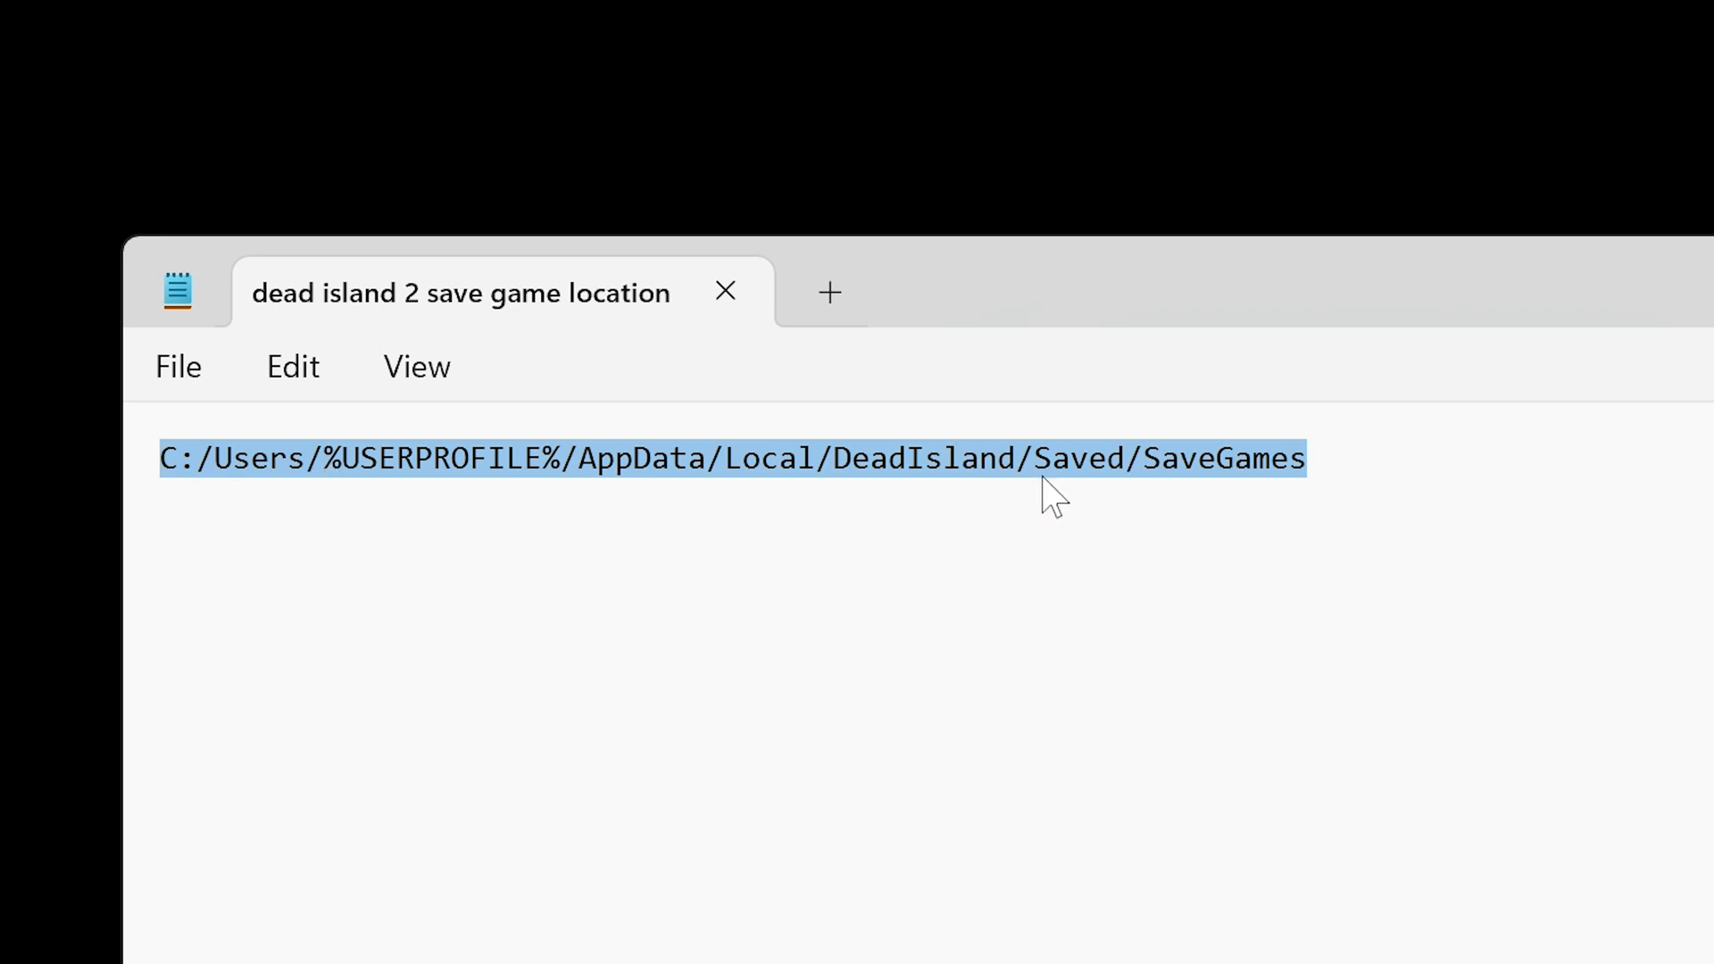
{"action": "left_click", "coordinate": [725, 291]}
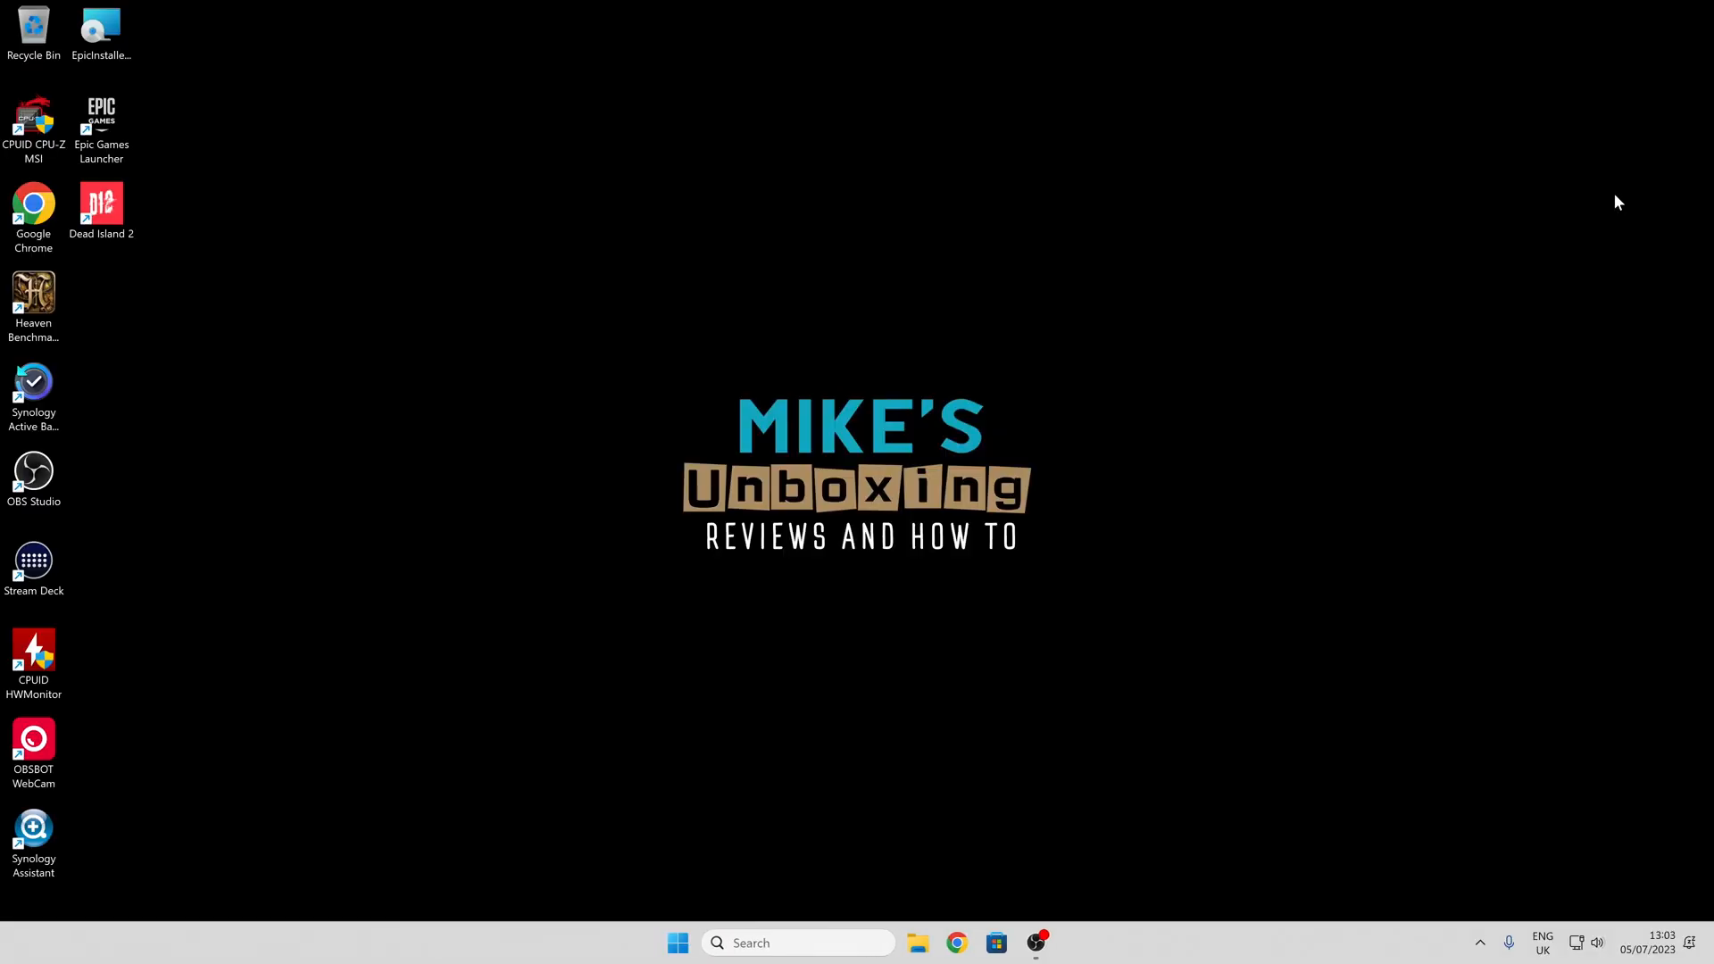